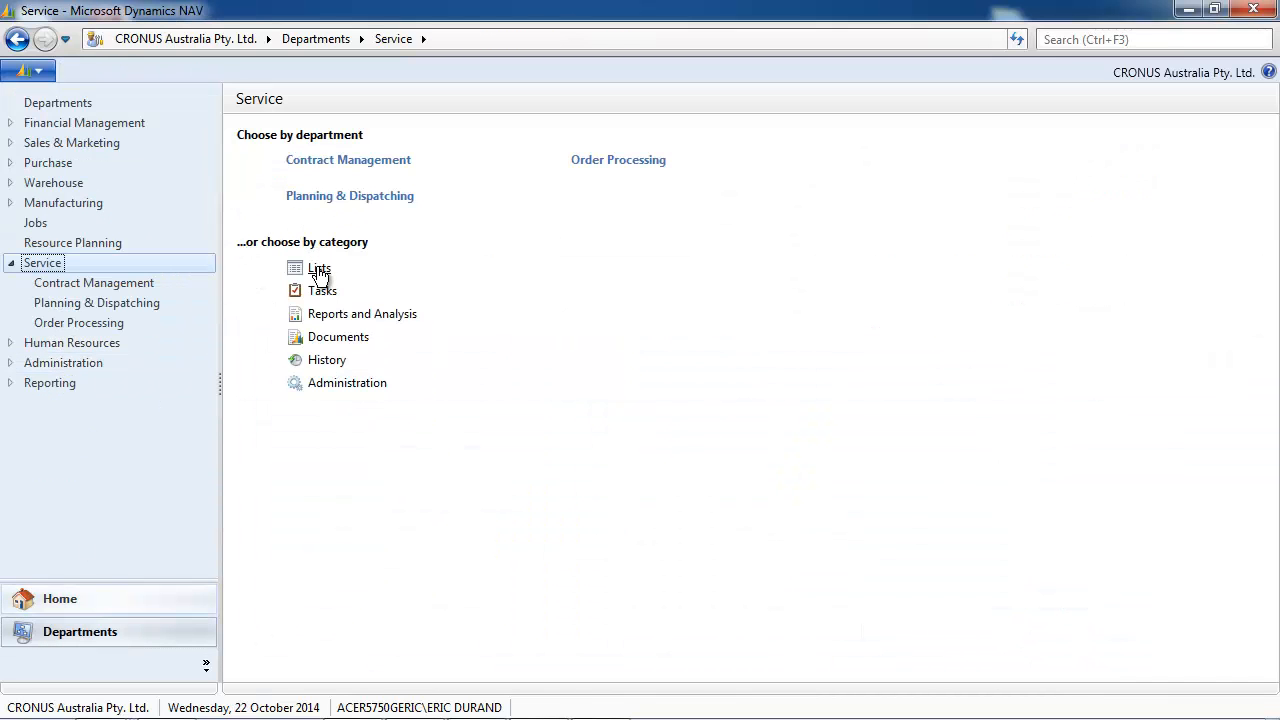
Start a new blank service item card (number 44) from the Service Items list
click(319, 267)
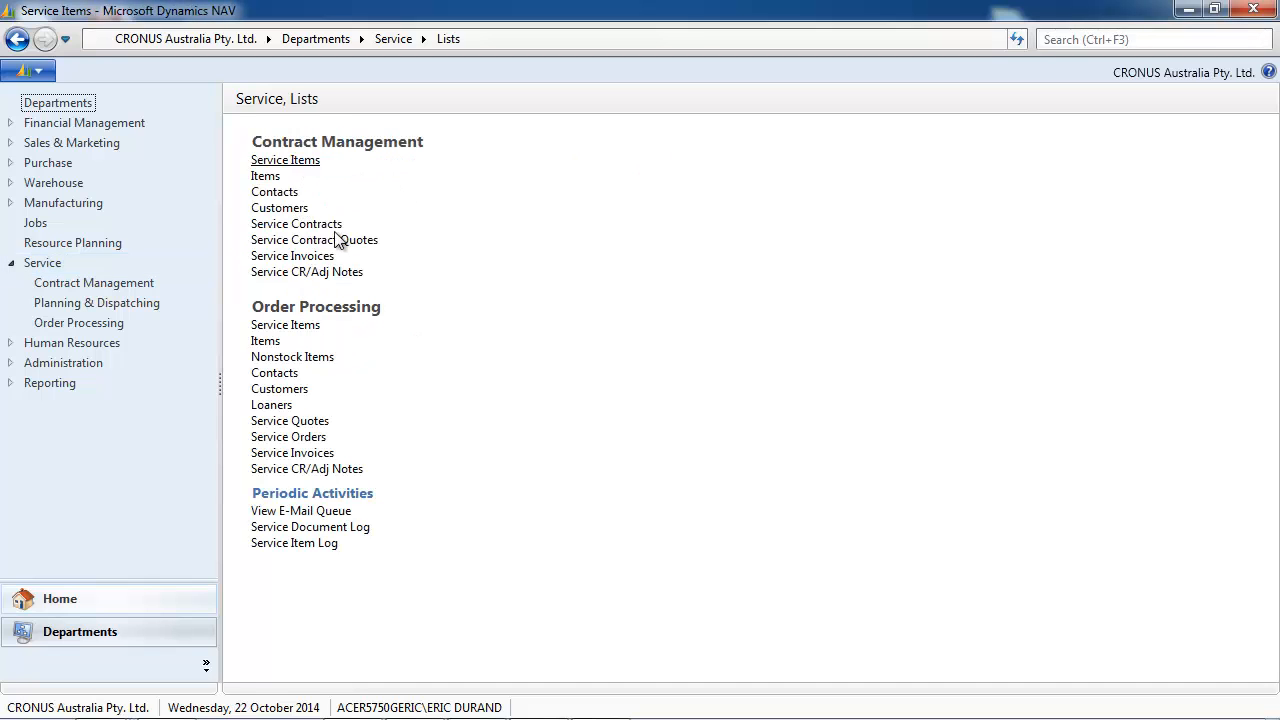
click(285, 160)
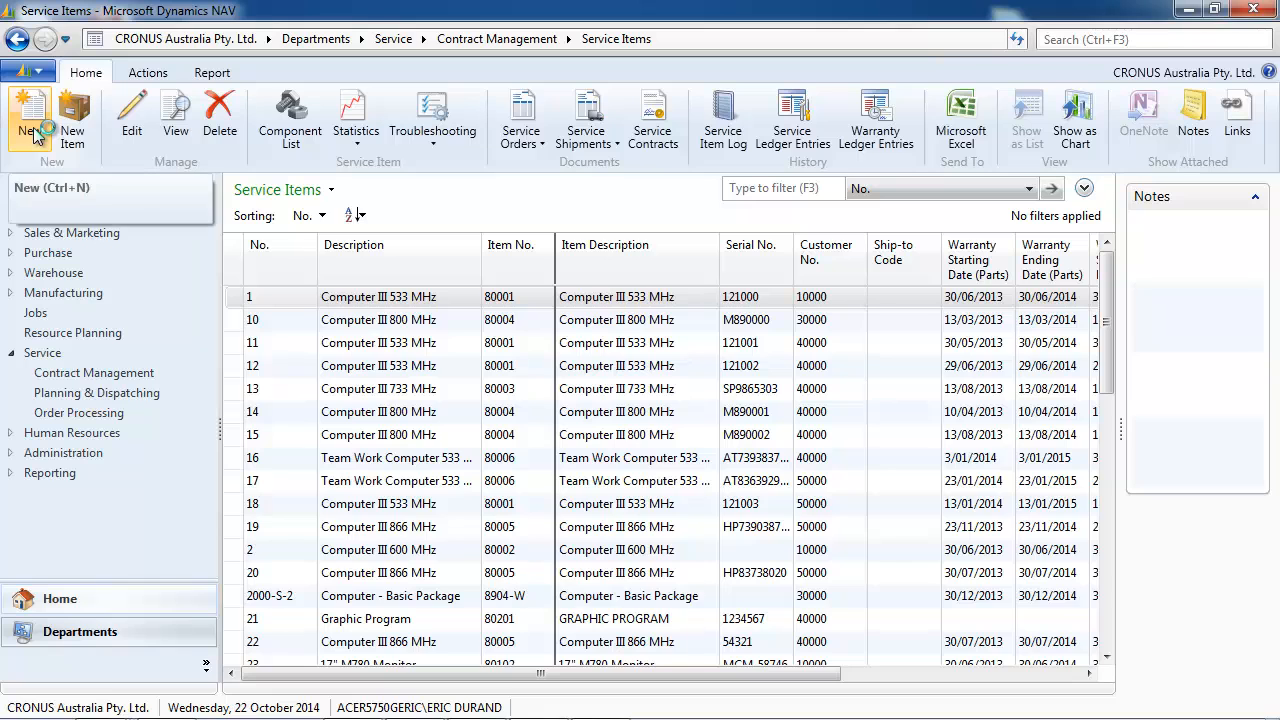
click(29, 120)
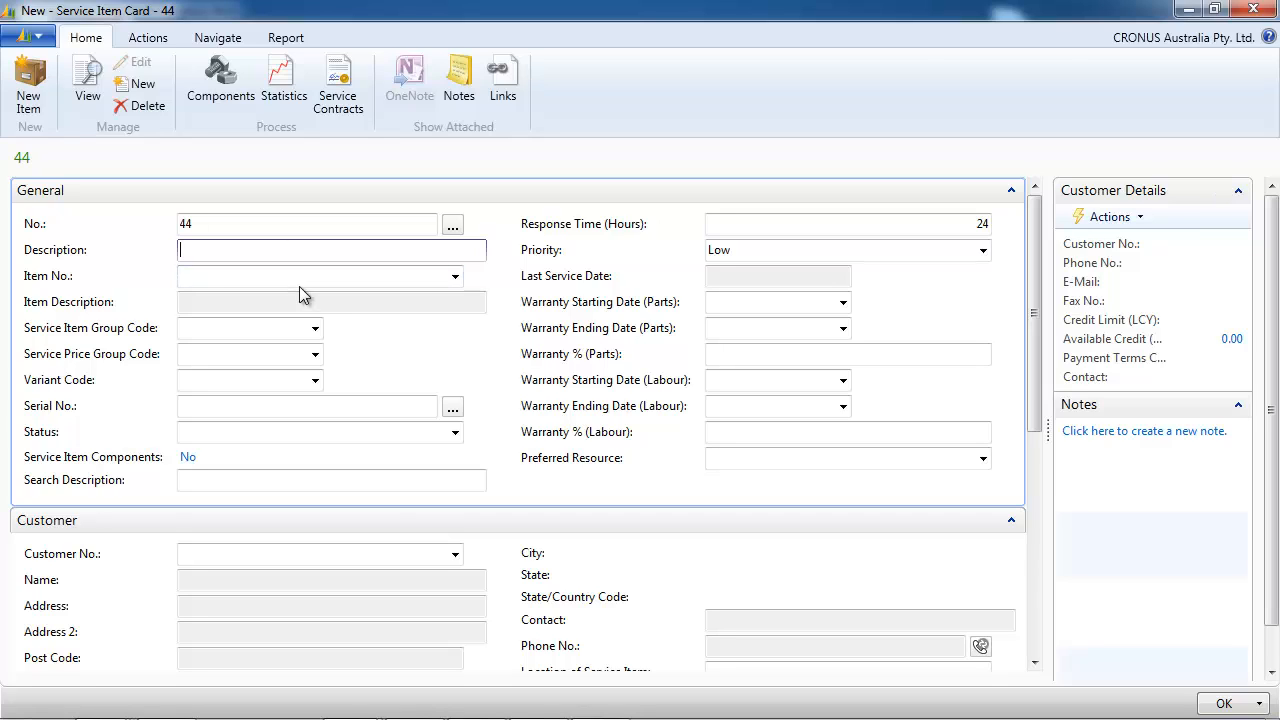
Enter item 8924-W Server - Enterprise Package, accepting its skill codes, with service item group SERVER
text(serve)
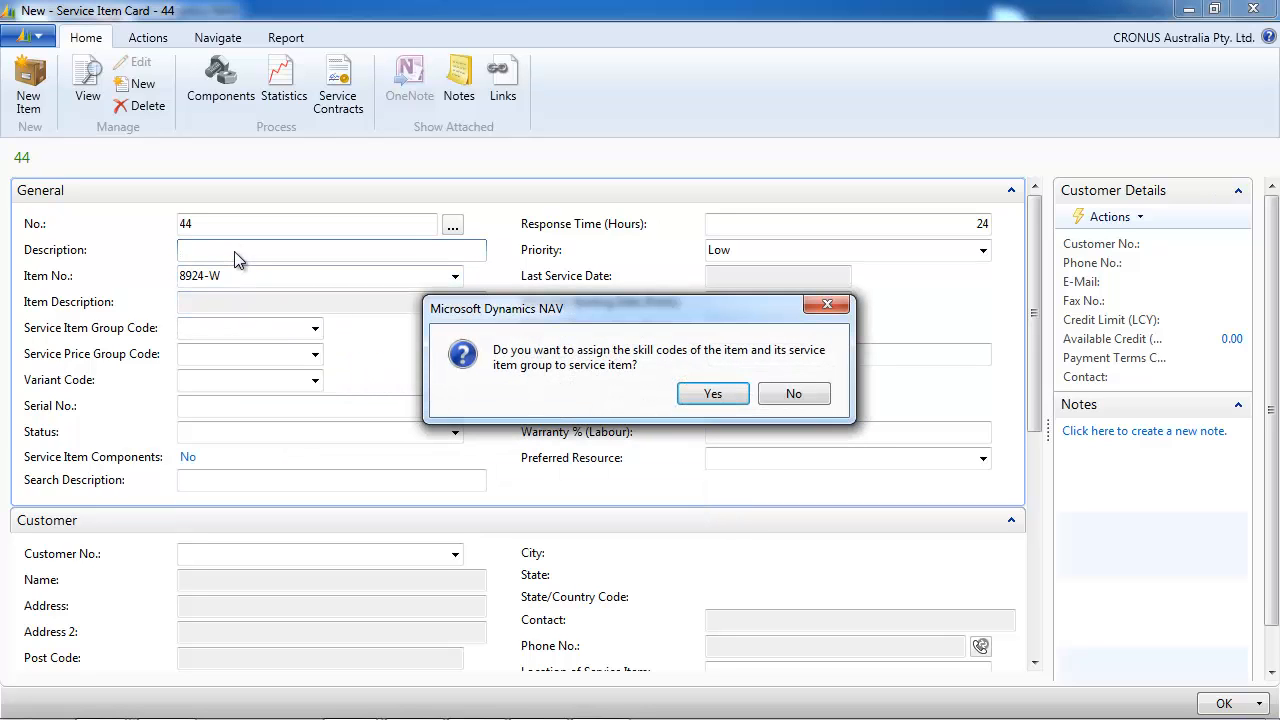
click(712, 393)
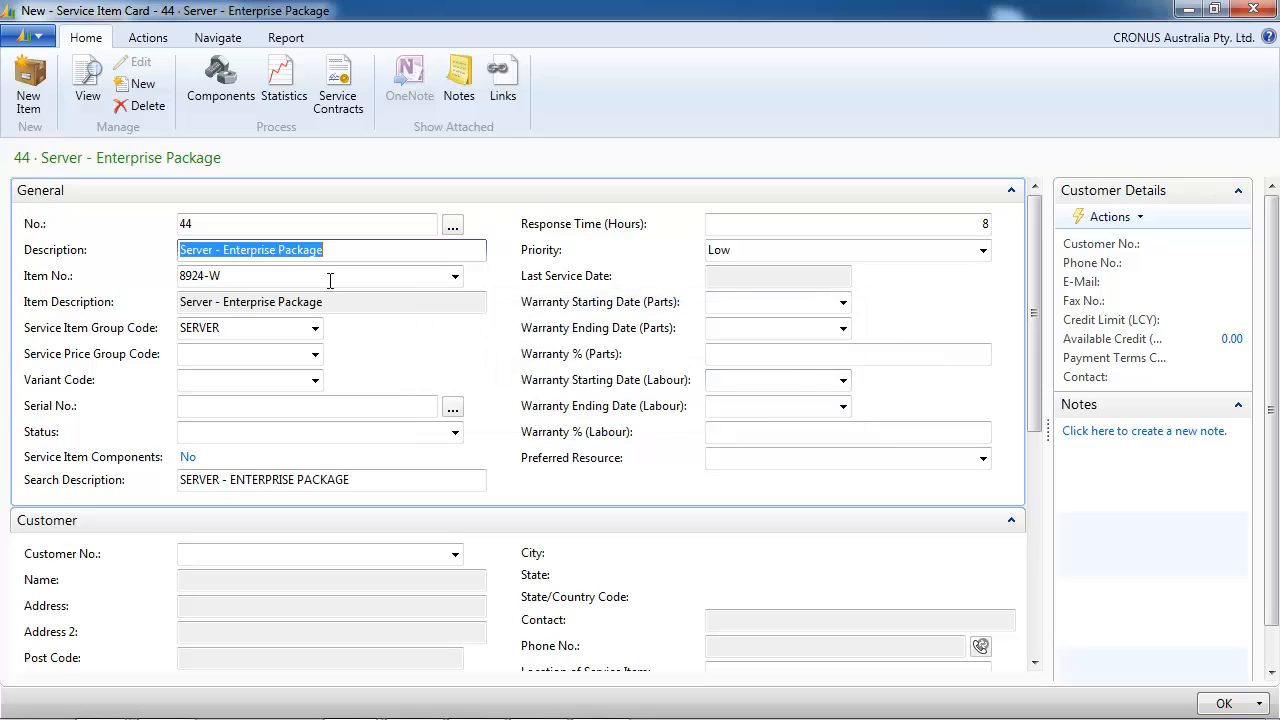
click(245, 353)
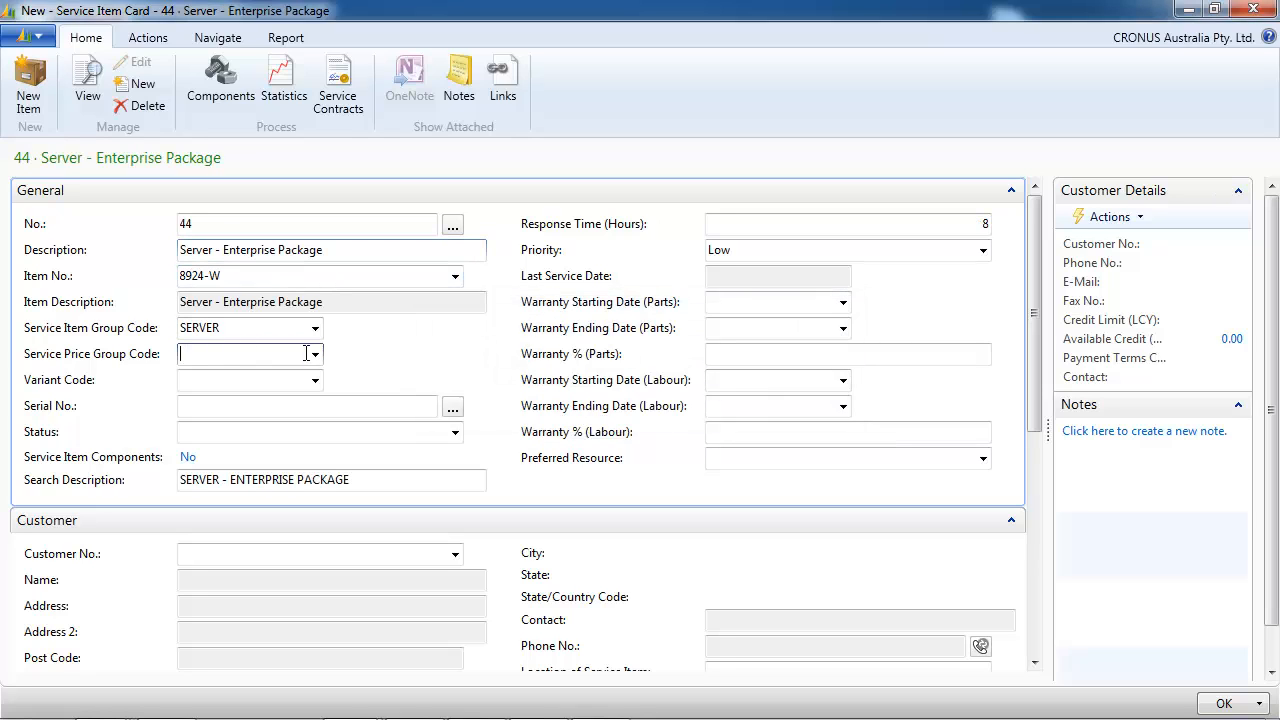
click(315, 327)
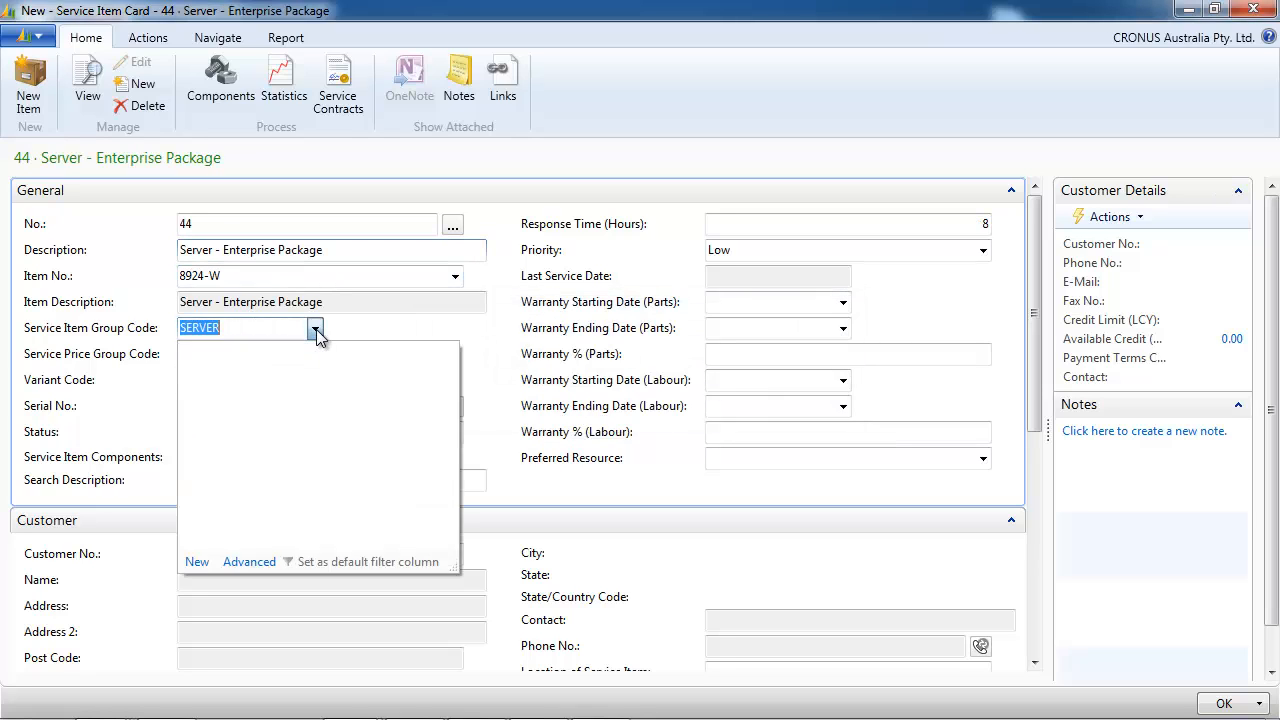
click(315, 328)
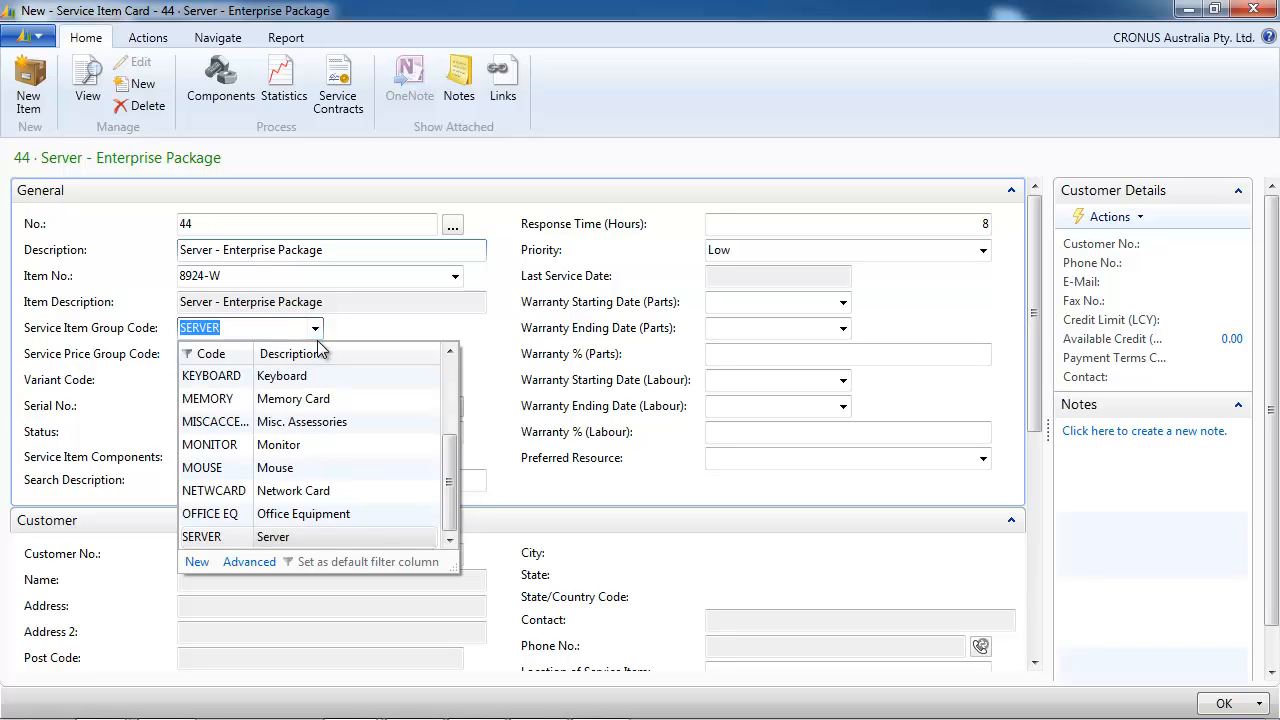
Record serial number 9889999 and set the service price group to SERVER
click(201, 537)
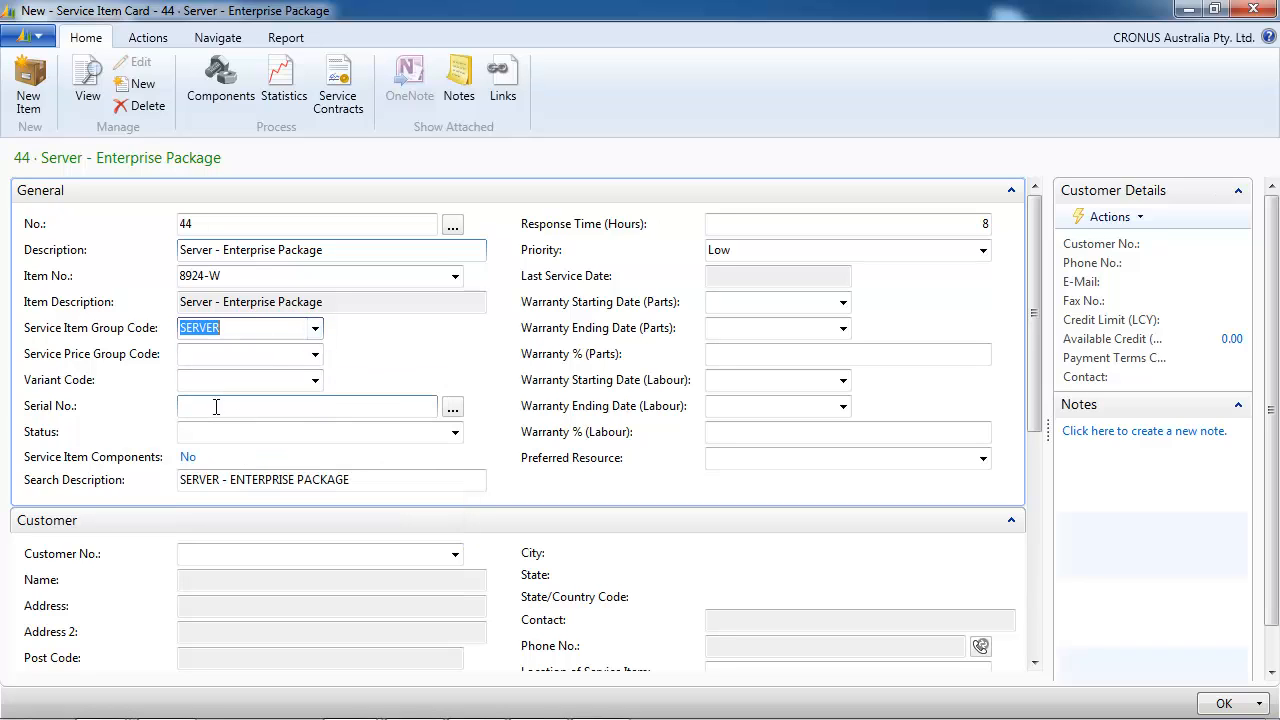
text(9889990)
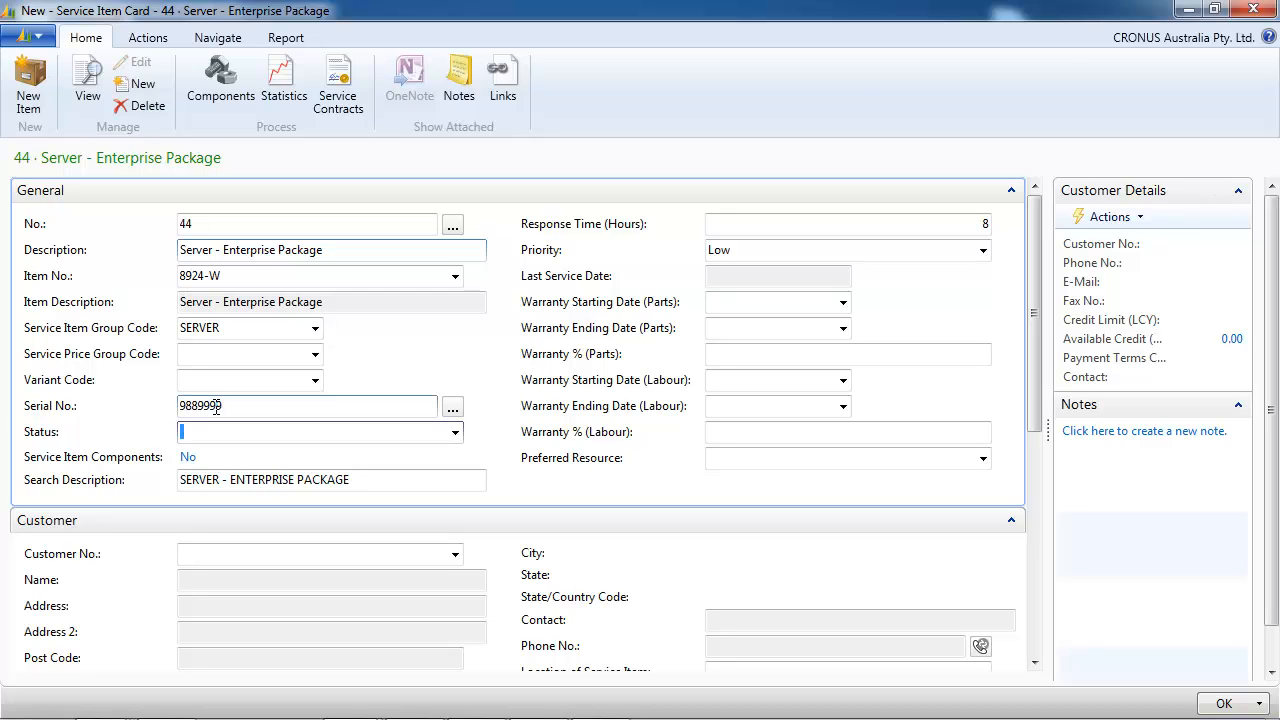
click(314, 353)
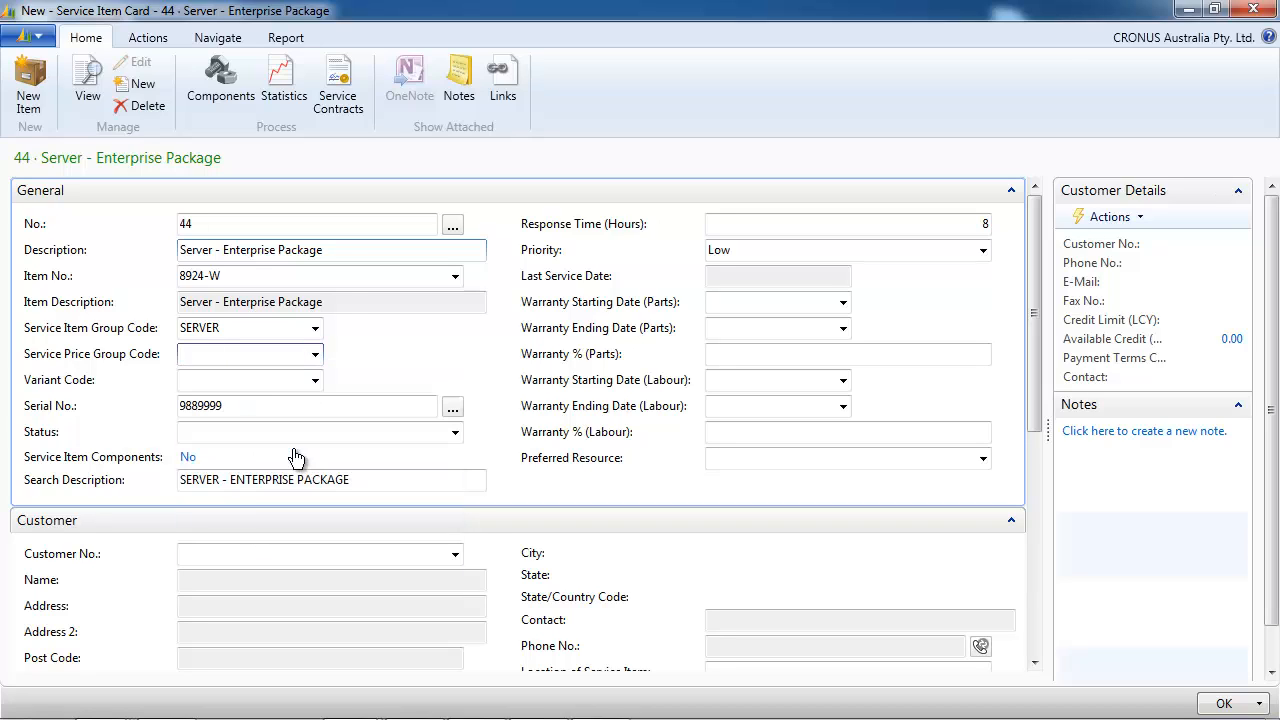
click(250, 353)
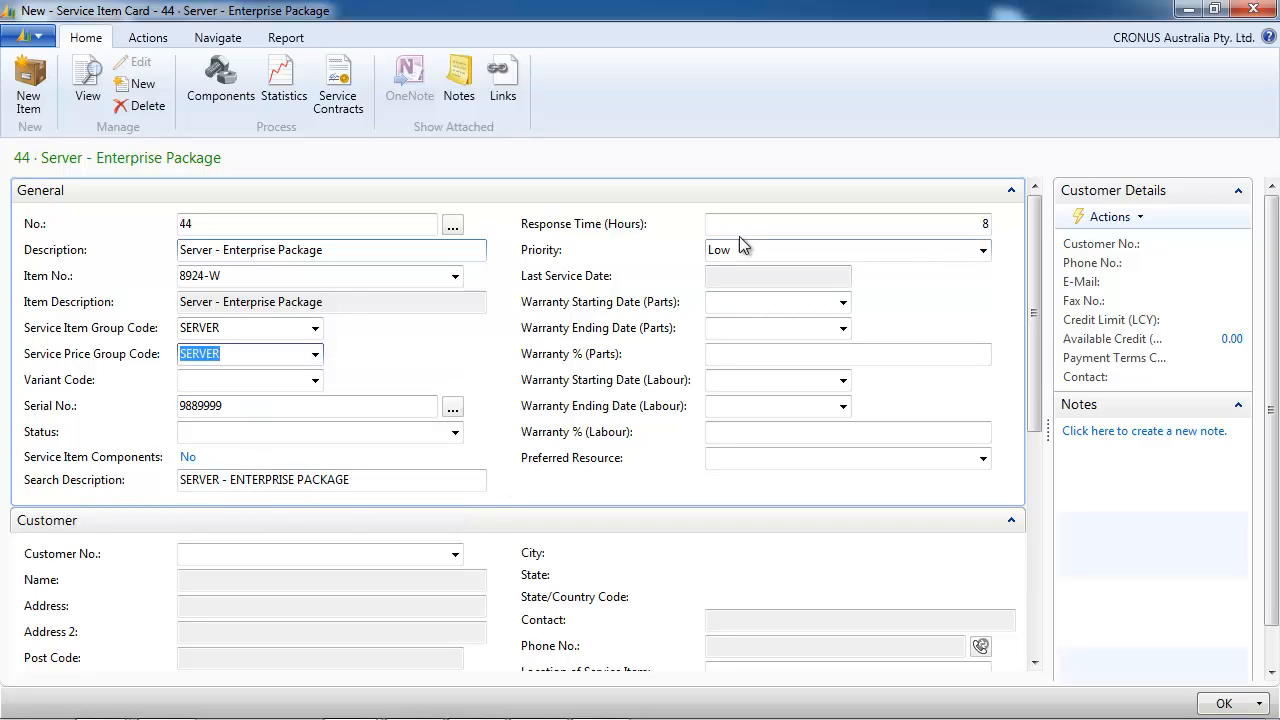
click(845, 250)
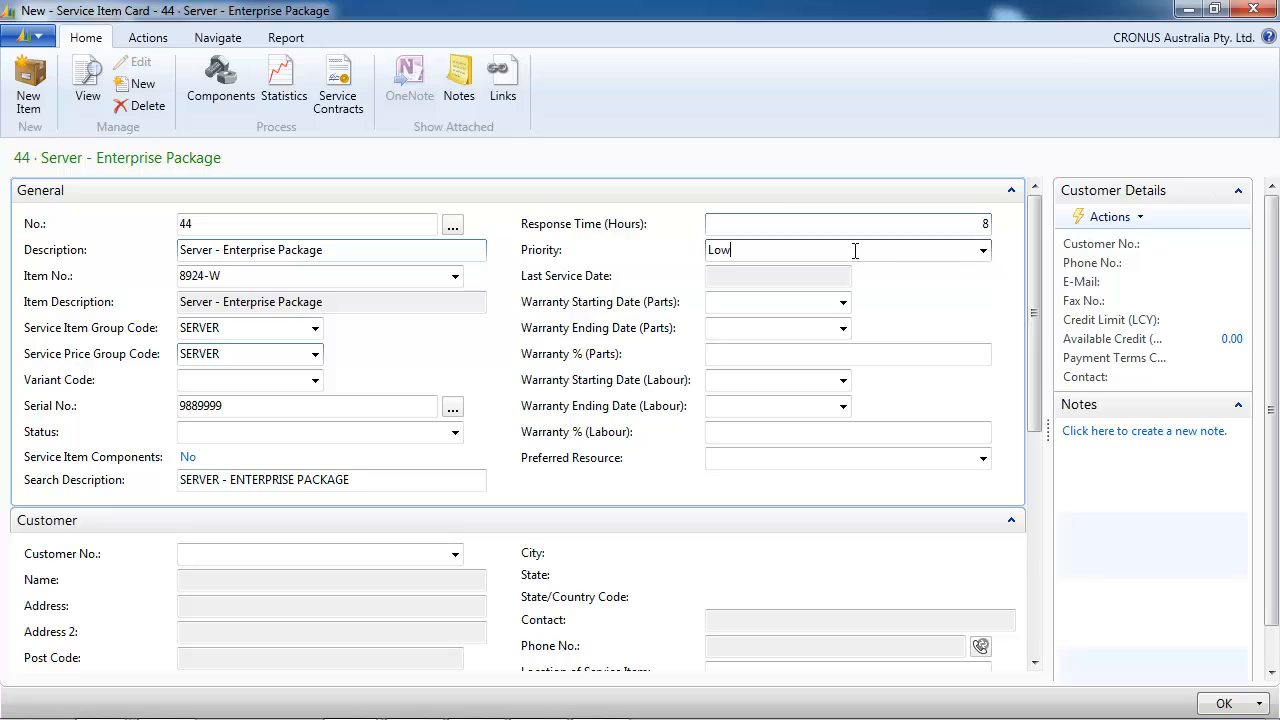
Set priority High and parts warranty starting date 01/01/14
click(982, 250)
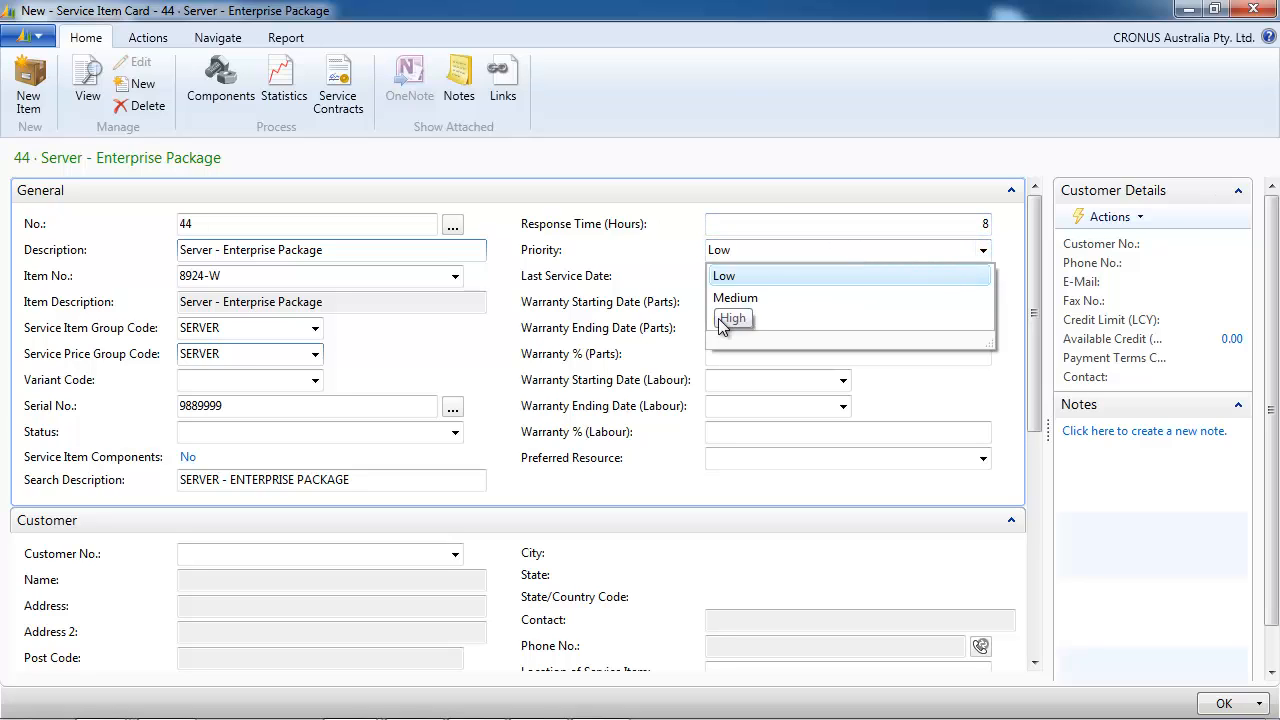
click(733, 317)
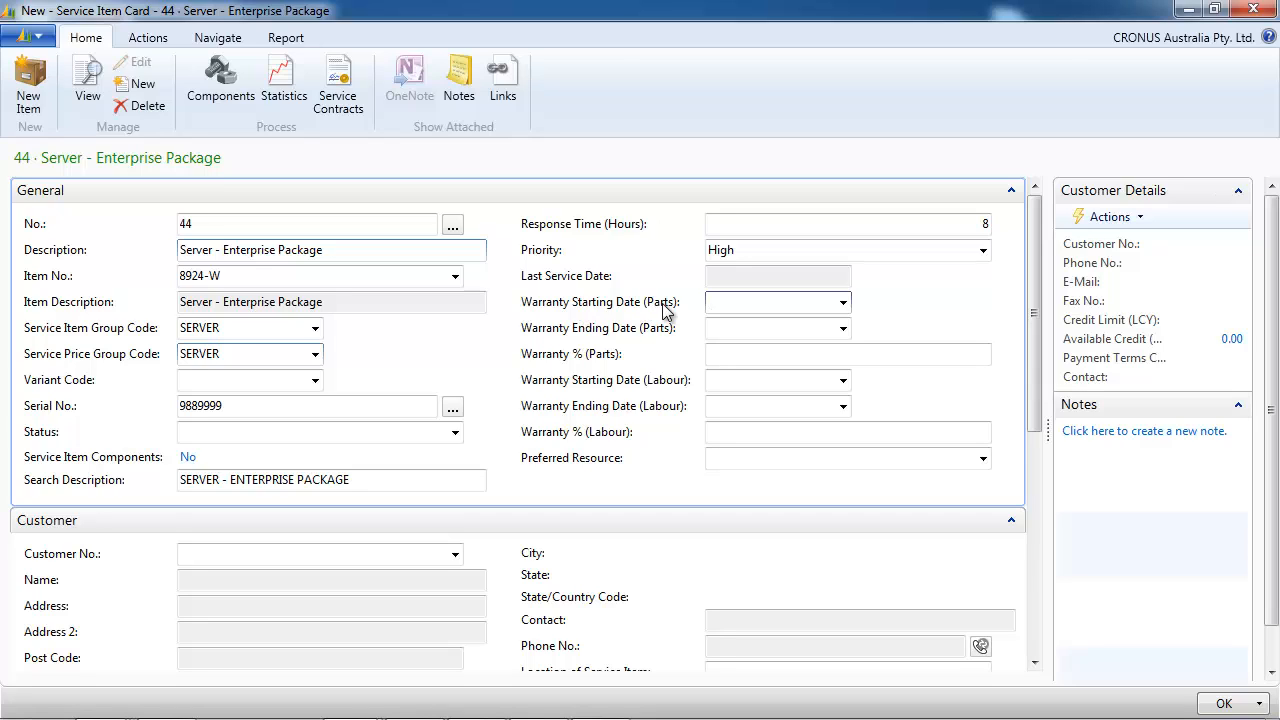
text(010114)
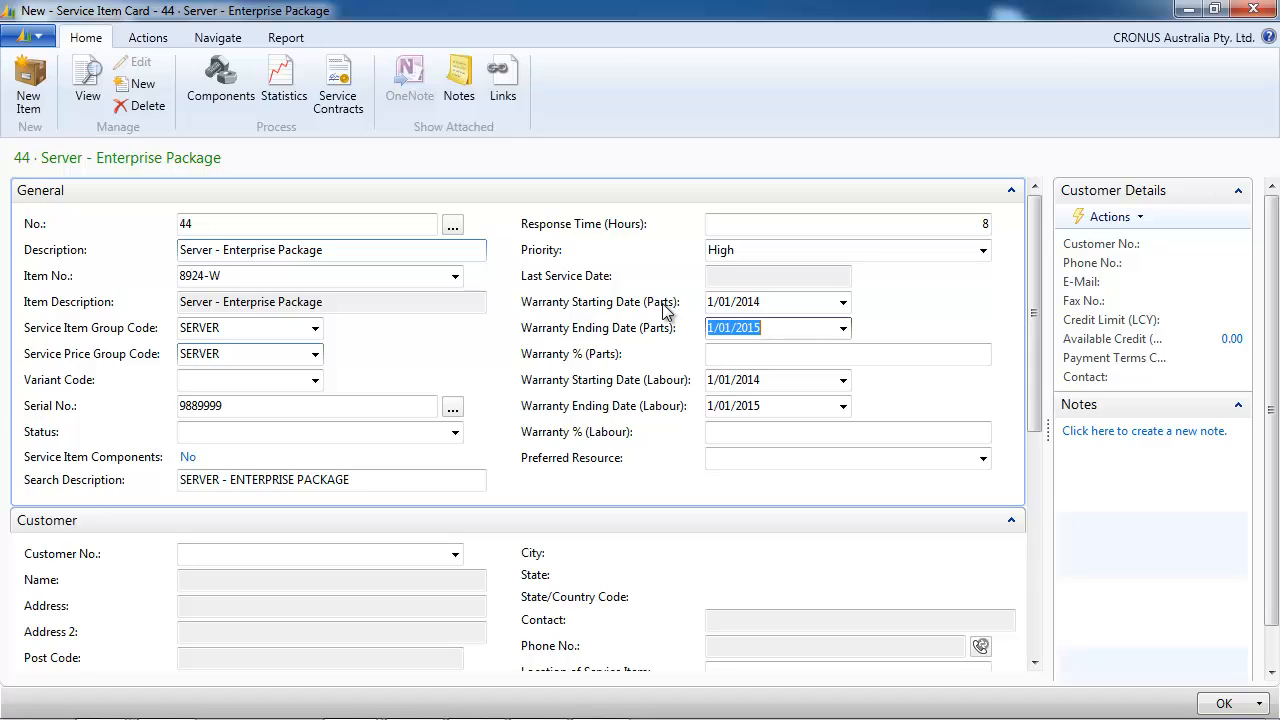
mouse_move(780, 347)
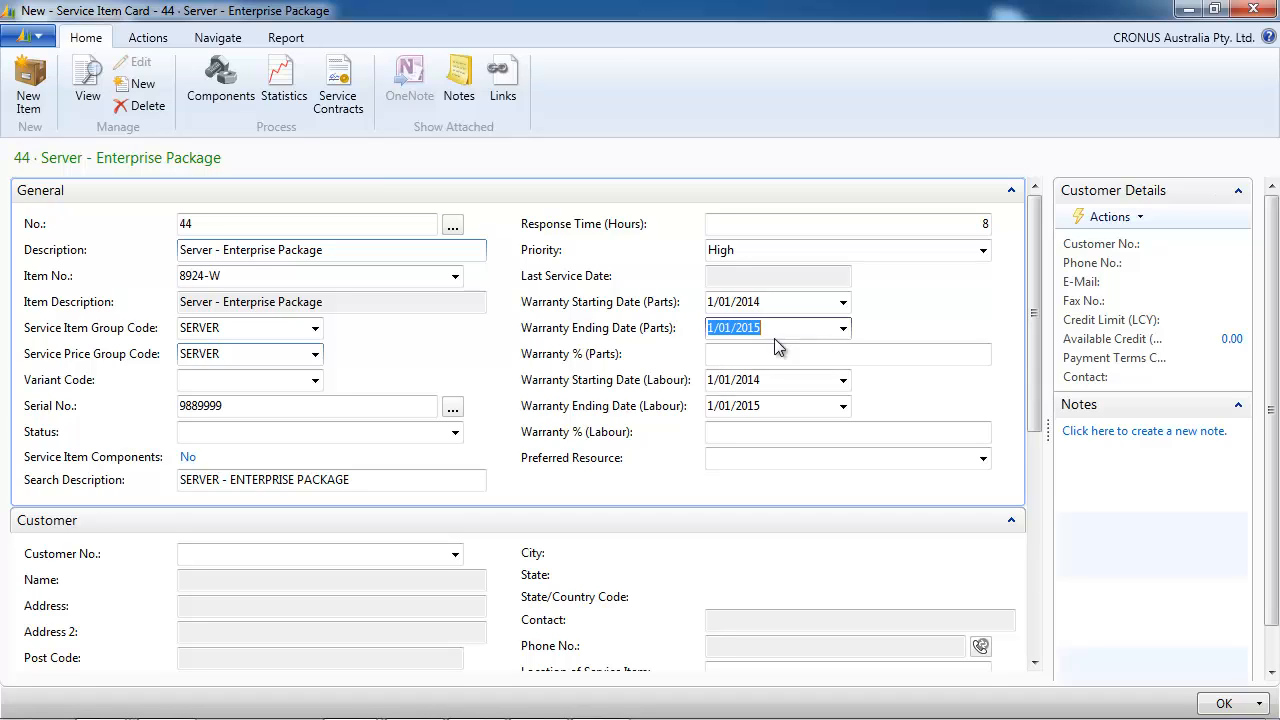
Enter warranty 100% parts and 50% labour, then look up skilled resources for the preferred resource
click(847, 354)
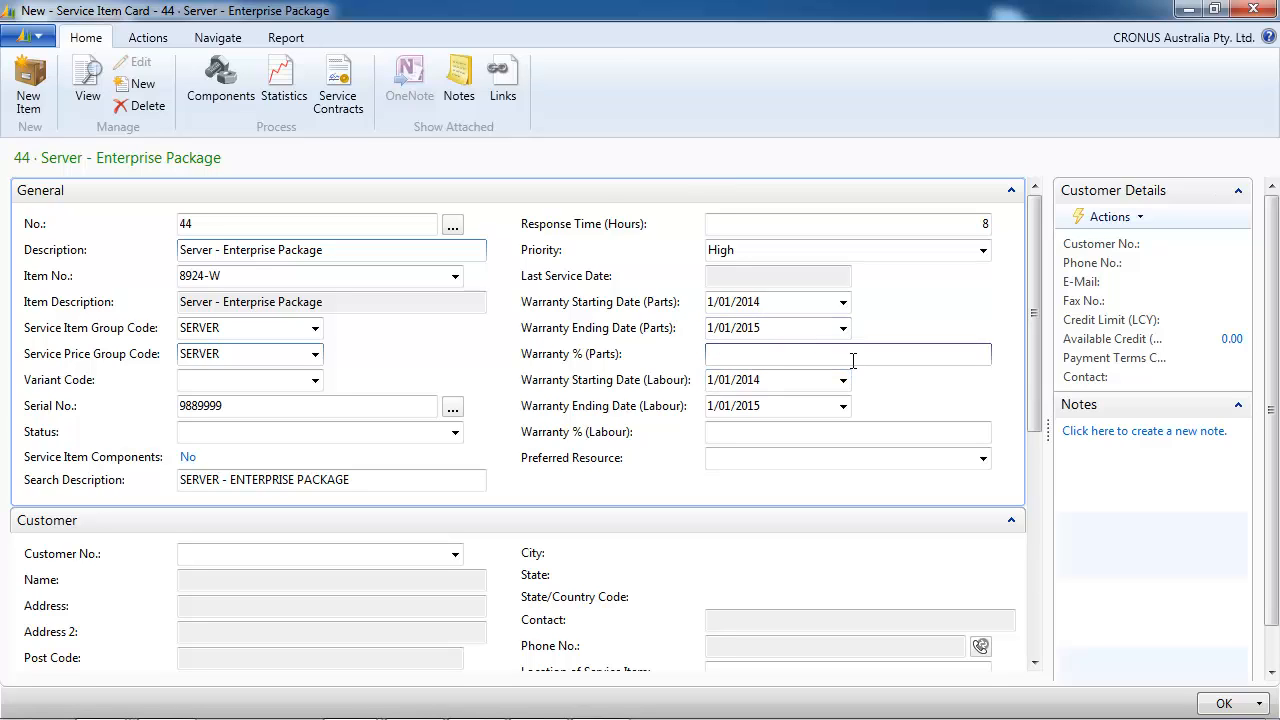
text(100)
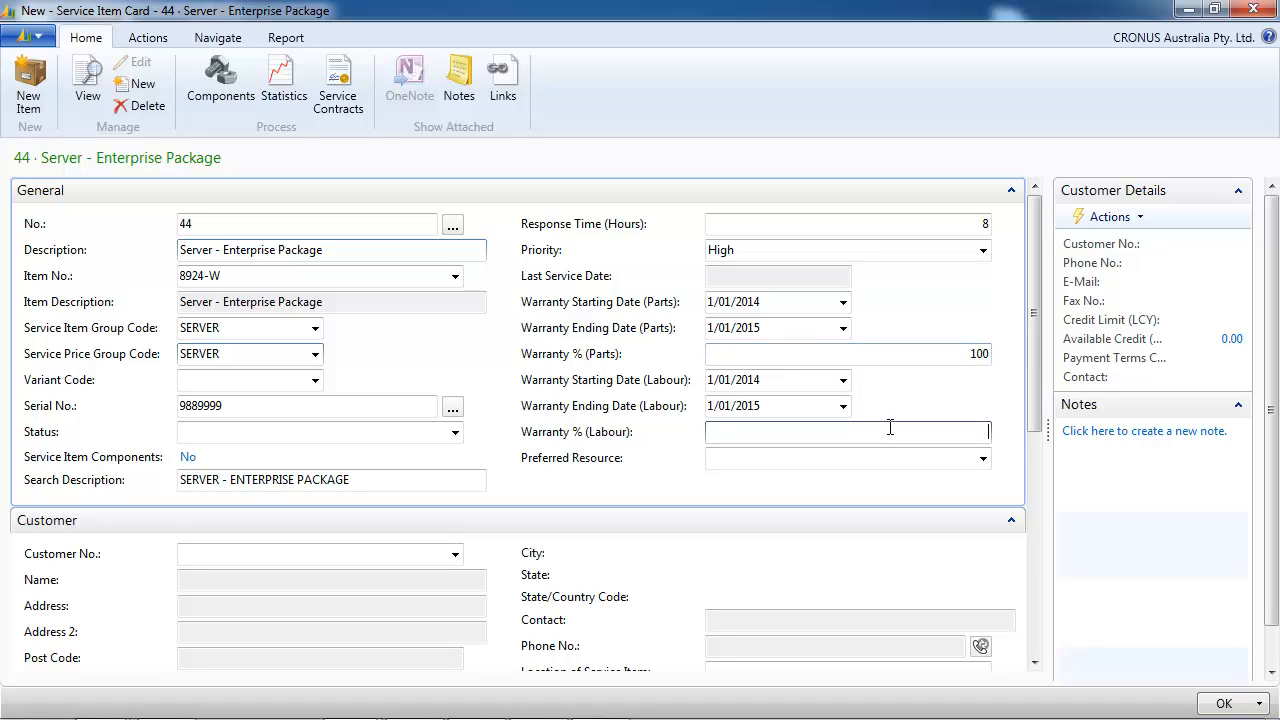
text(50)
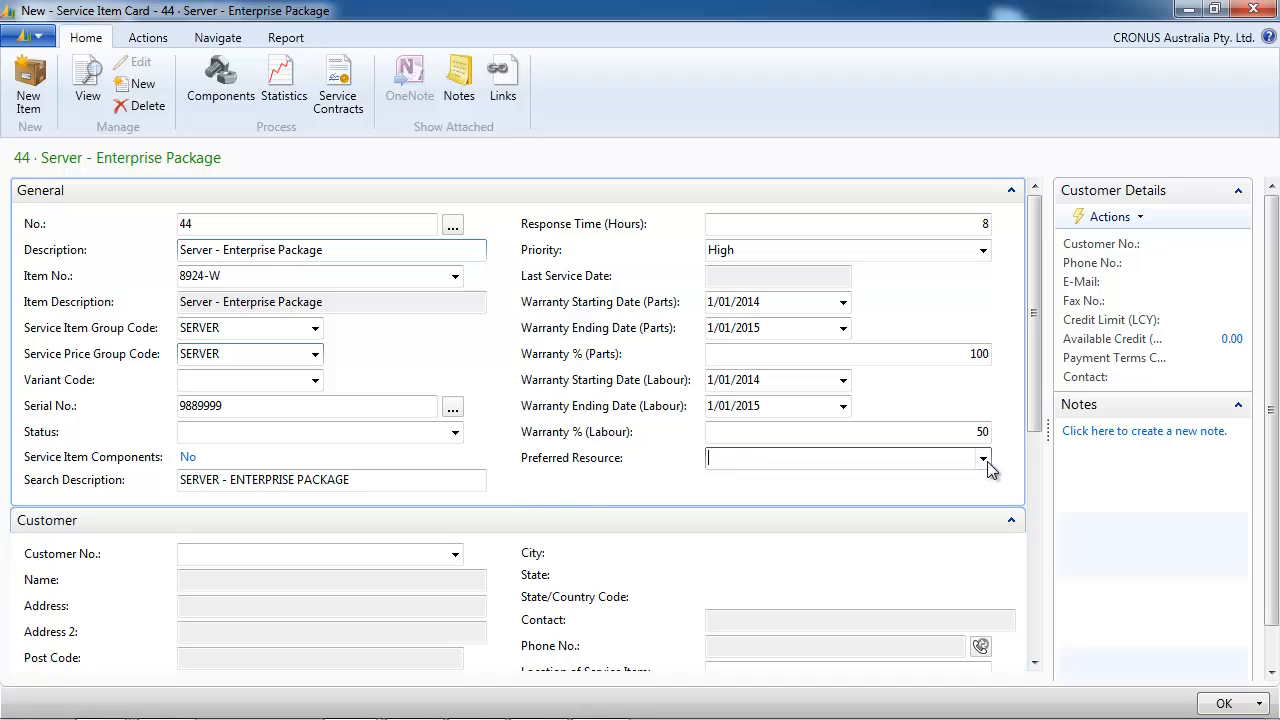
click(983, 458)
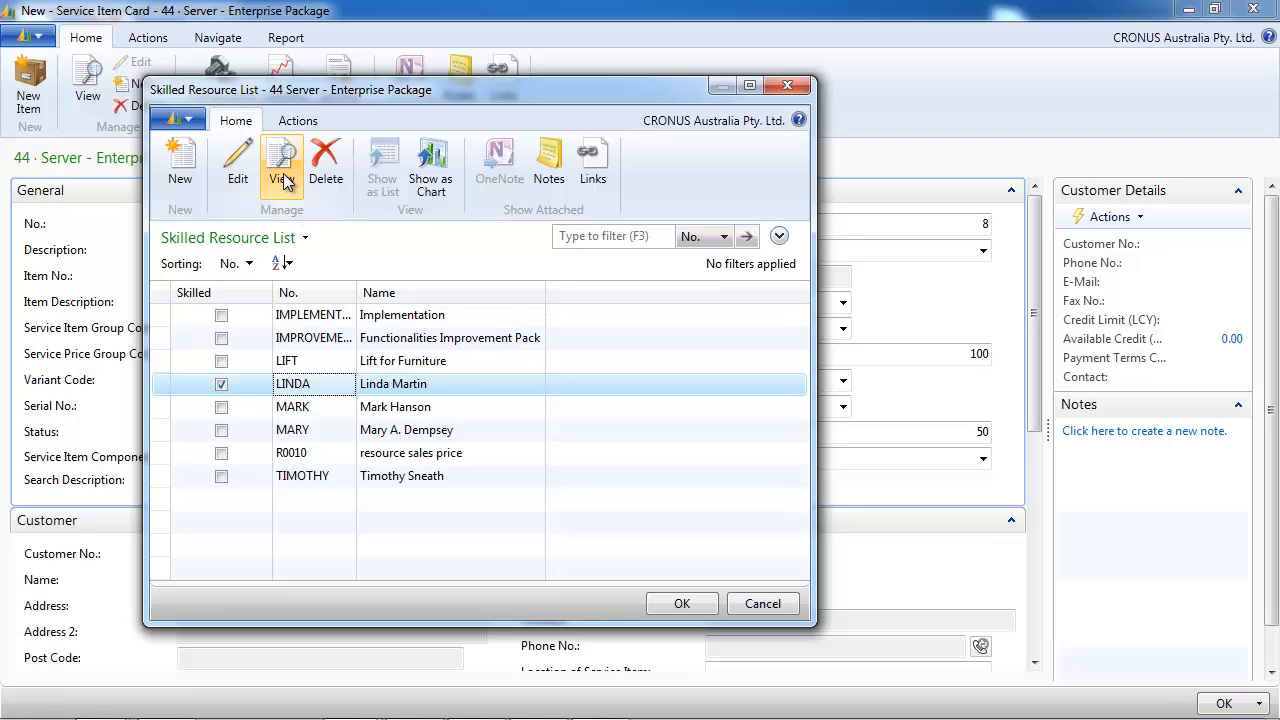
click(281, 165)
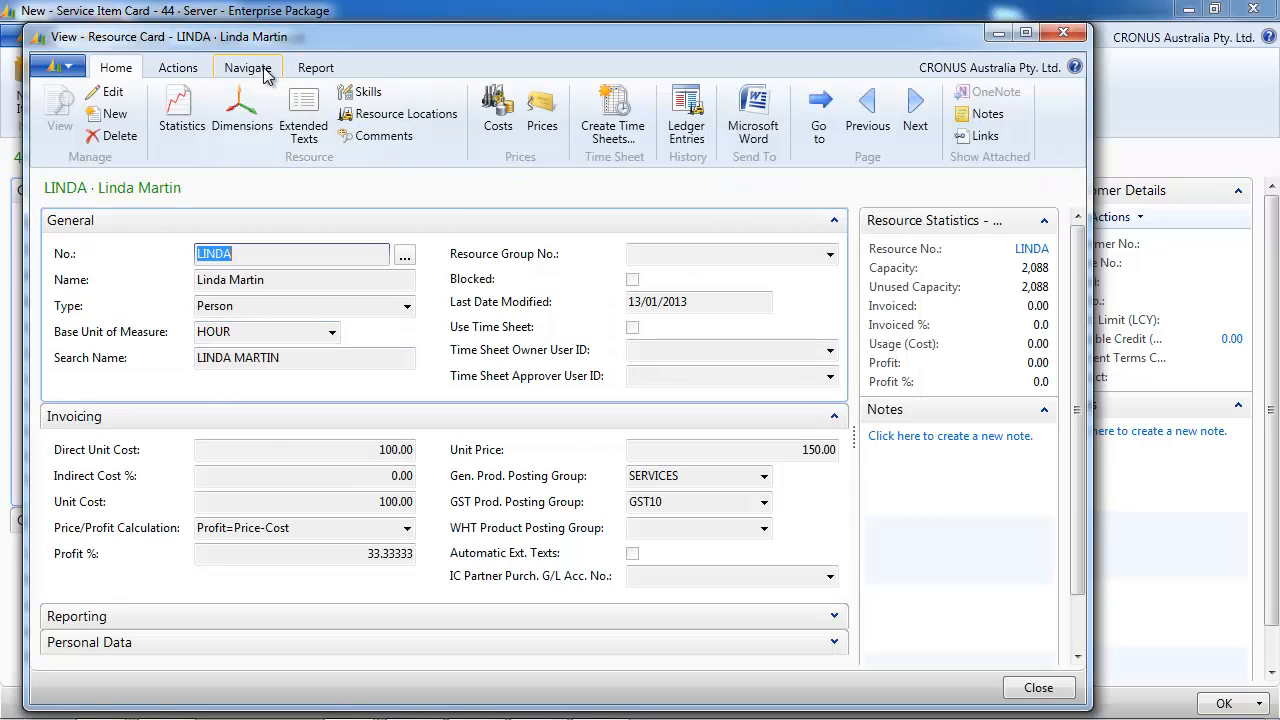
click(247, 67)
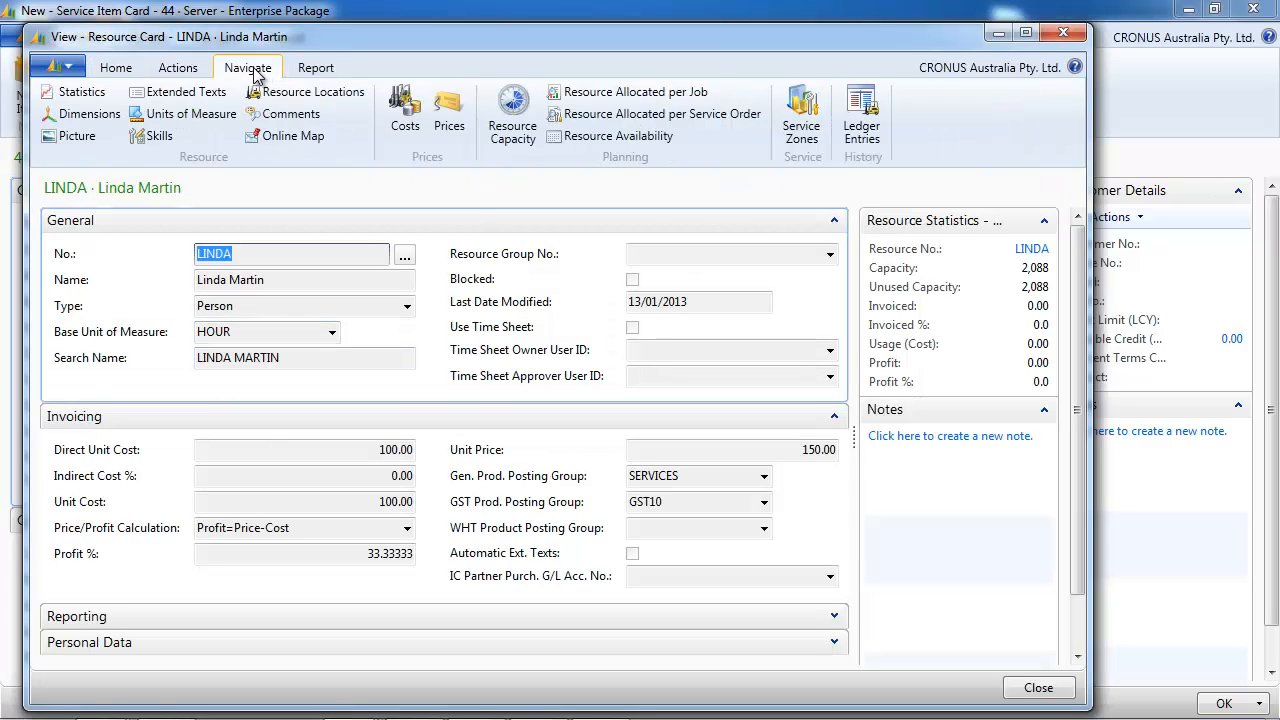
click(159, 135)
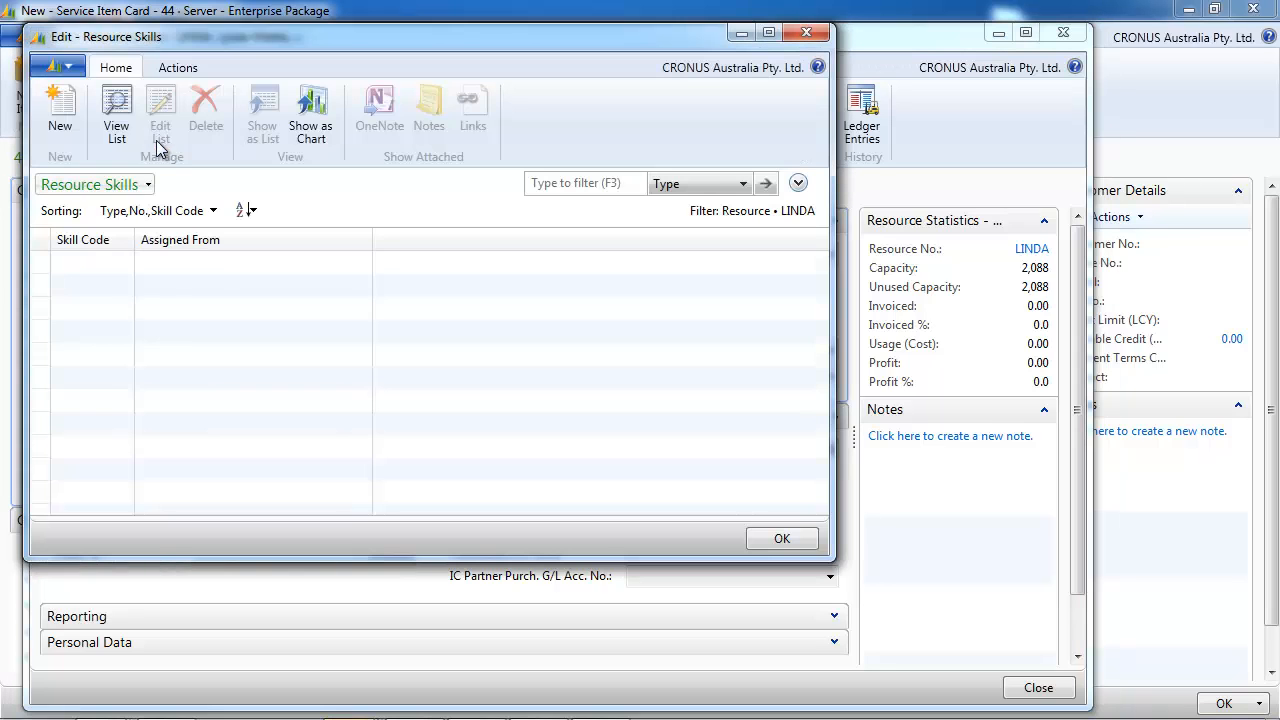
Assign the Servers & Networks skill code to the resource and close the skilled resource list
click(125, 262)
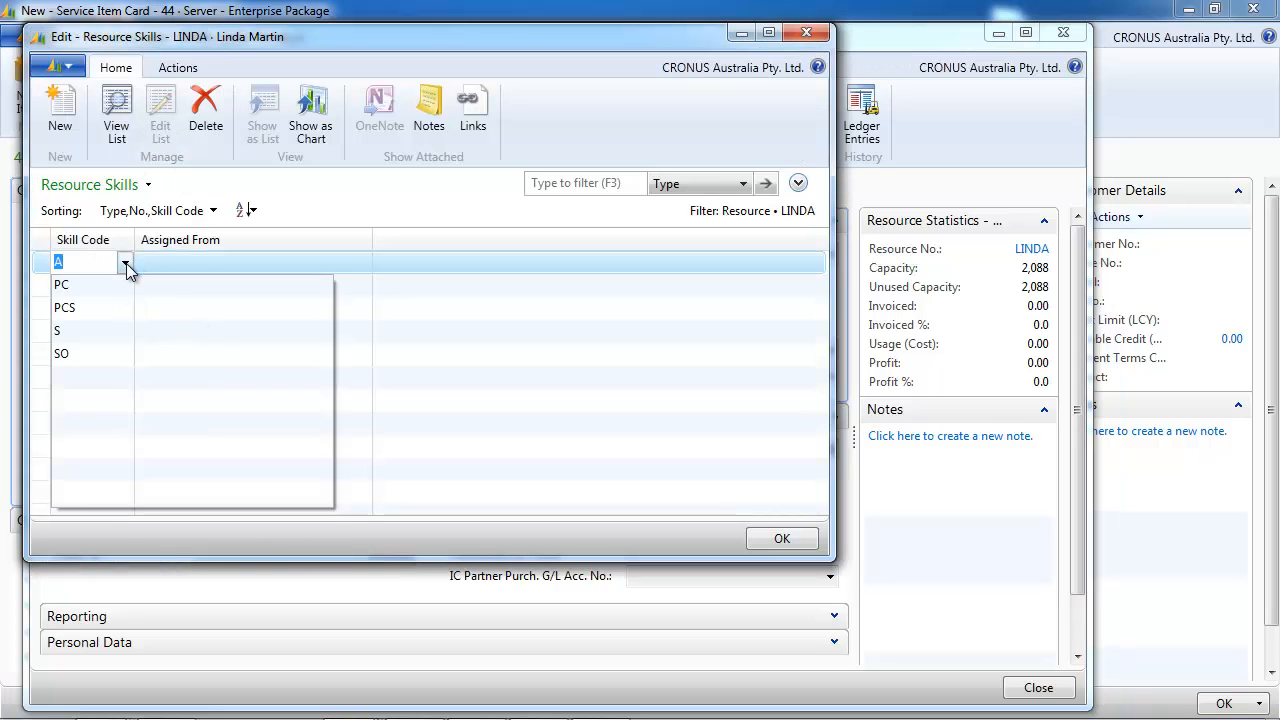
click(62, 285)
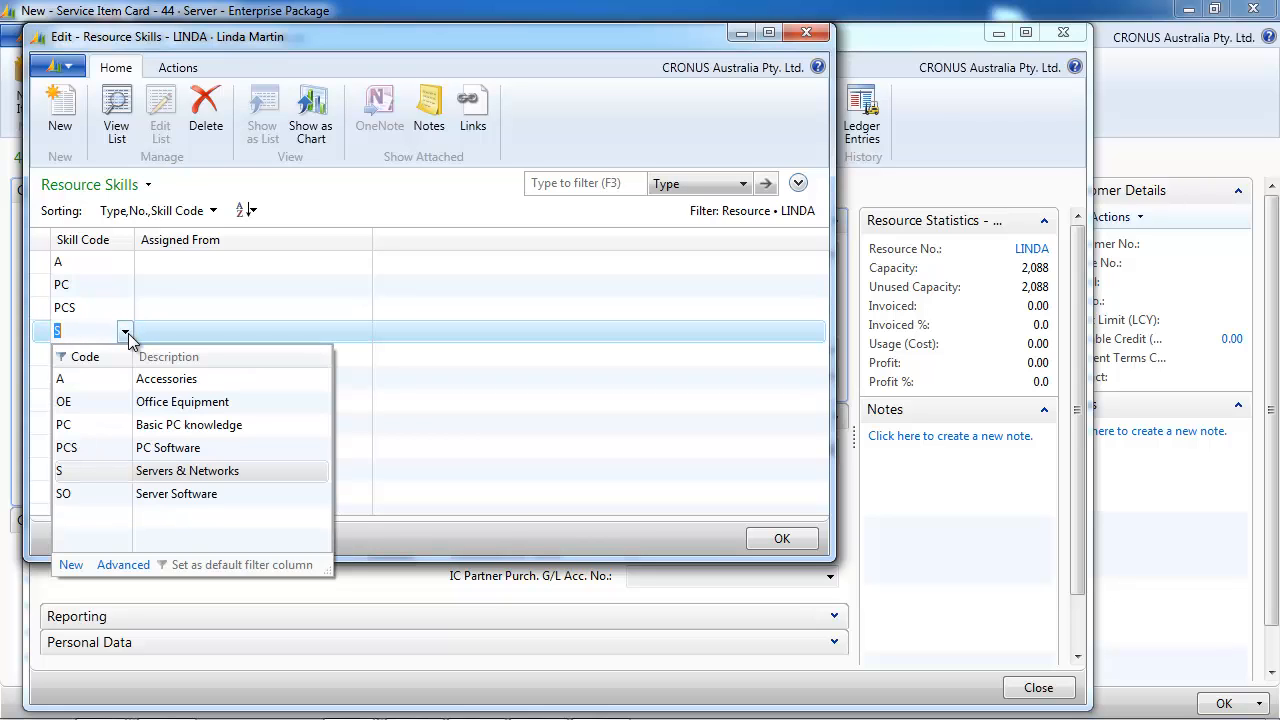
click(58, 471)
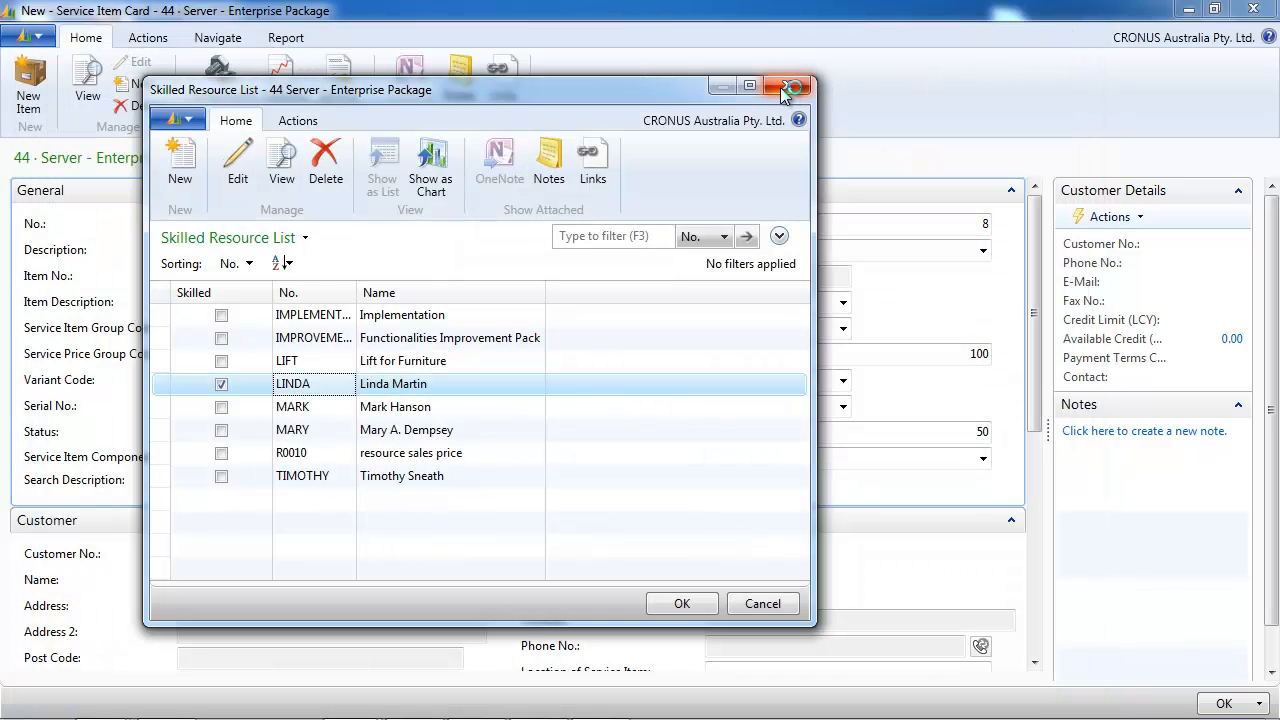
click(794, 89)
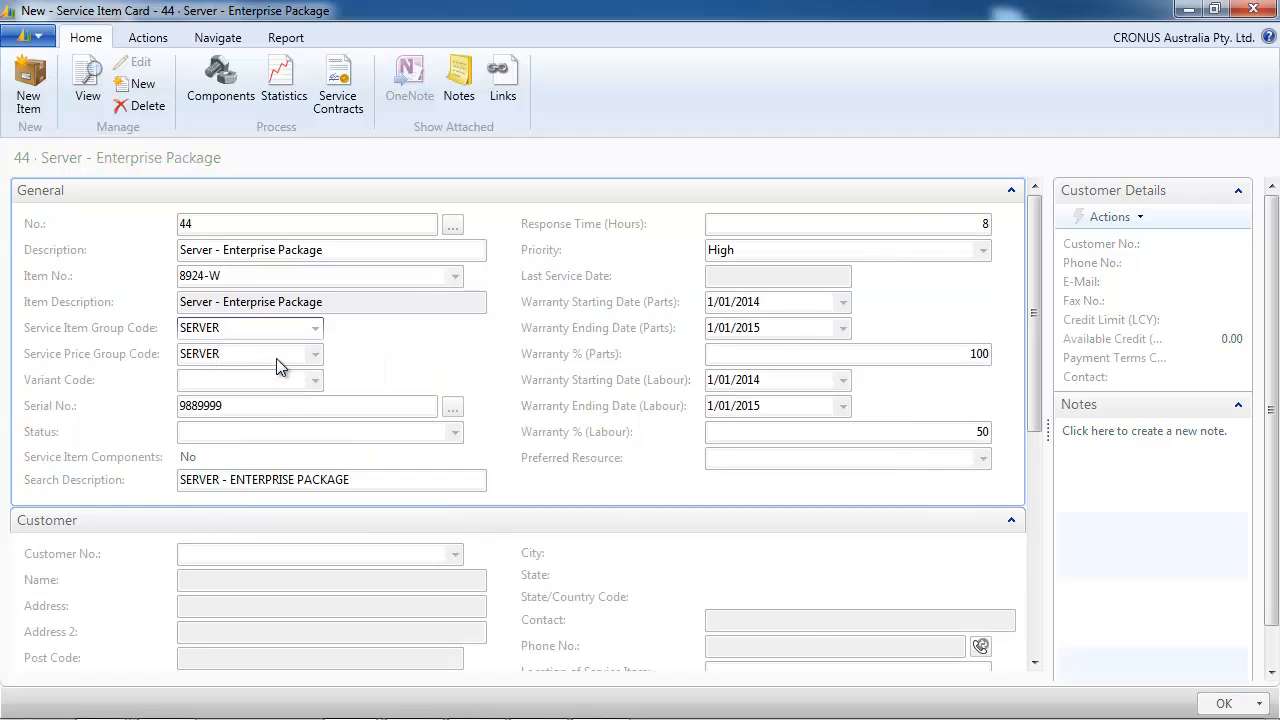
Review the SERVER service item group and its resource skills, leaving LINDA as preferred resource
click(314, 327)
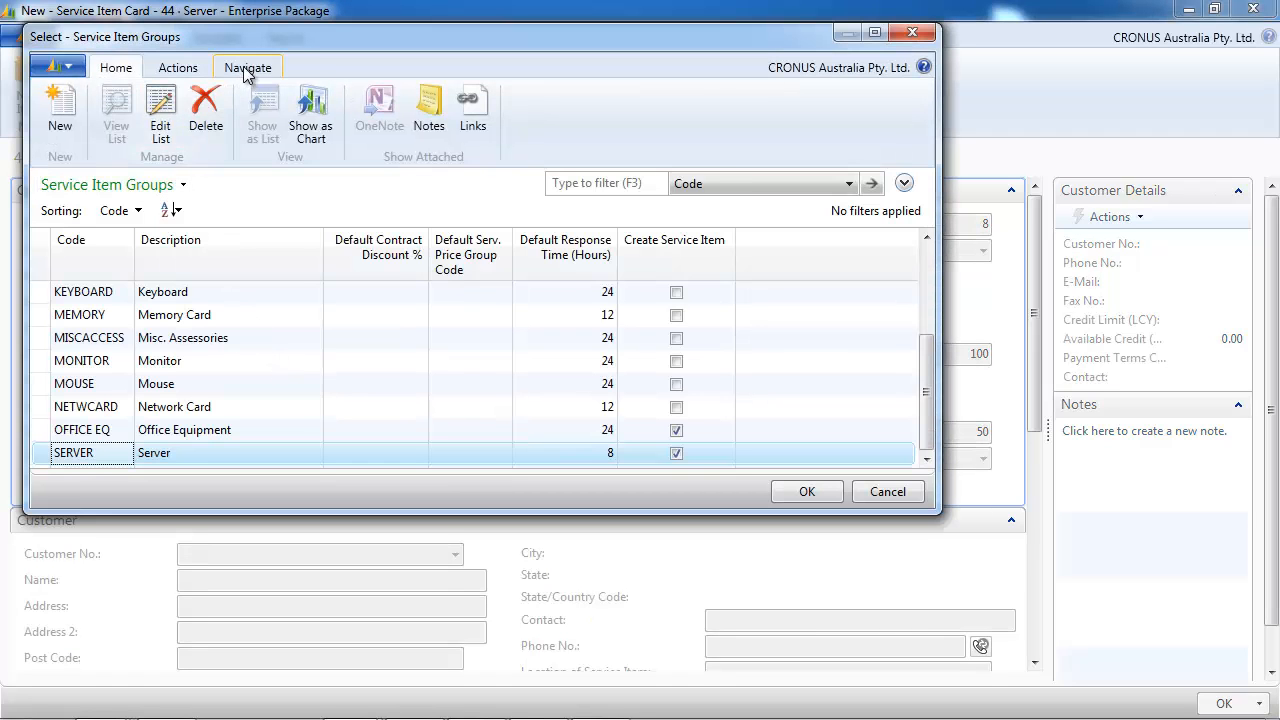
click(247, 67)
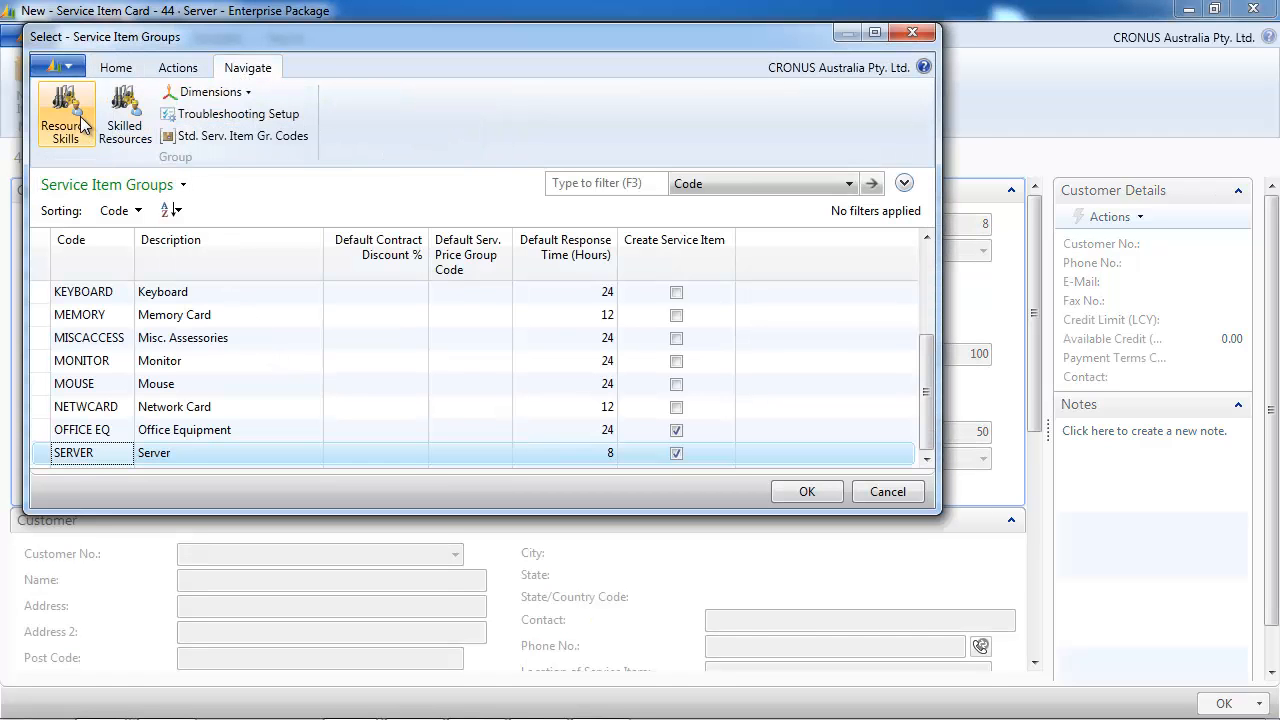
click(65, 113)
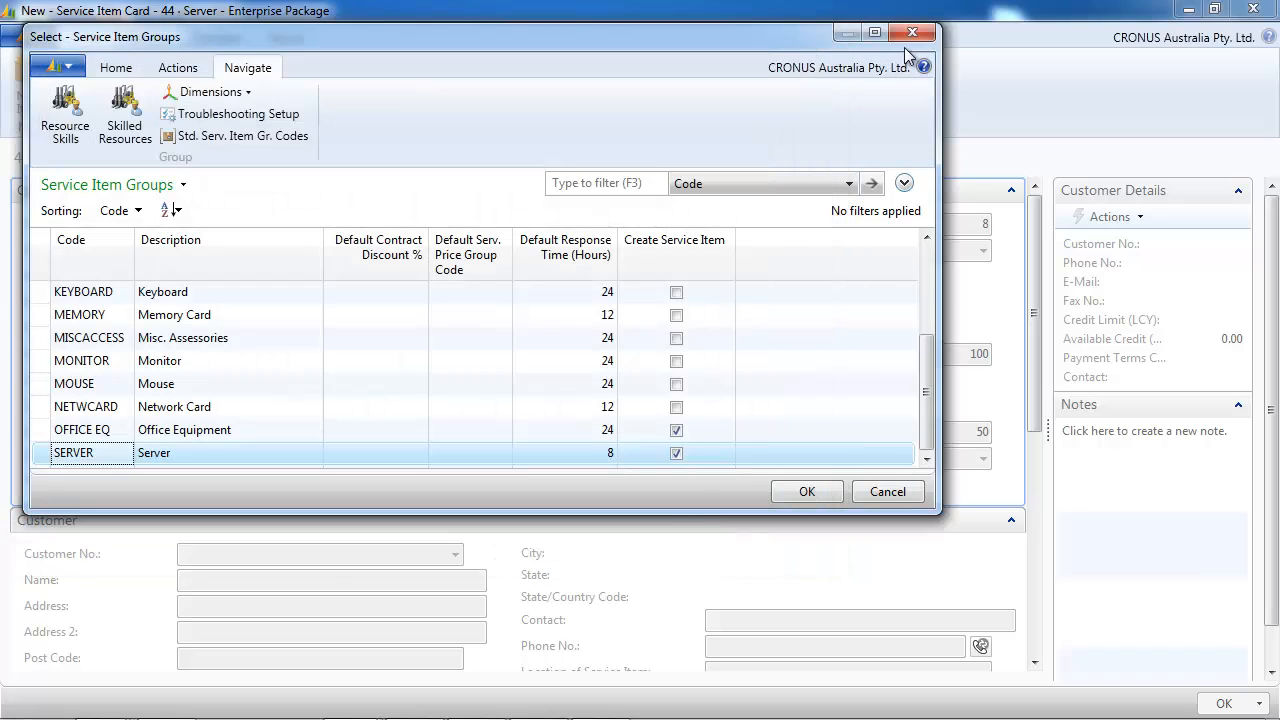
click(806, 491)
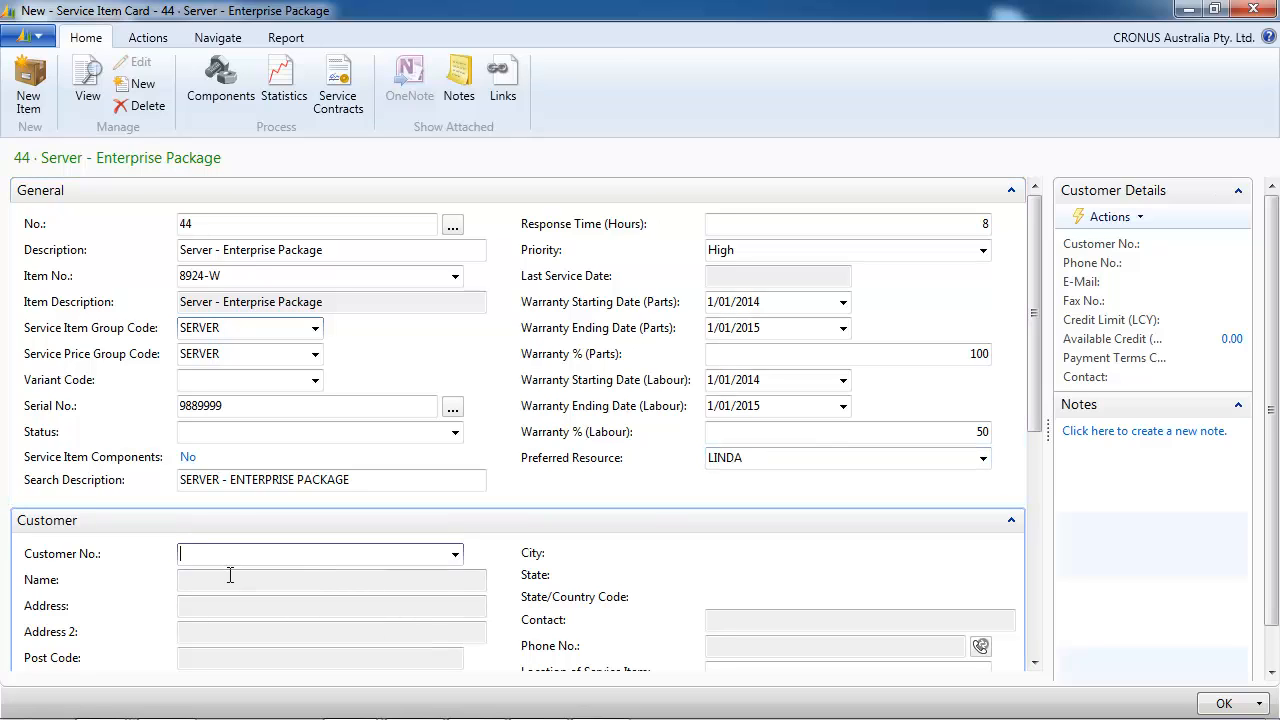
Assign customer 10000 with ship-to PARK ROAD and location IT Room
text(10)
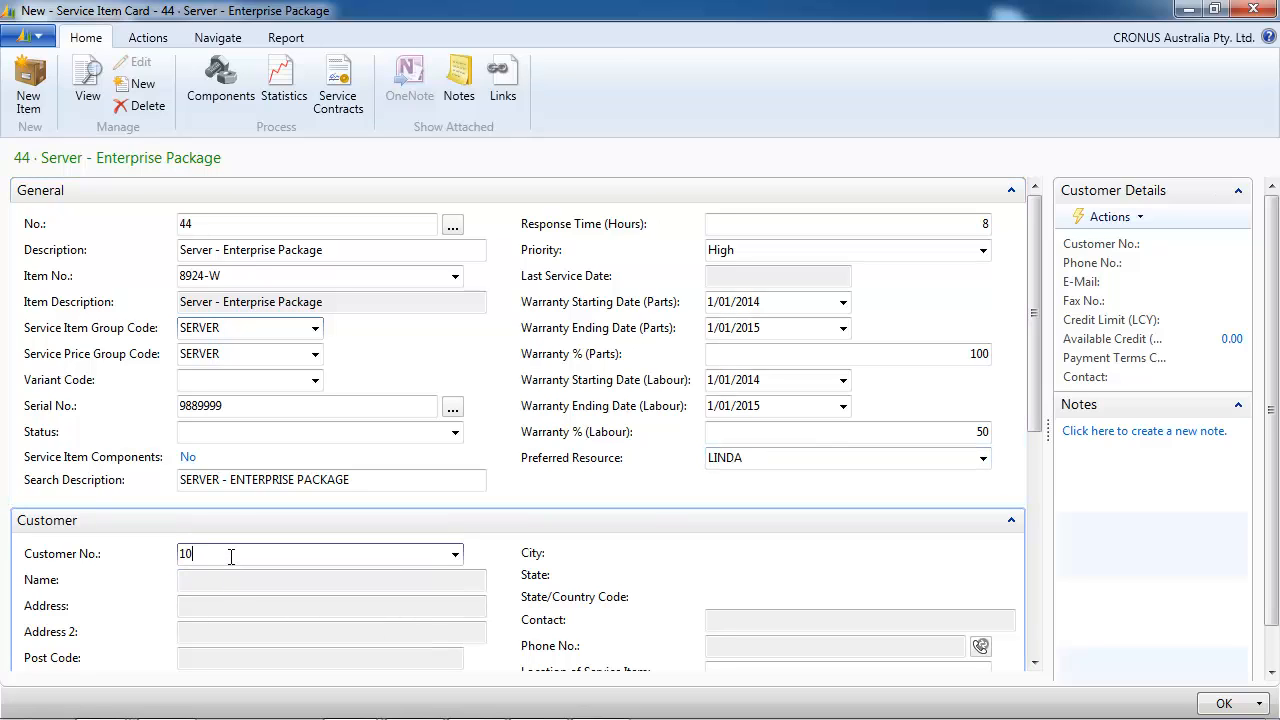
text(10000)
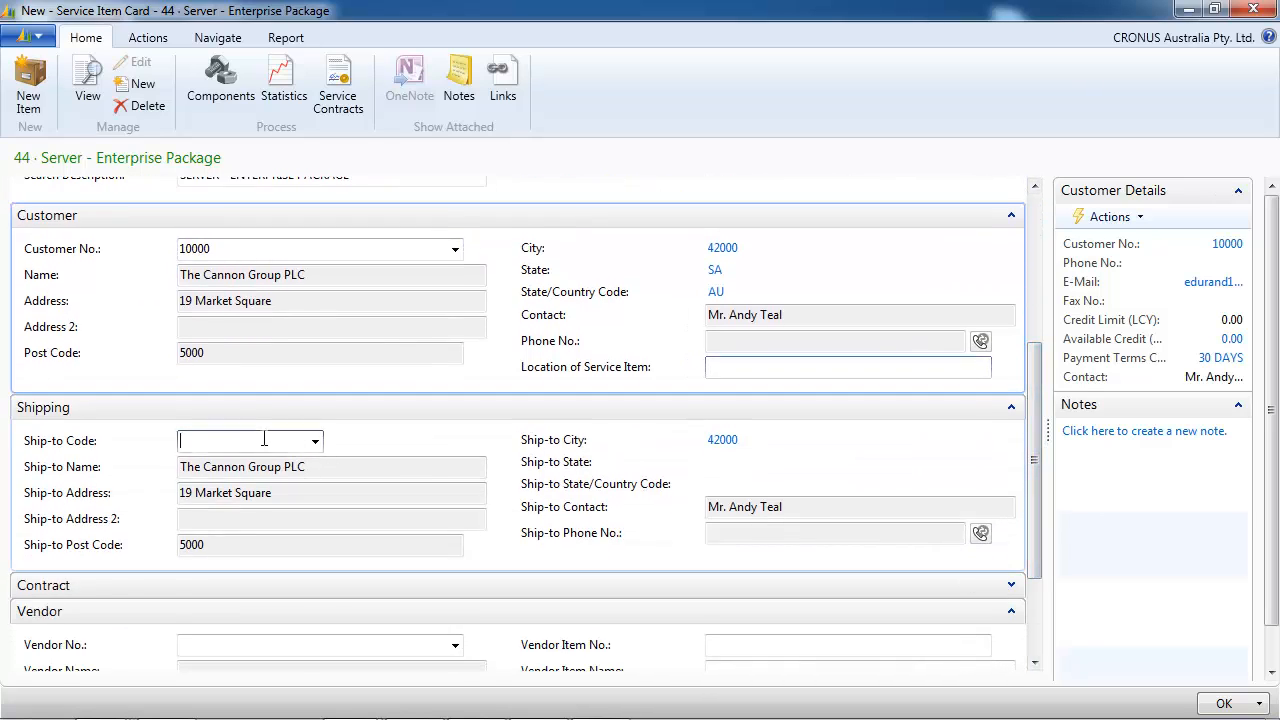
click(315, 440)
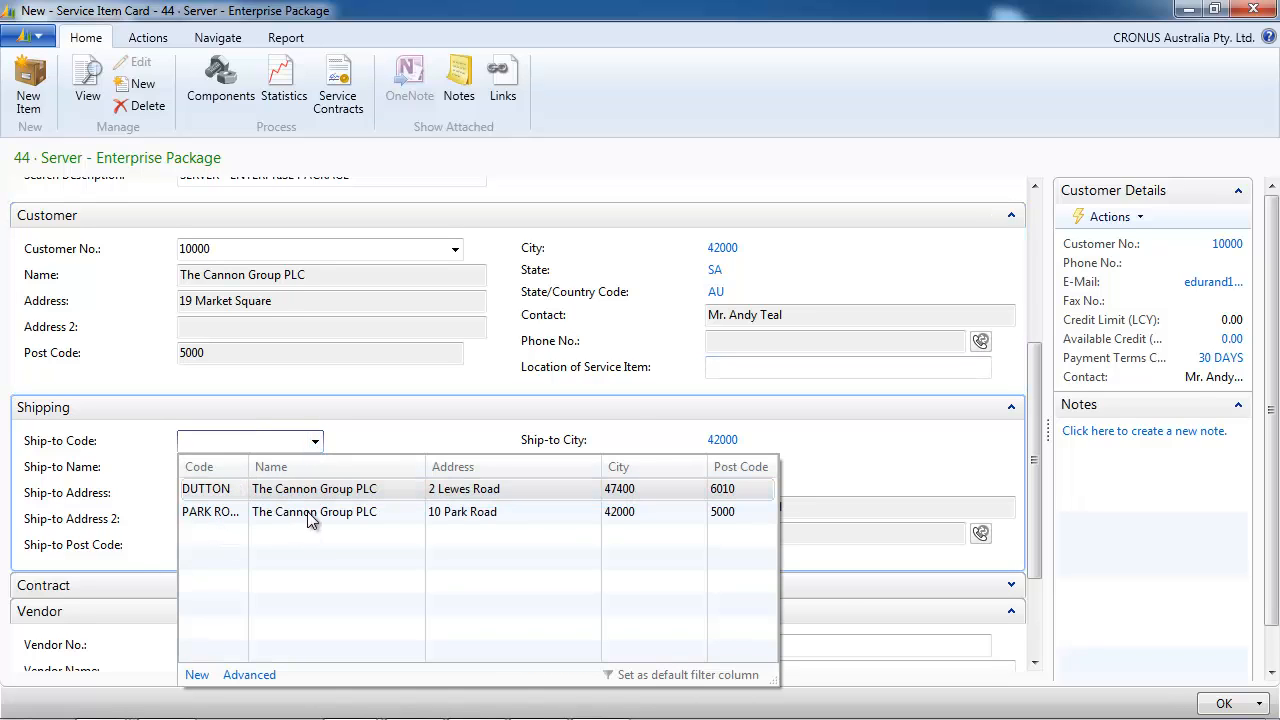
click(210, 512)
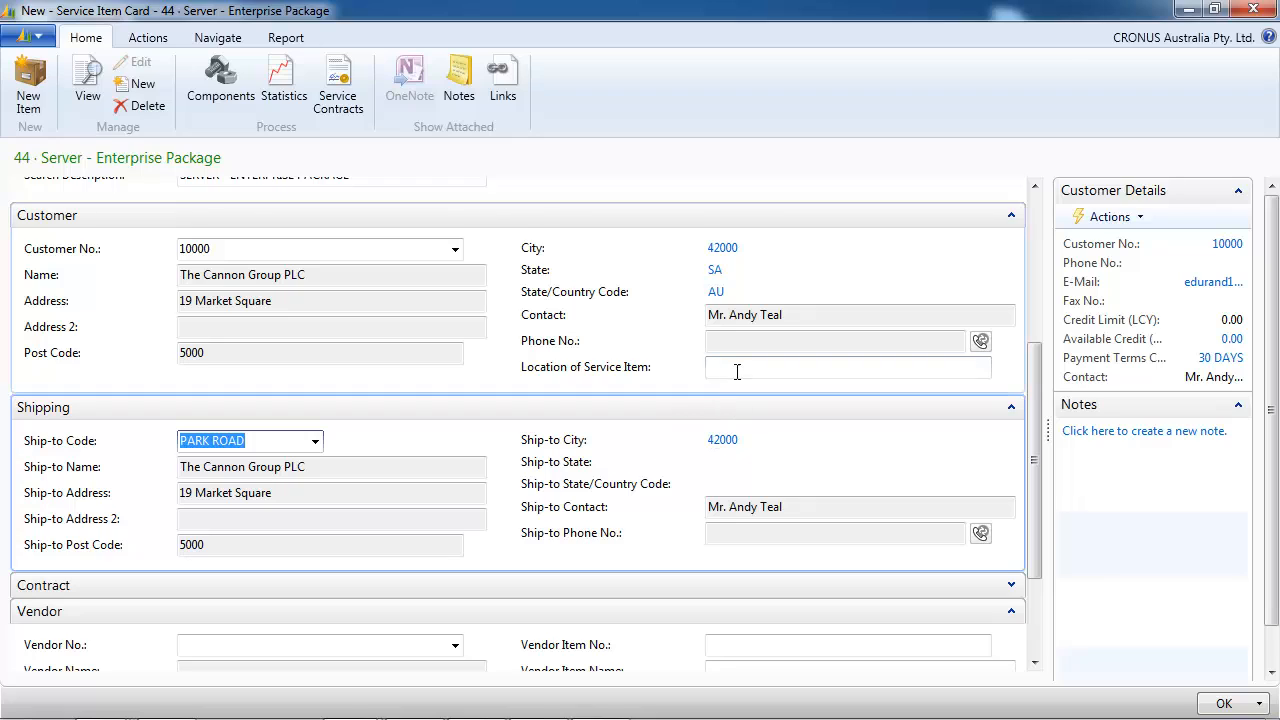
text(IT Room)
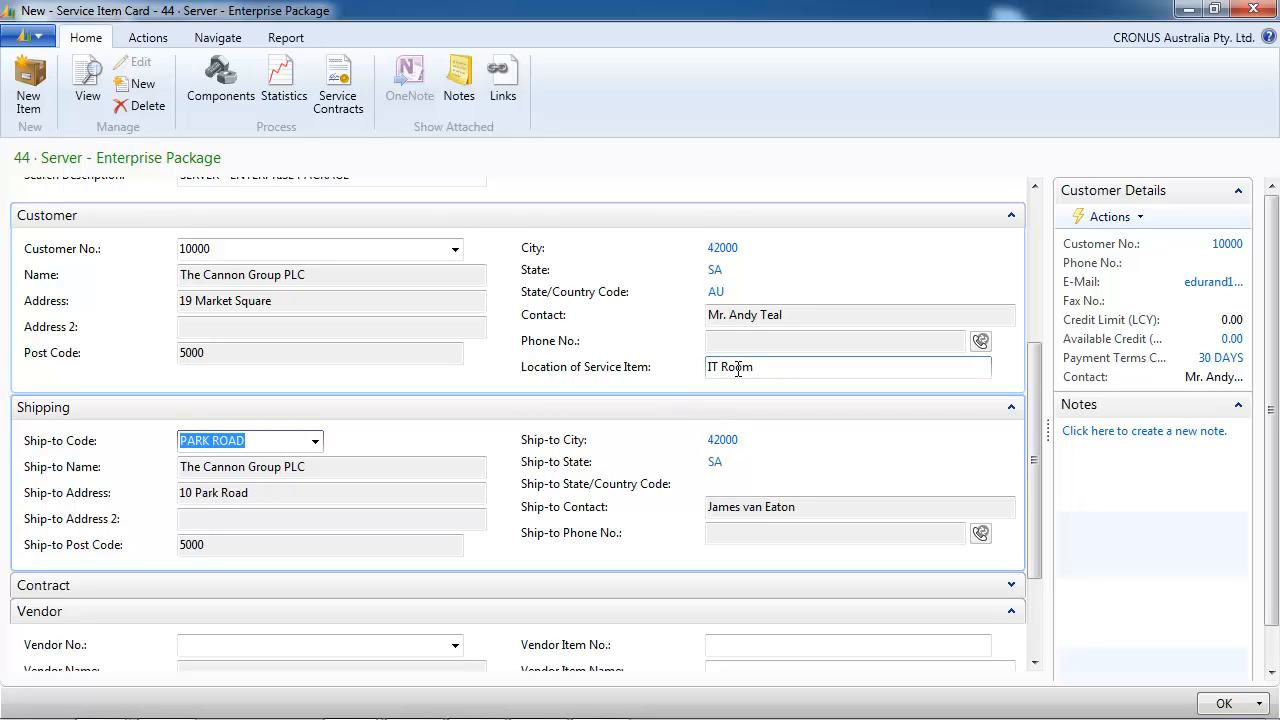
scroll(down, 3)
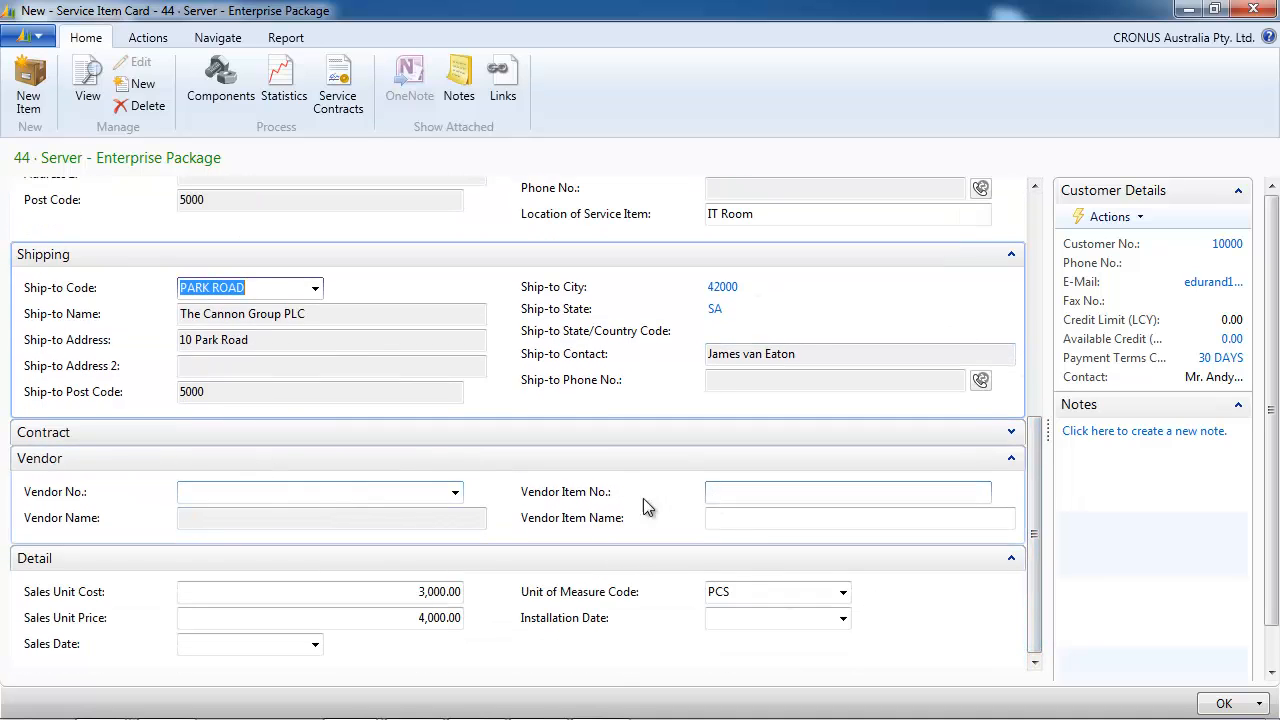
Record vendor Top Bureau, review contract defaults 450.00 cost and 600.00 value, and set status Installed
text(to)
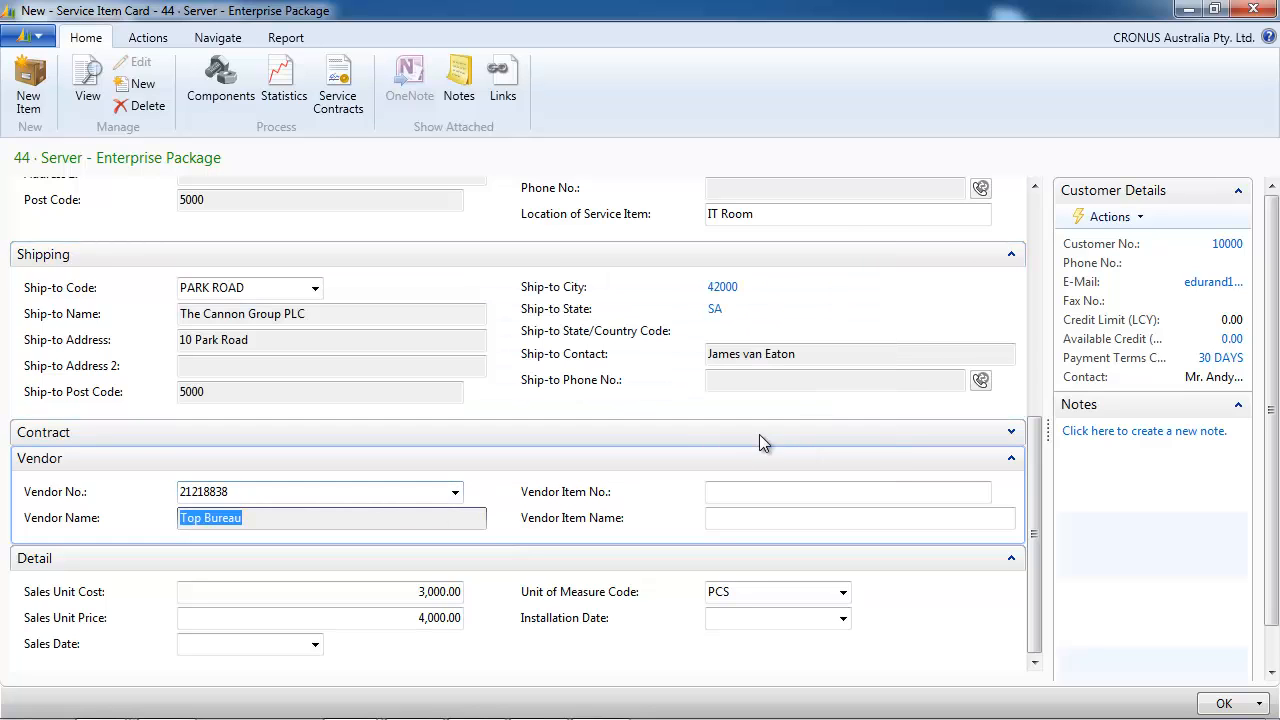
mouse_move(1010, 432)
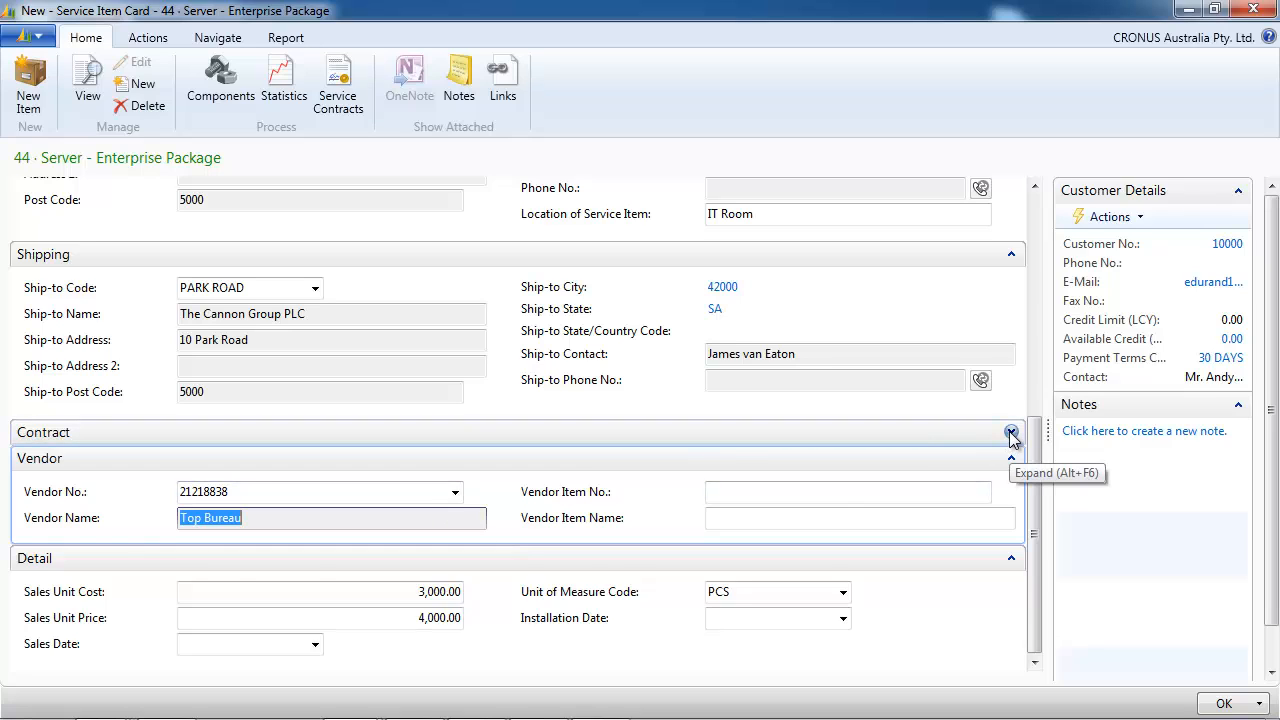
click(1010, 432)
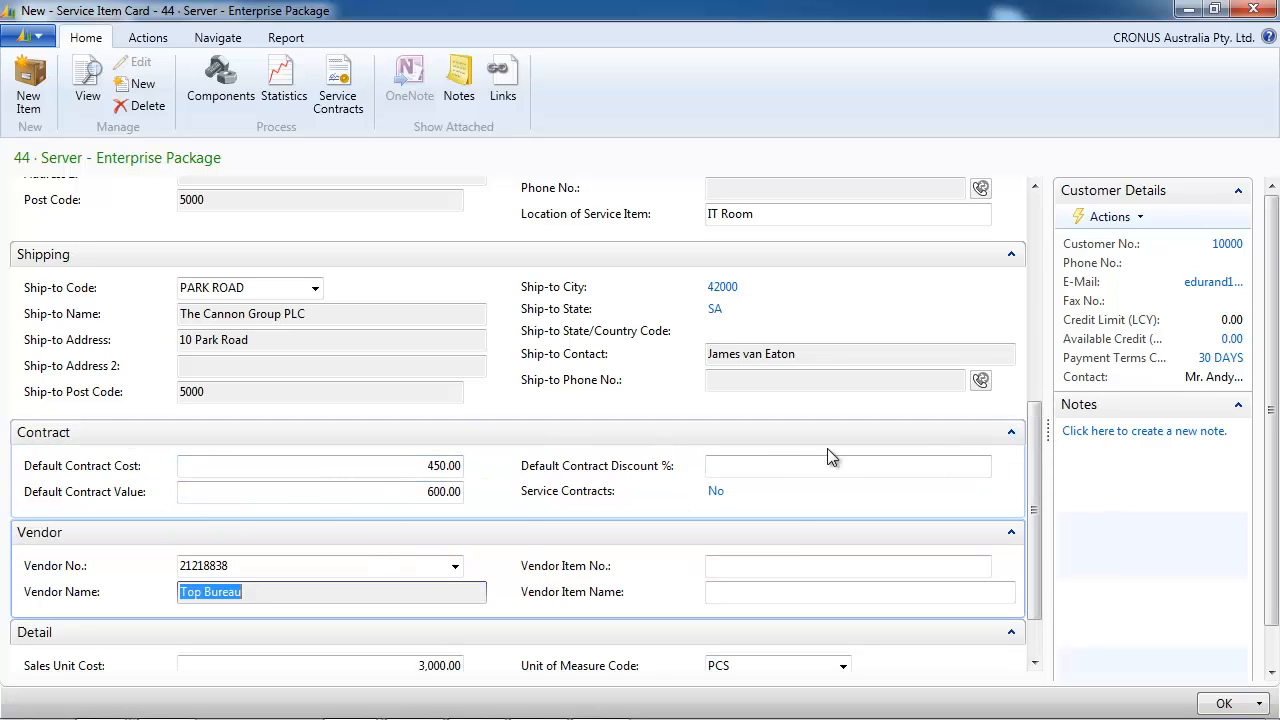
mouse_move(1011, 432)
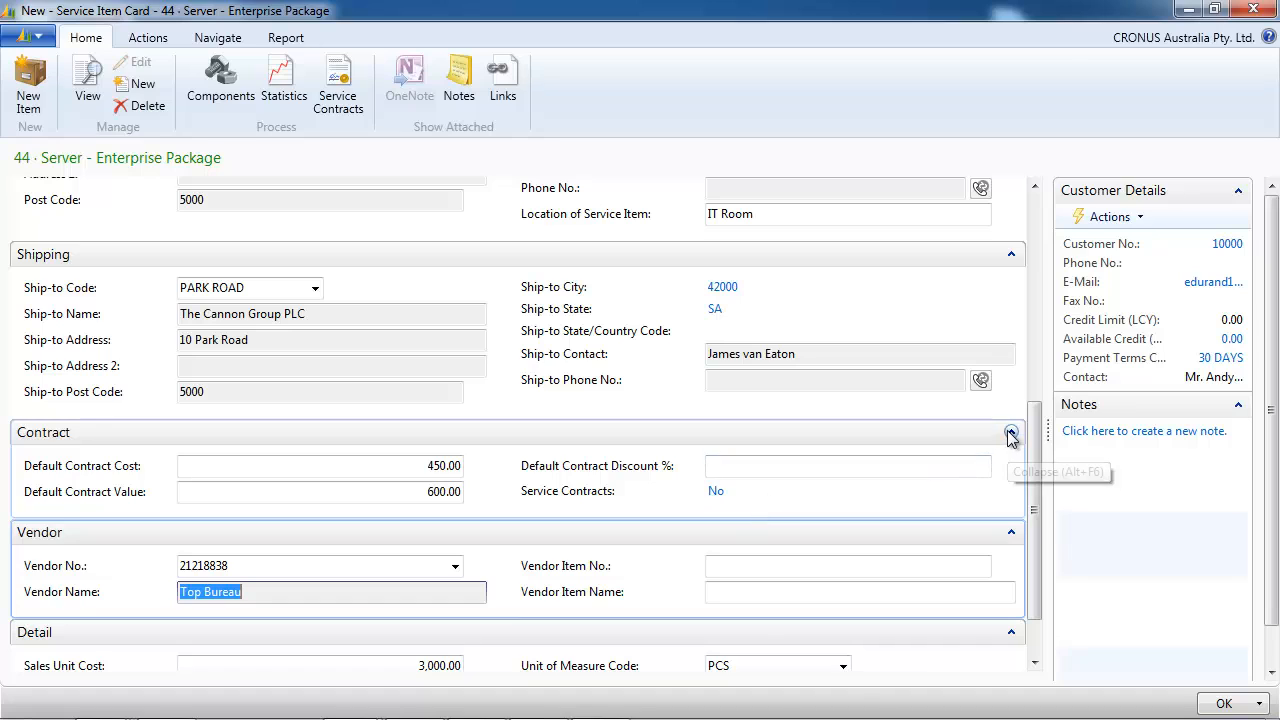
click(1011, 432)
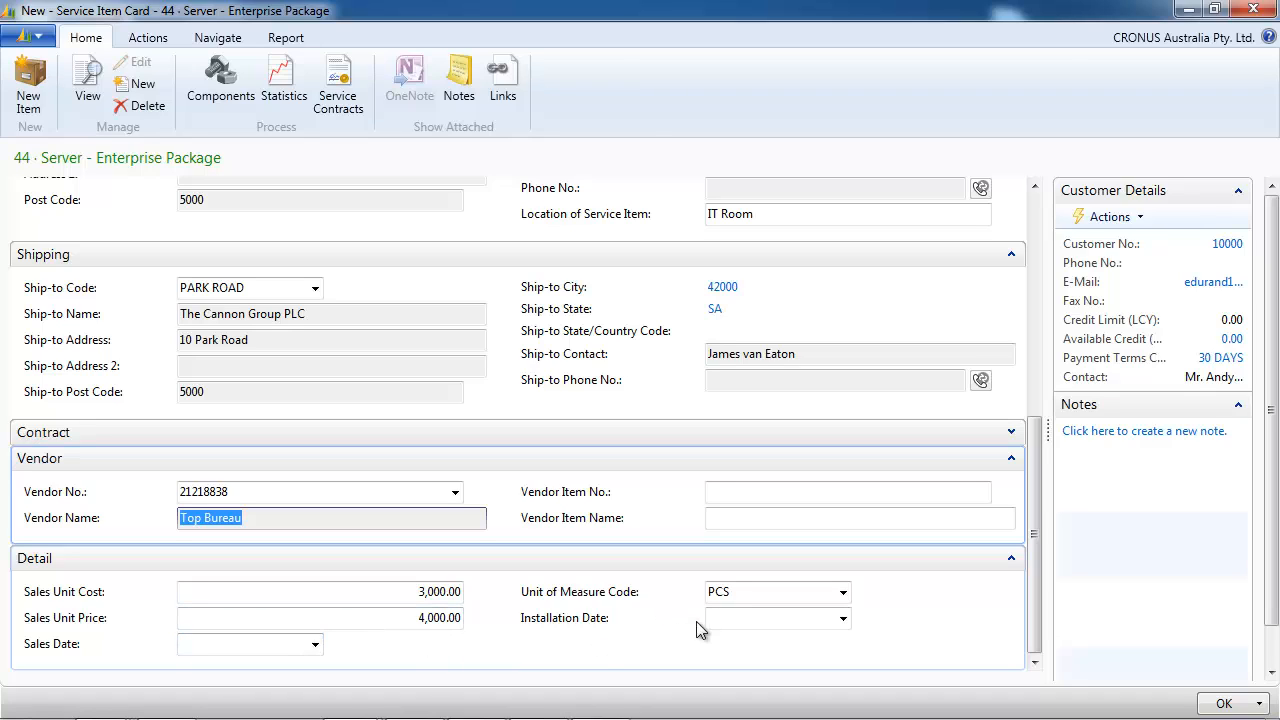
text(0)
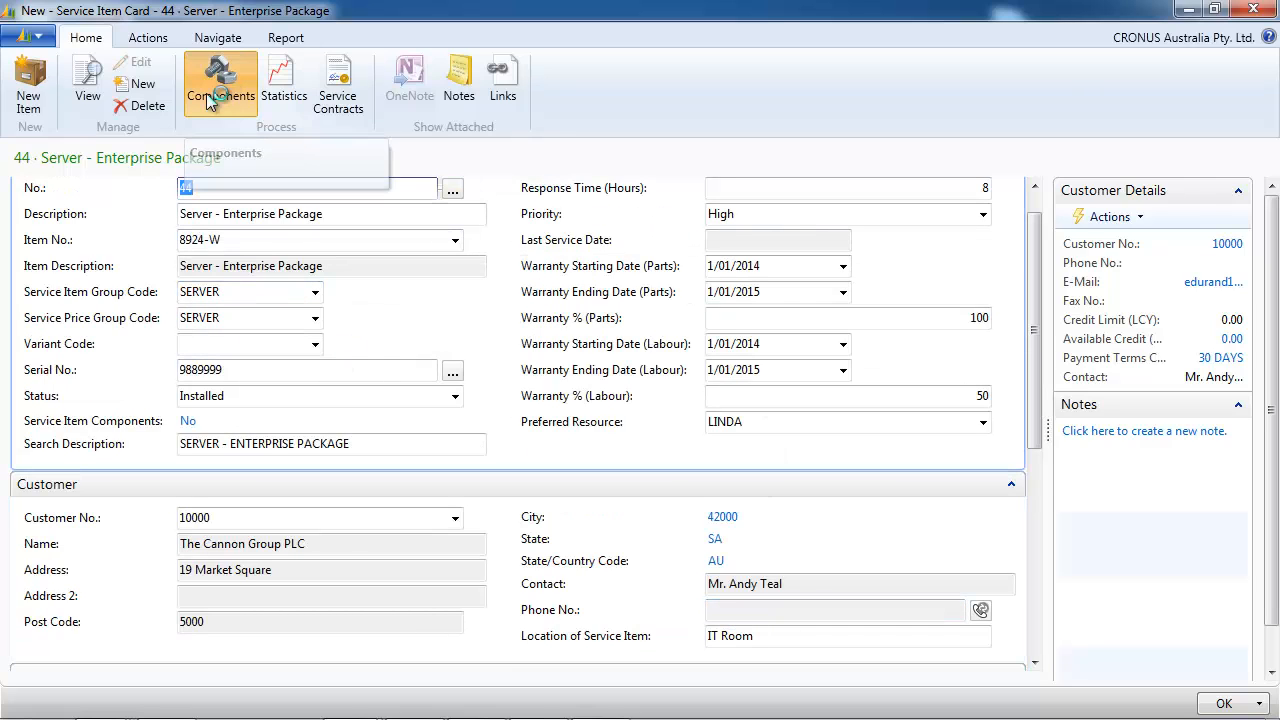
click(220, 85)
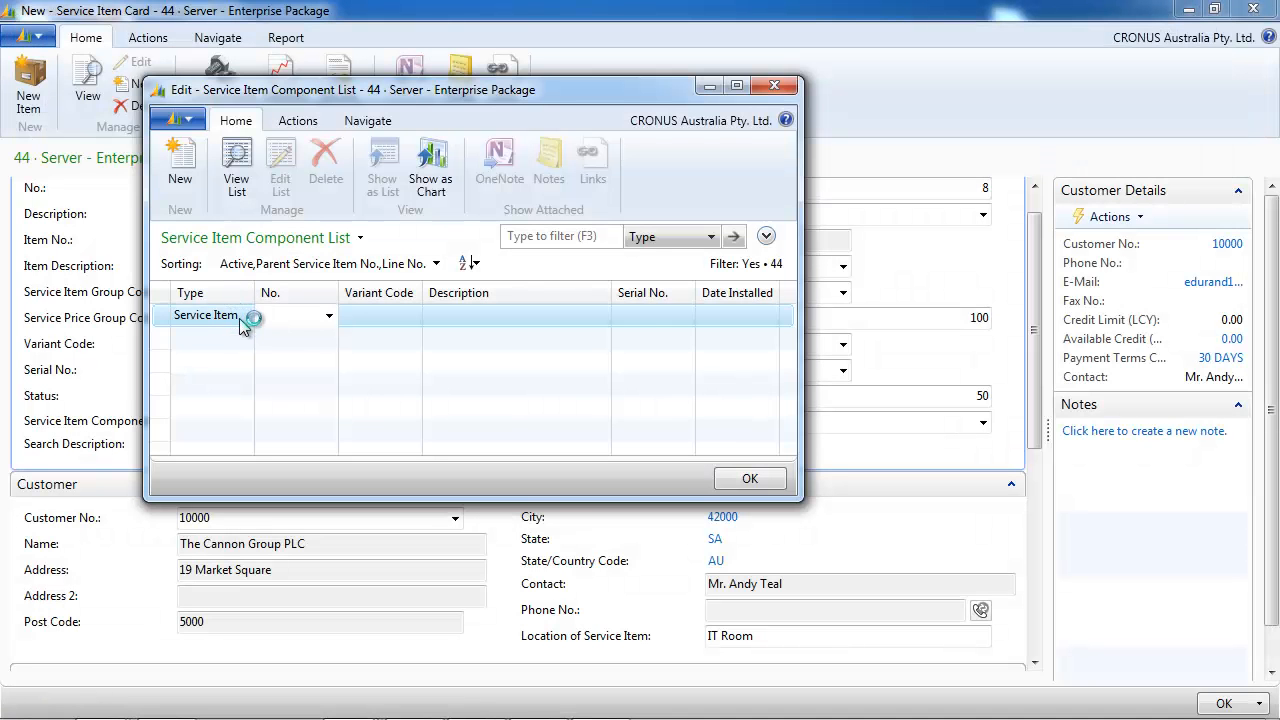
click(328, 315)
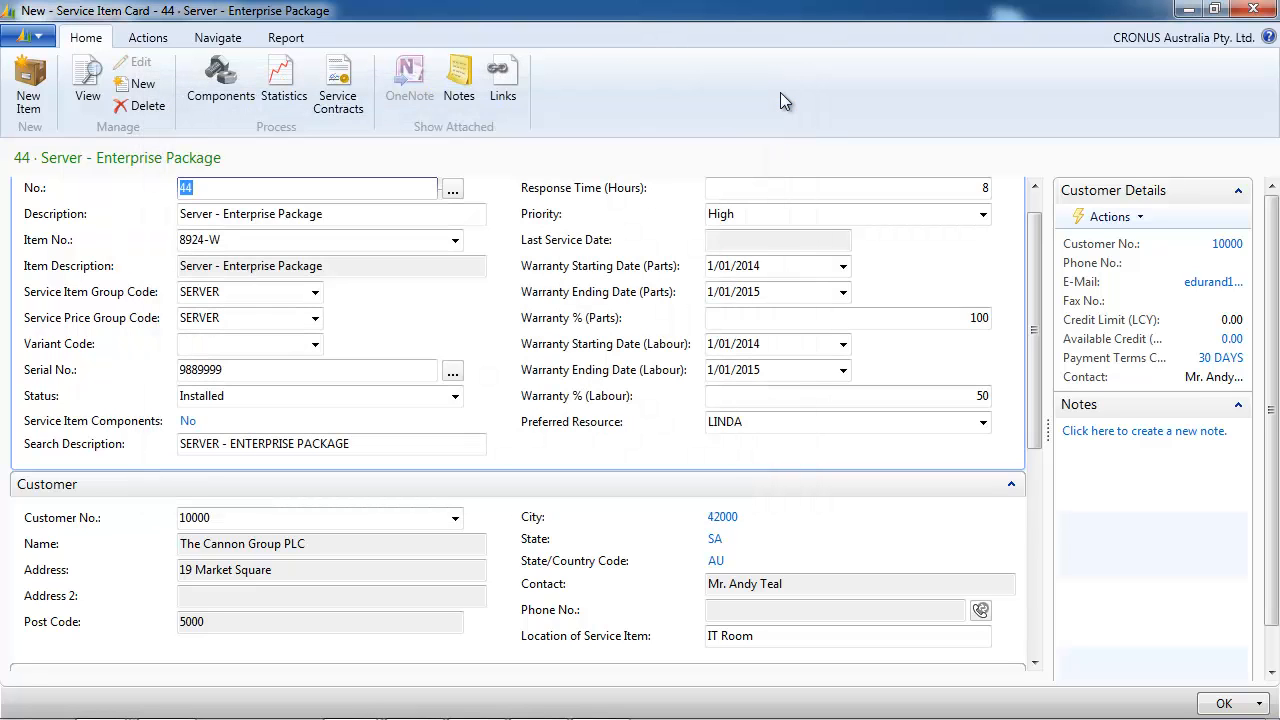
click(217, 37)
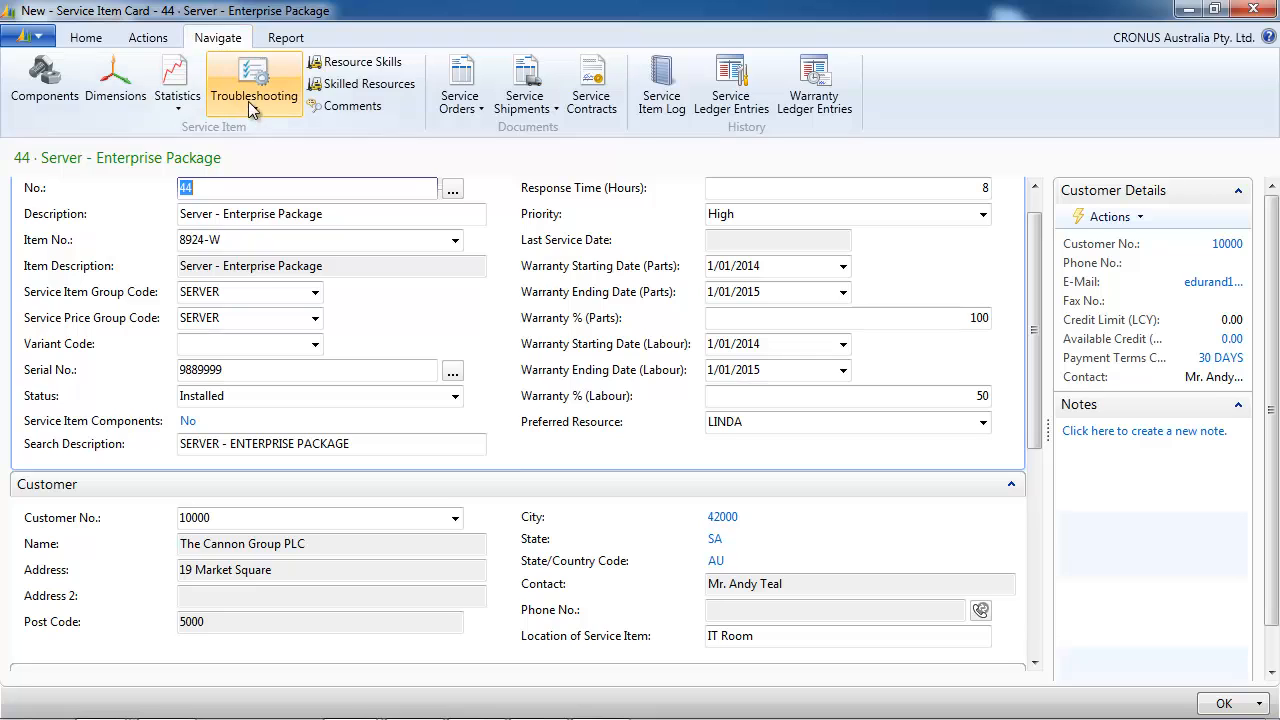
click(254, 83)
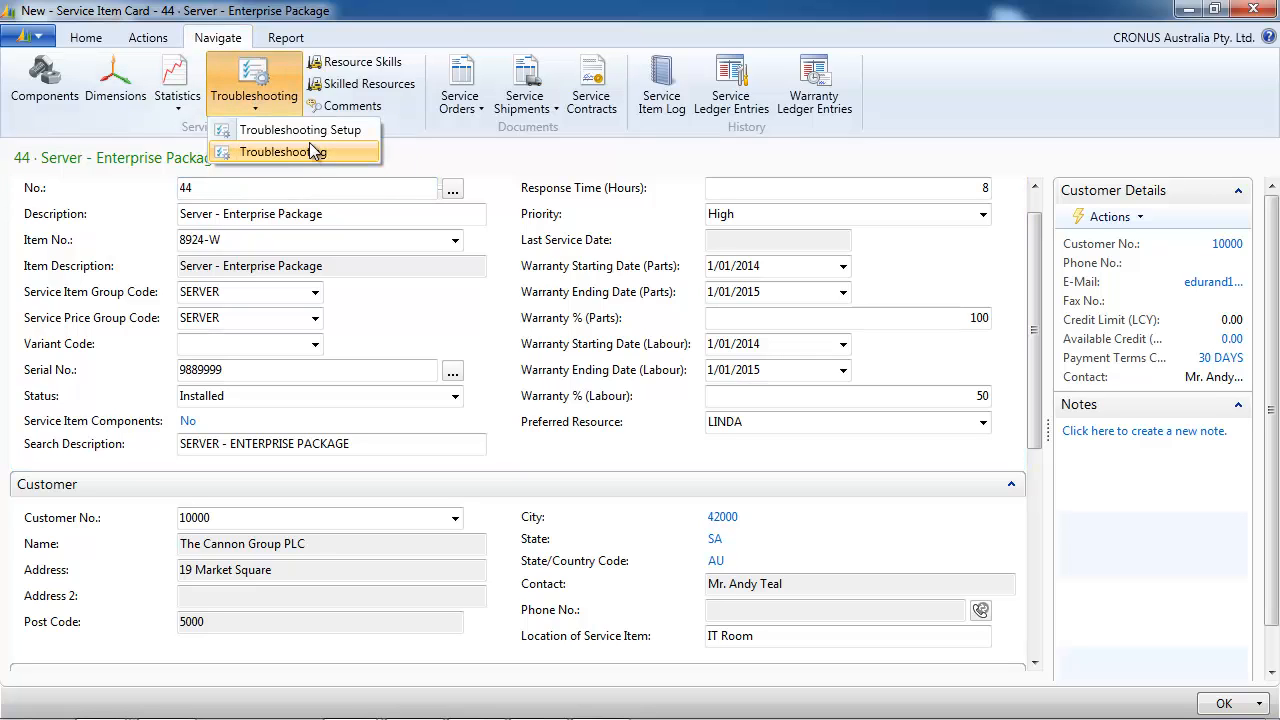
click(283, 151)
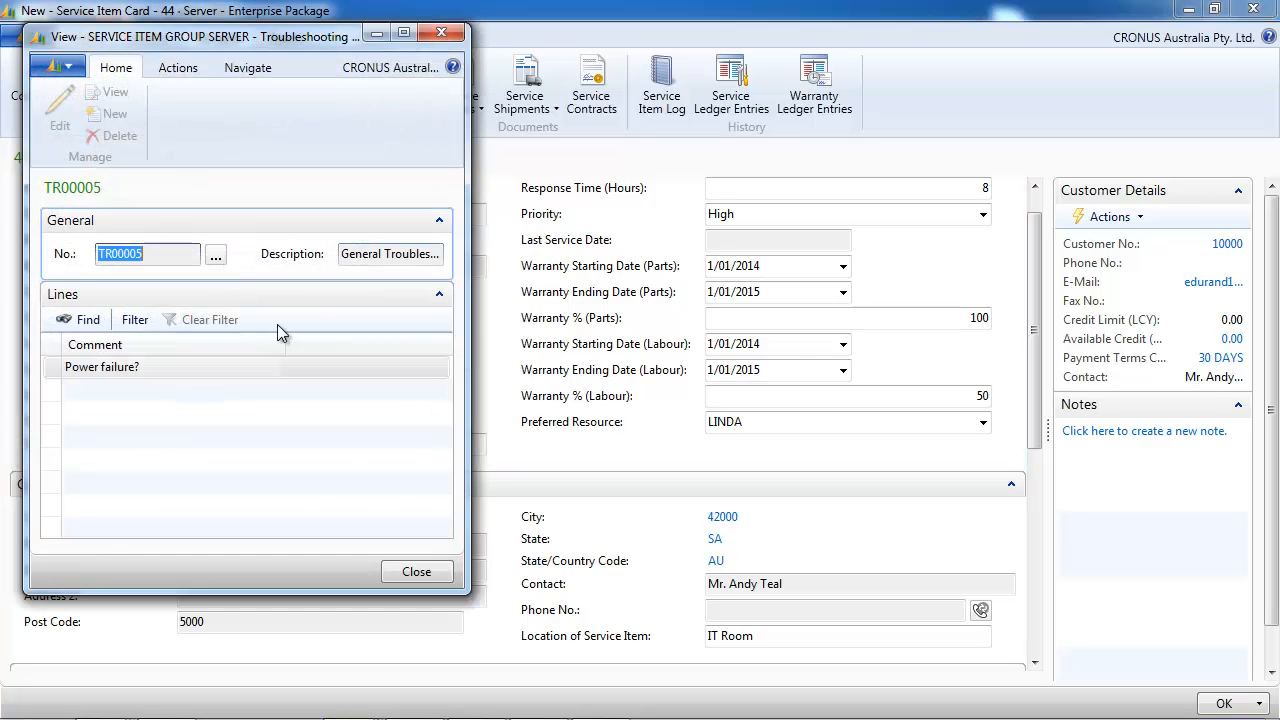
click(441, 33)
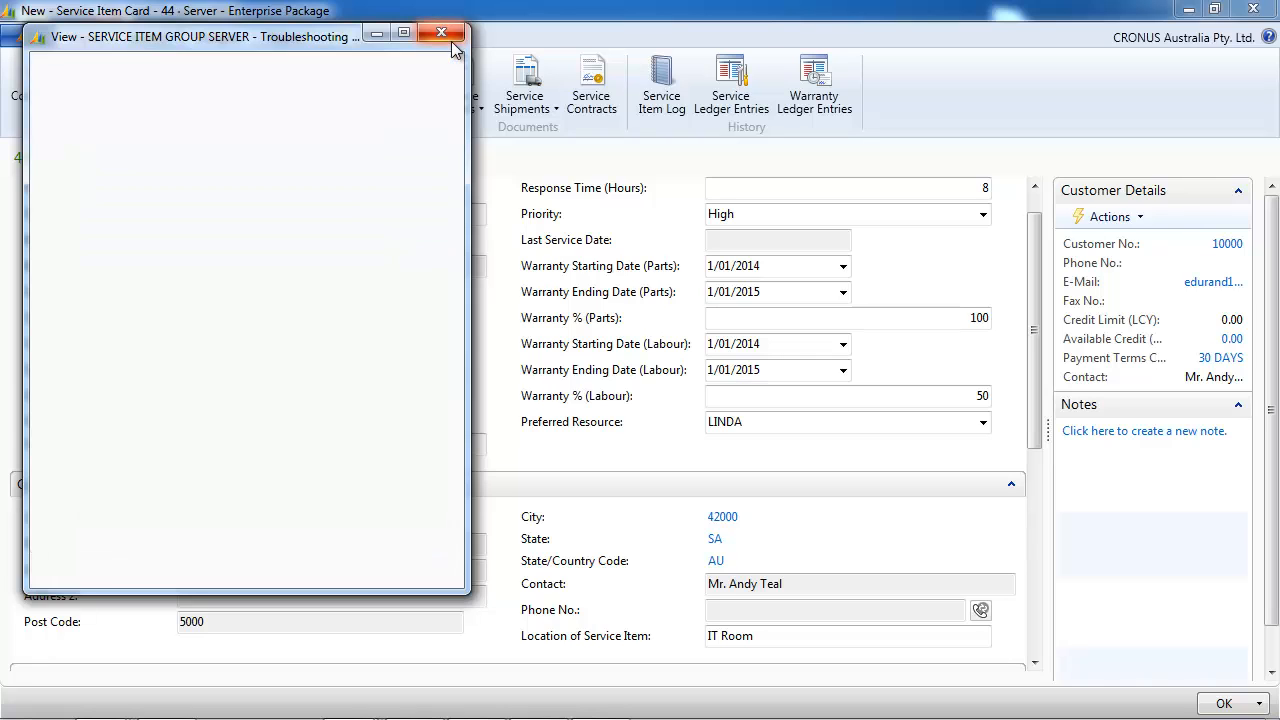
click(441, 33)
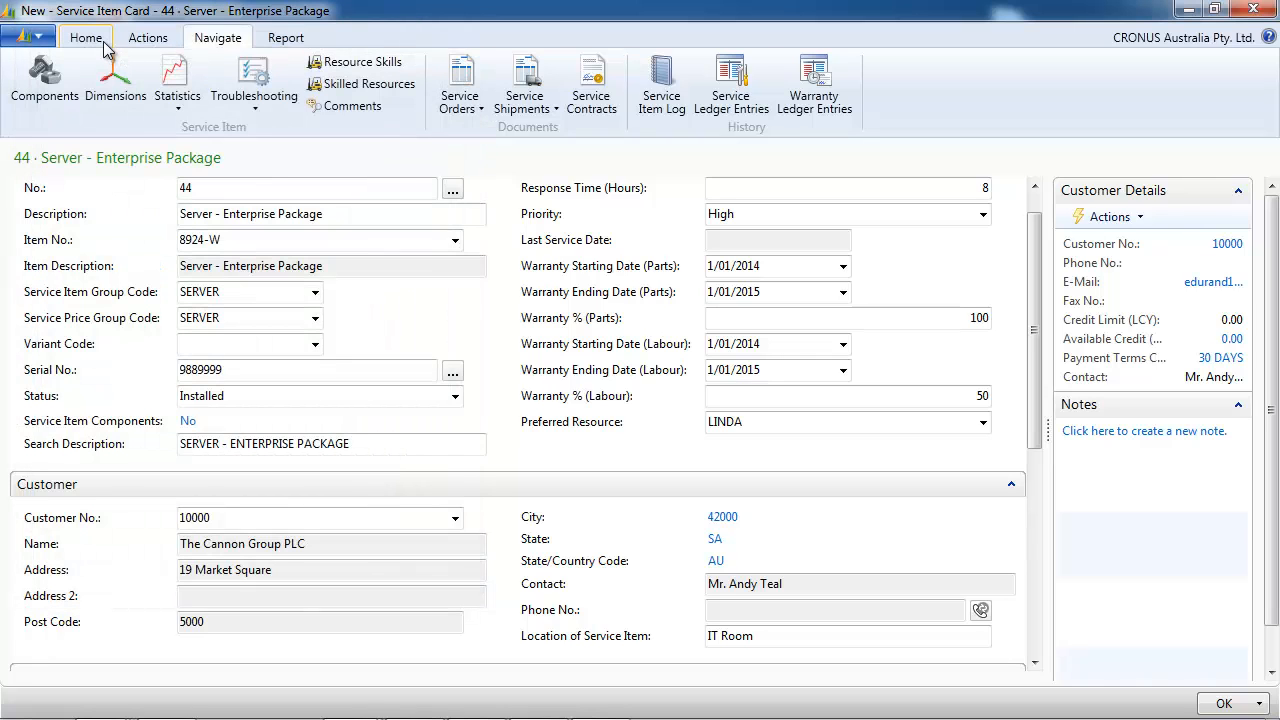
click(86, 37)
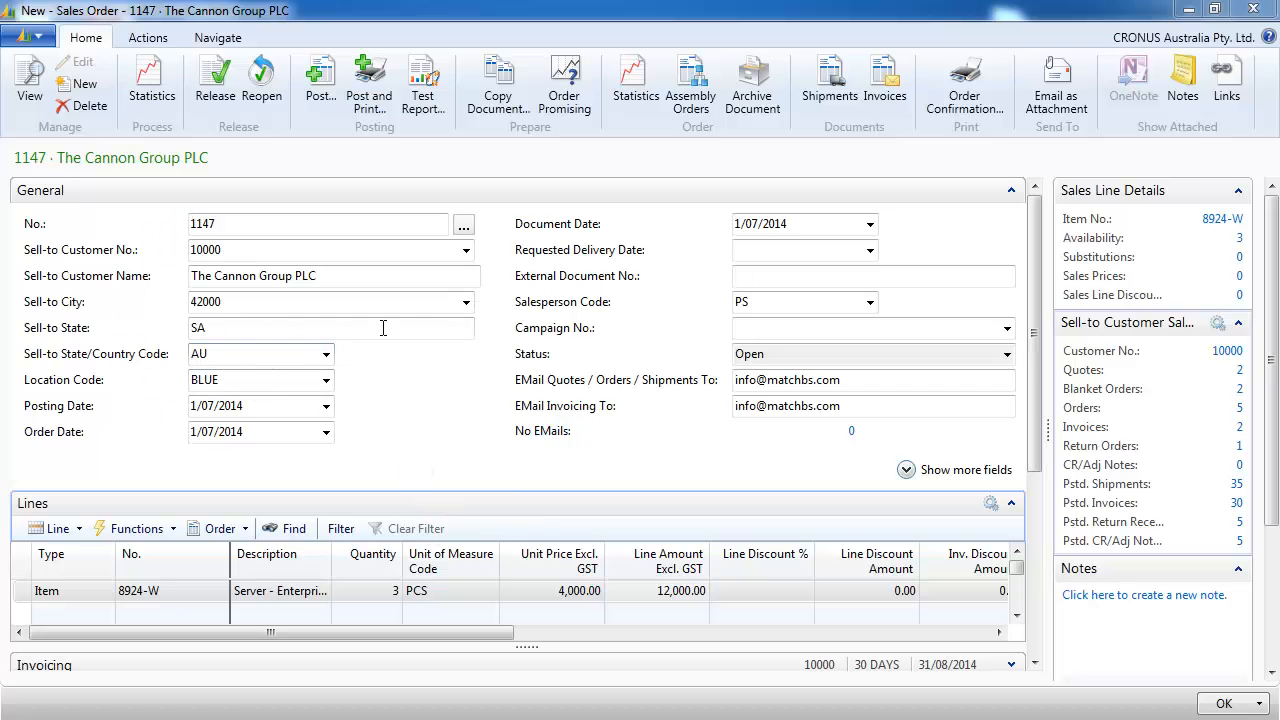
Review item 8924-W's card from the order line, confirming service item group SERVER
scroll(down, 3)
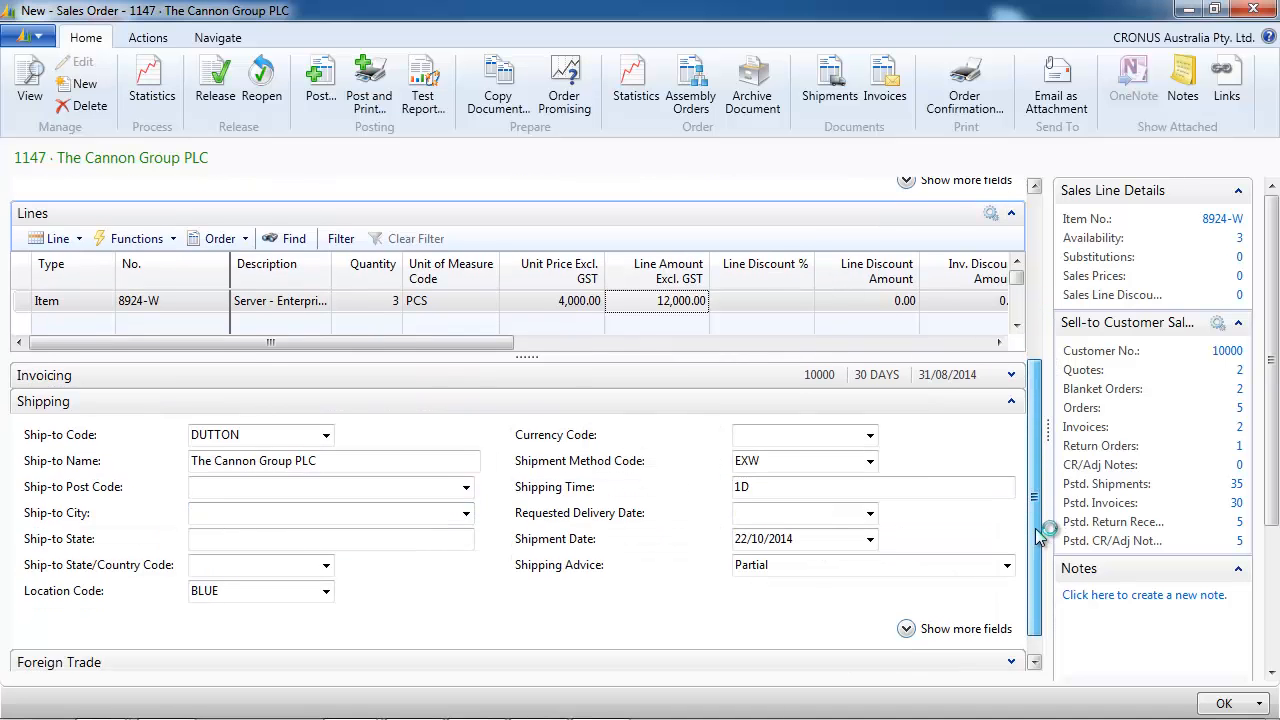
click(681, 300)
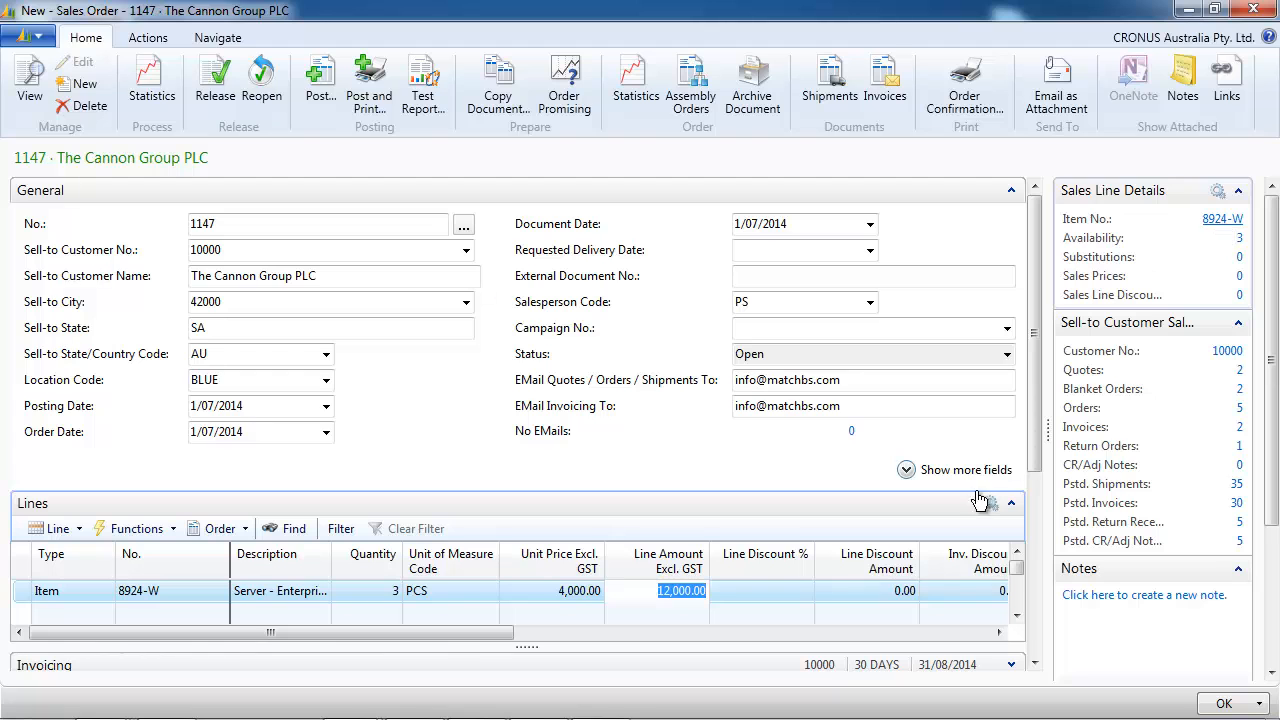
click(1222, 218)
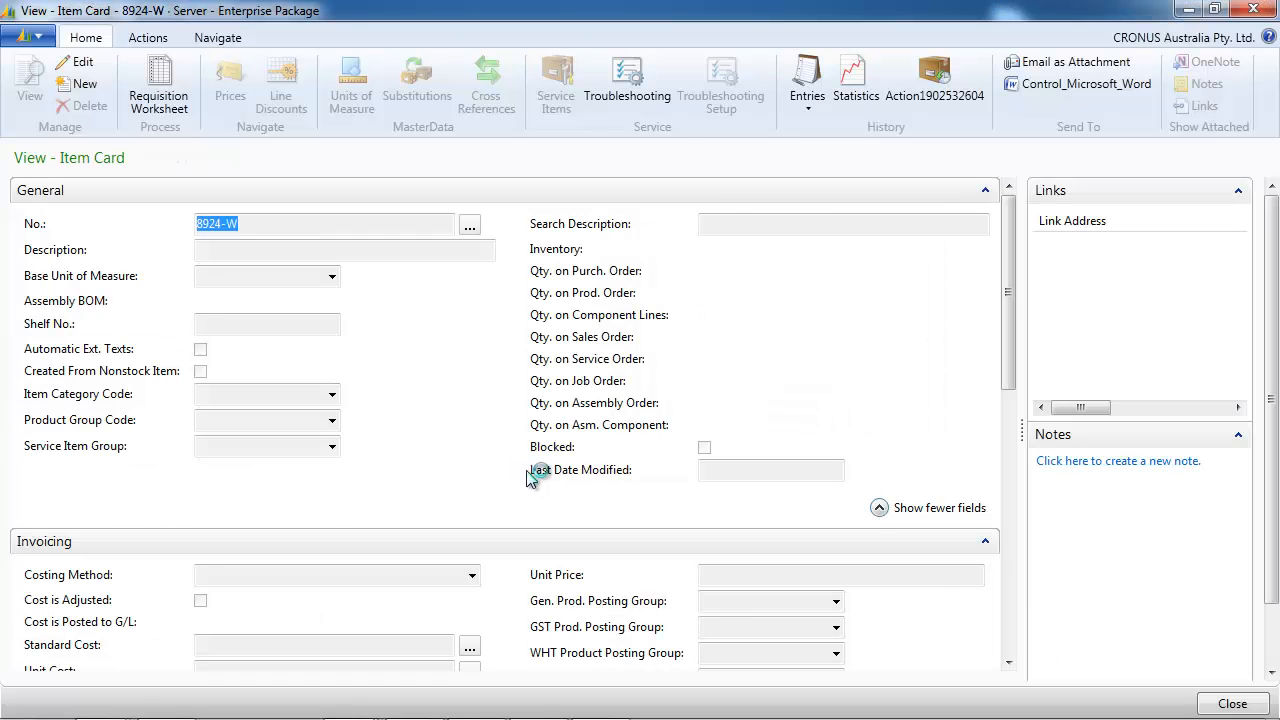
right_click(215, 446)
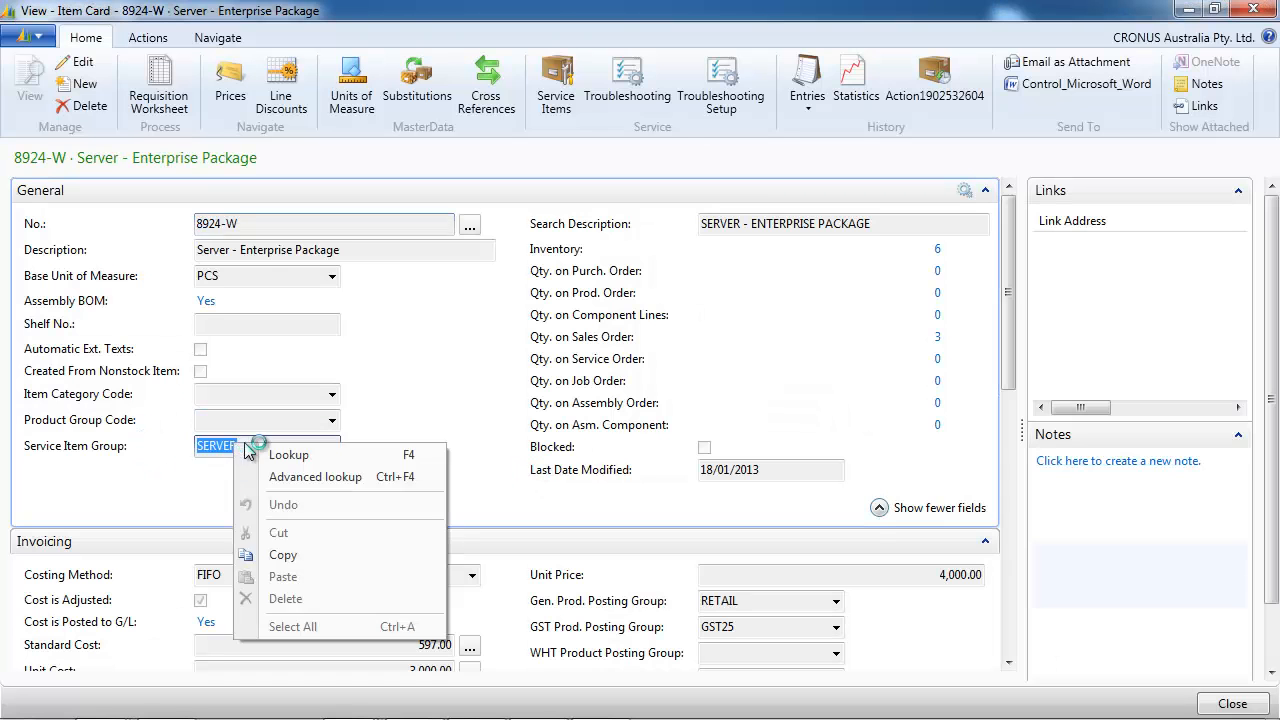
click(288, 454)
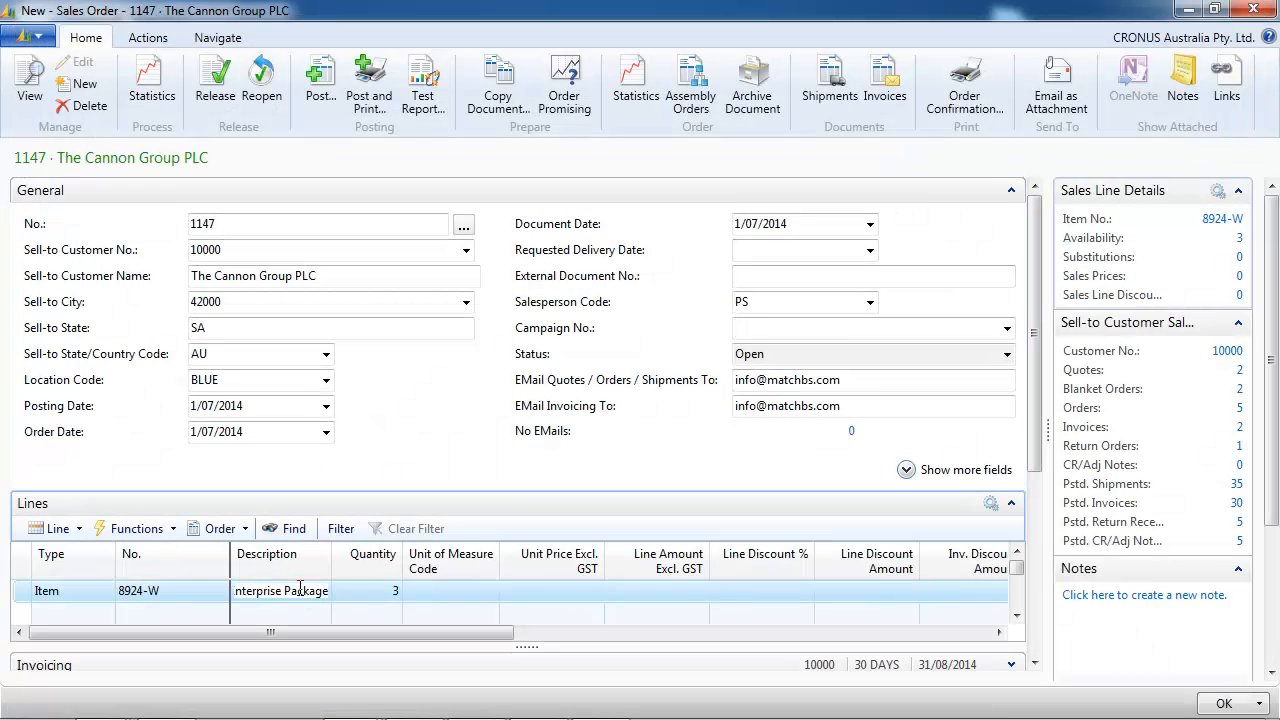
In Item Tracking Lines for the server line, assign serial 15674899 to the first unit
click(58, 528)
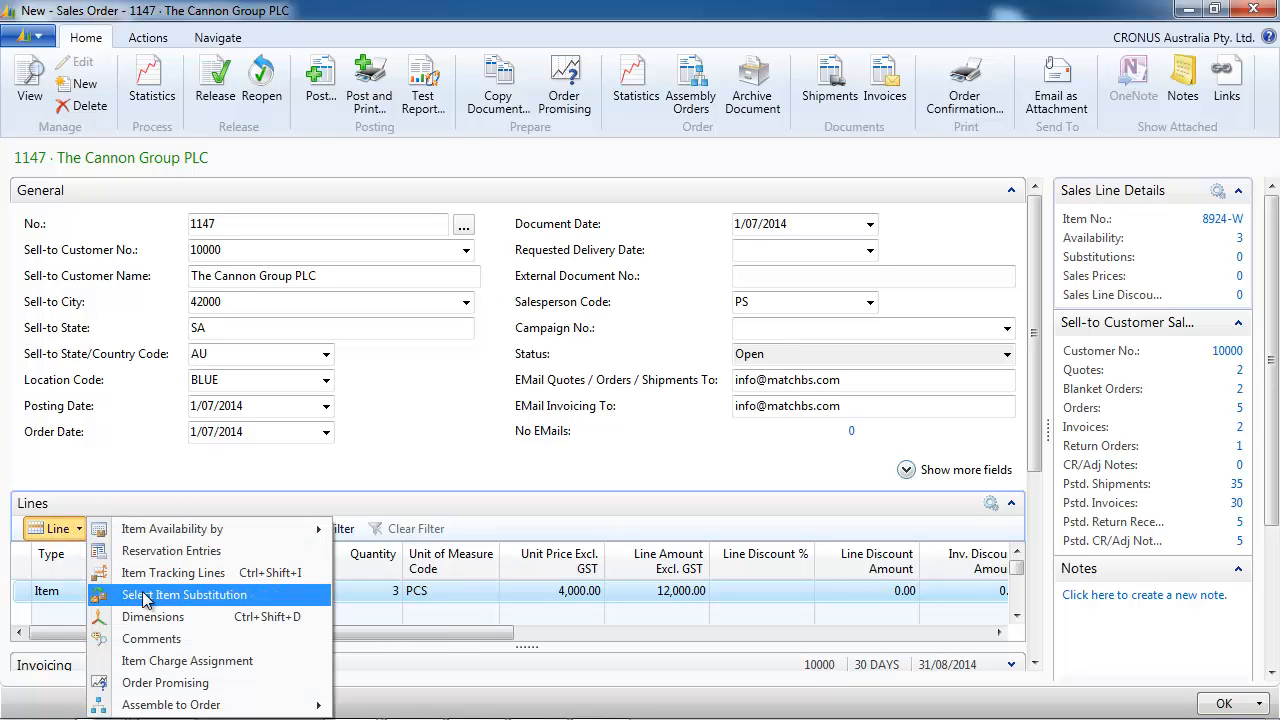
mouse_move(173, 572)
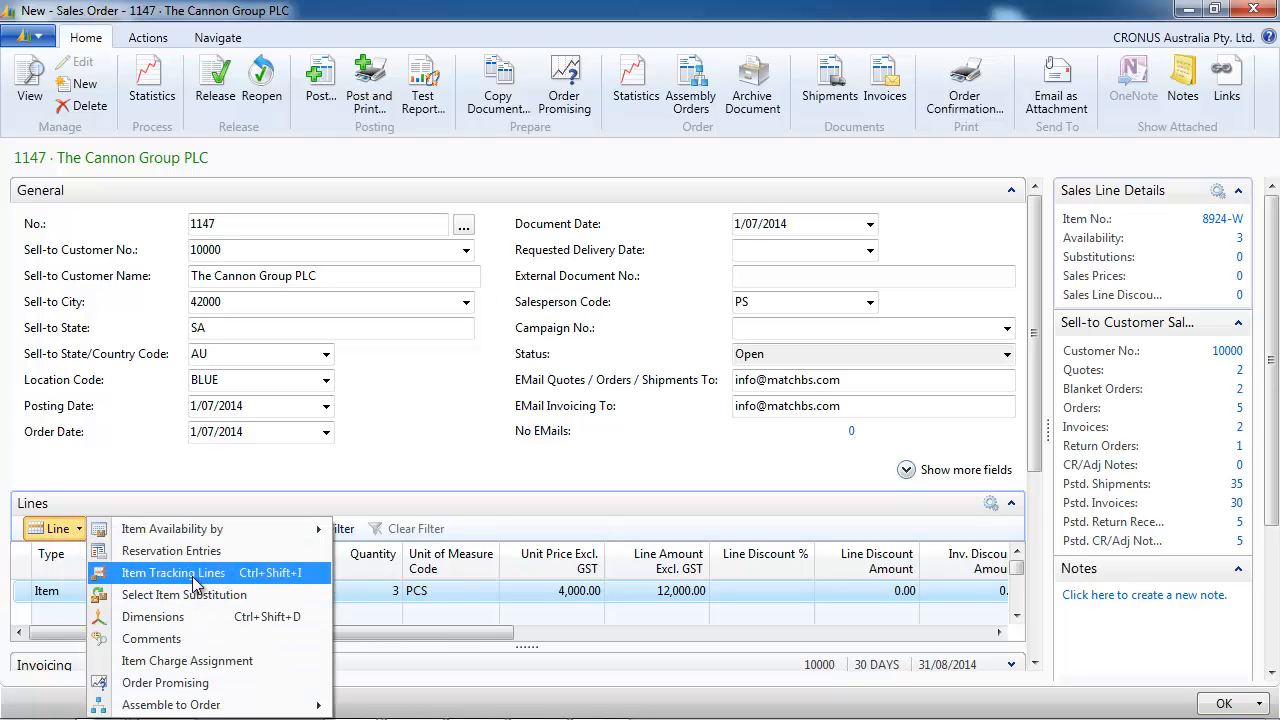
click(173, 572)
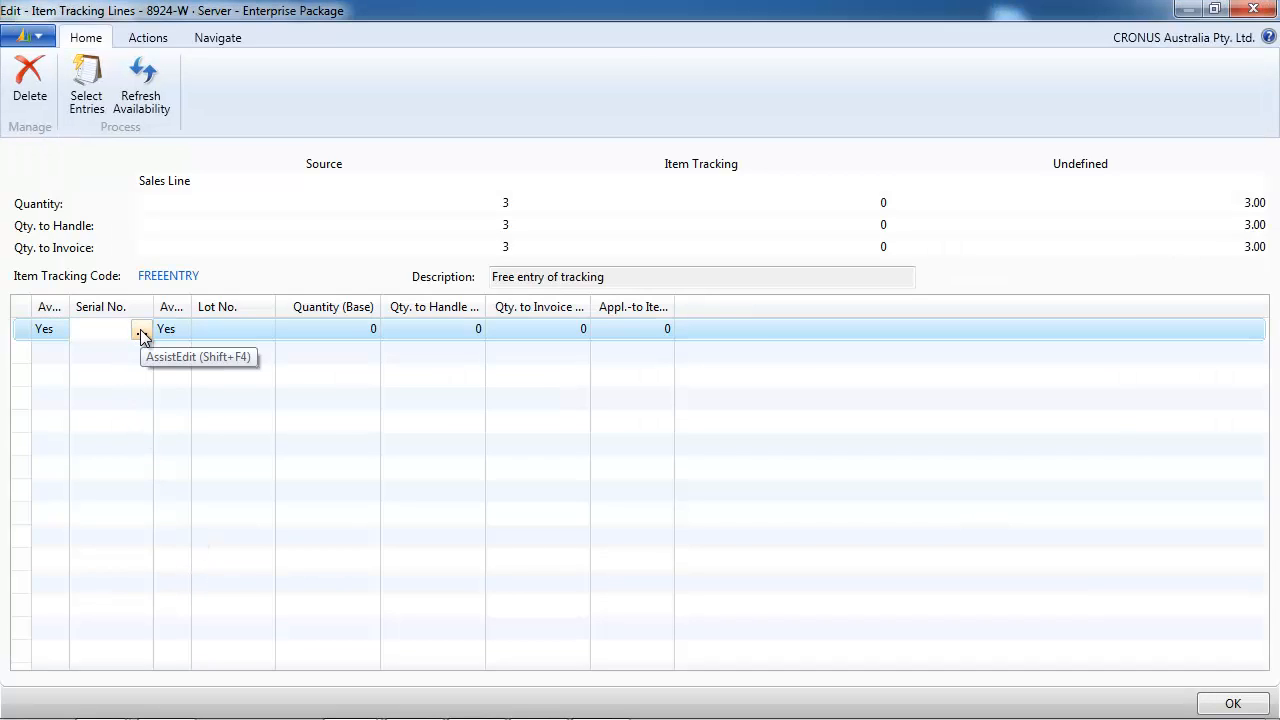
click(141, 329)
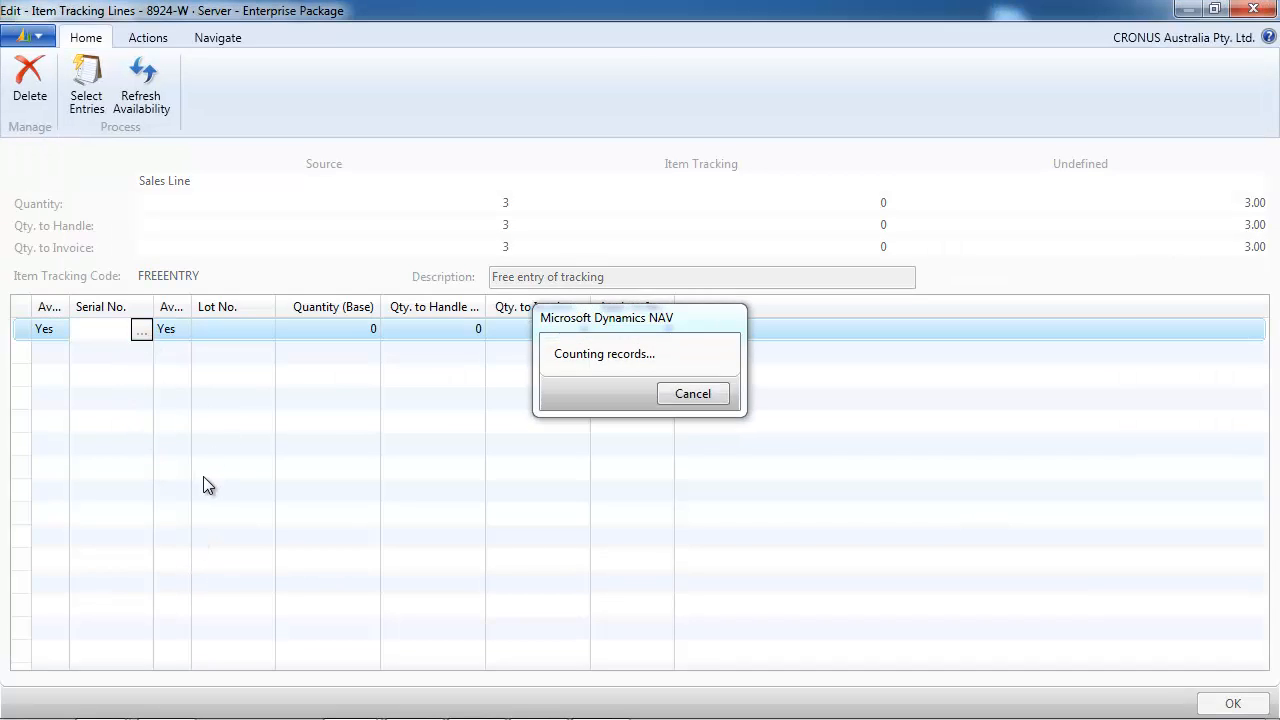
click(141, 329)
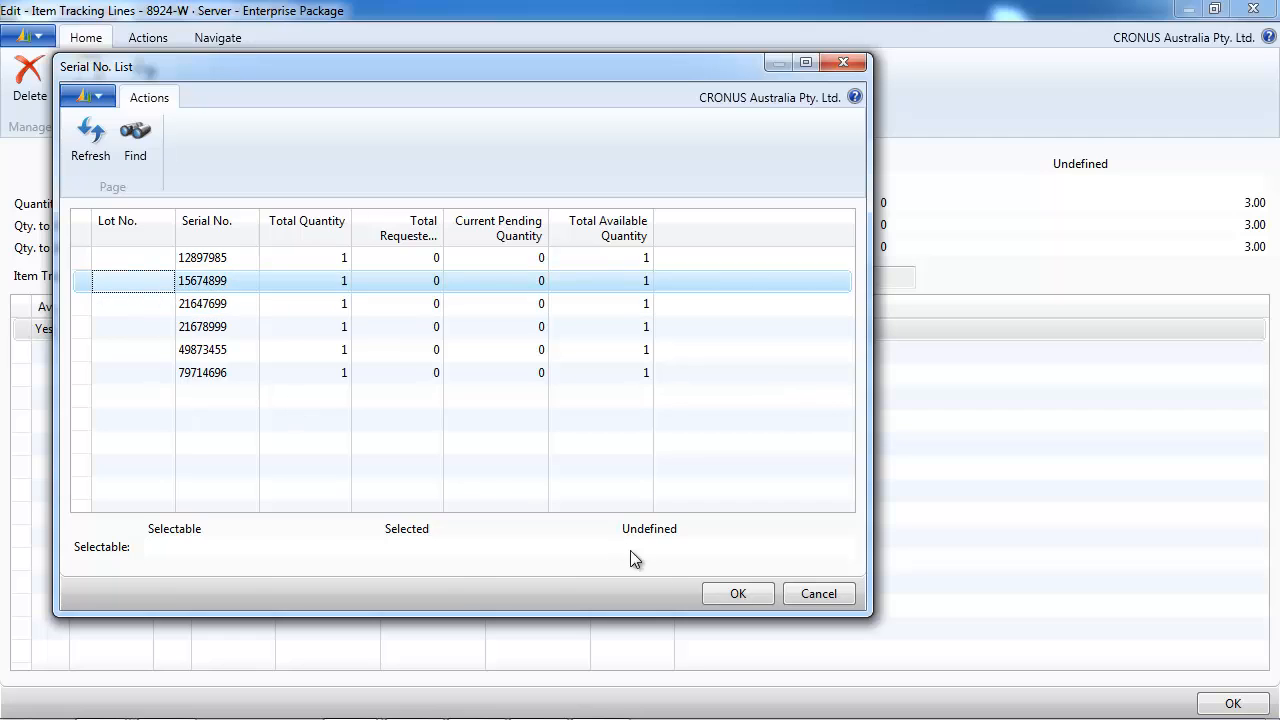
click(738, 593)
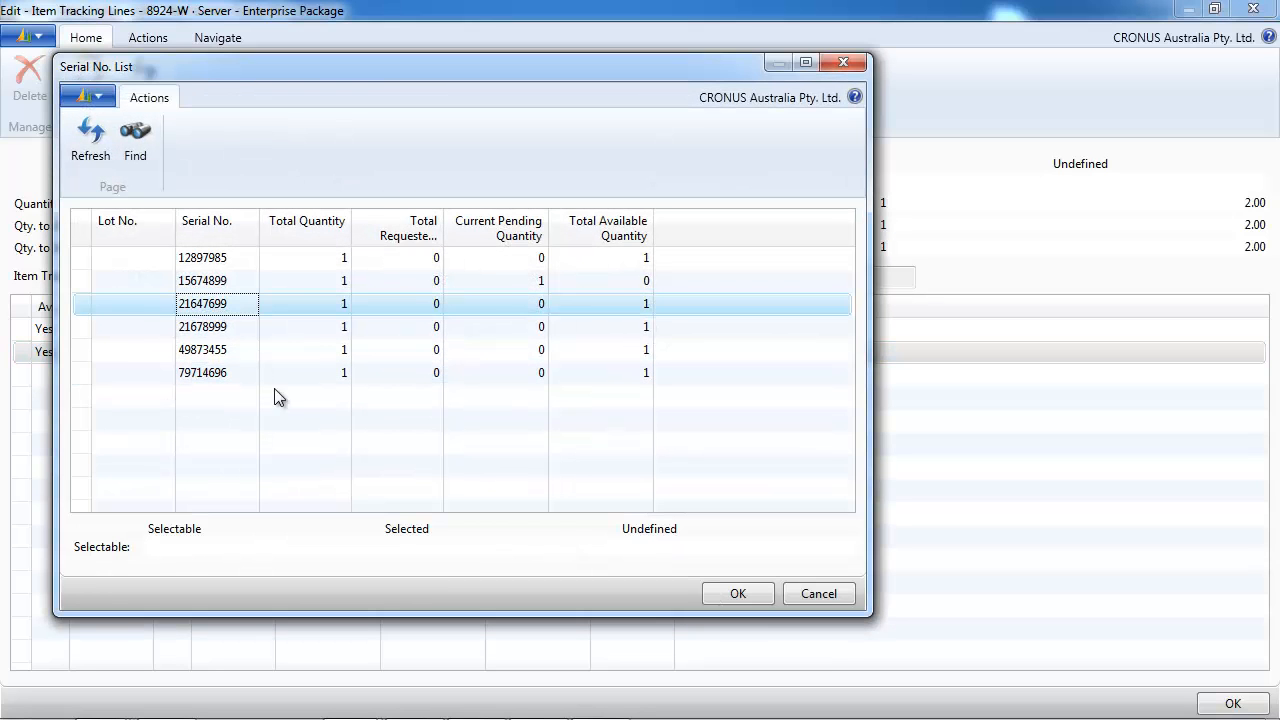
Assign serials 21647699 and 21678999 to the other two units and confirm the tracking lines
click(738, 593)
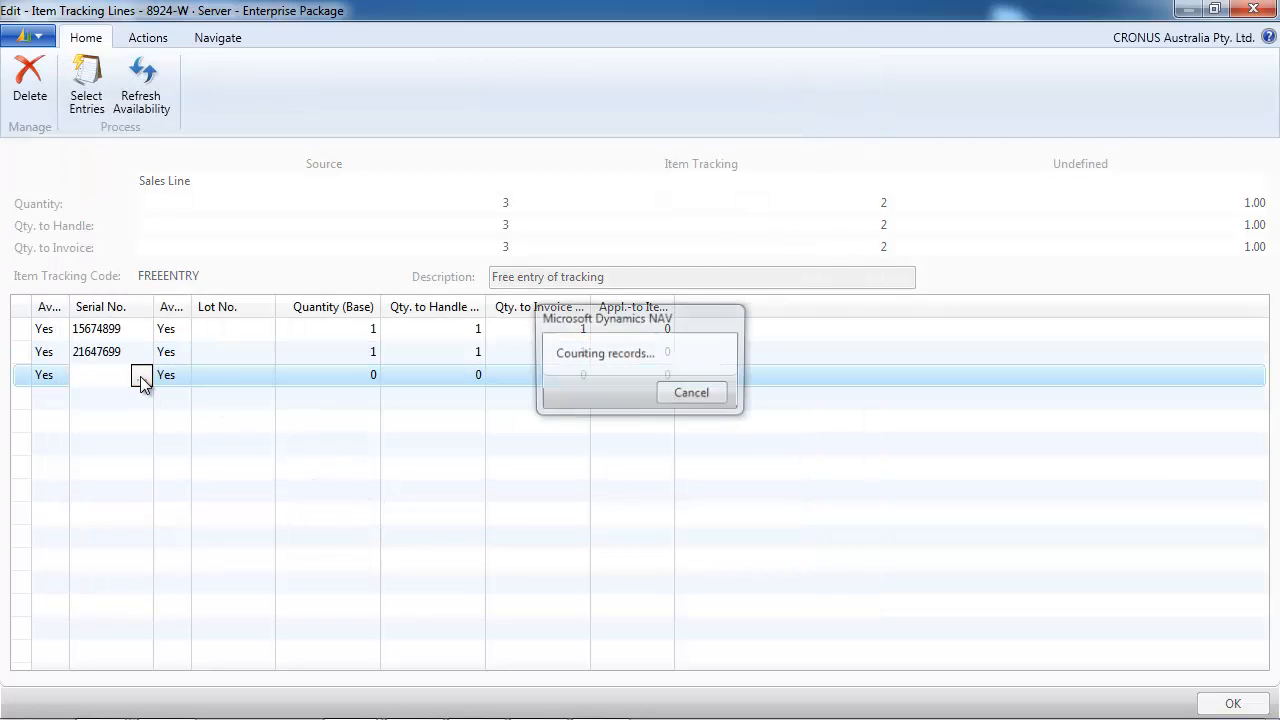
click(140, 374)
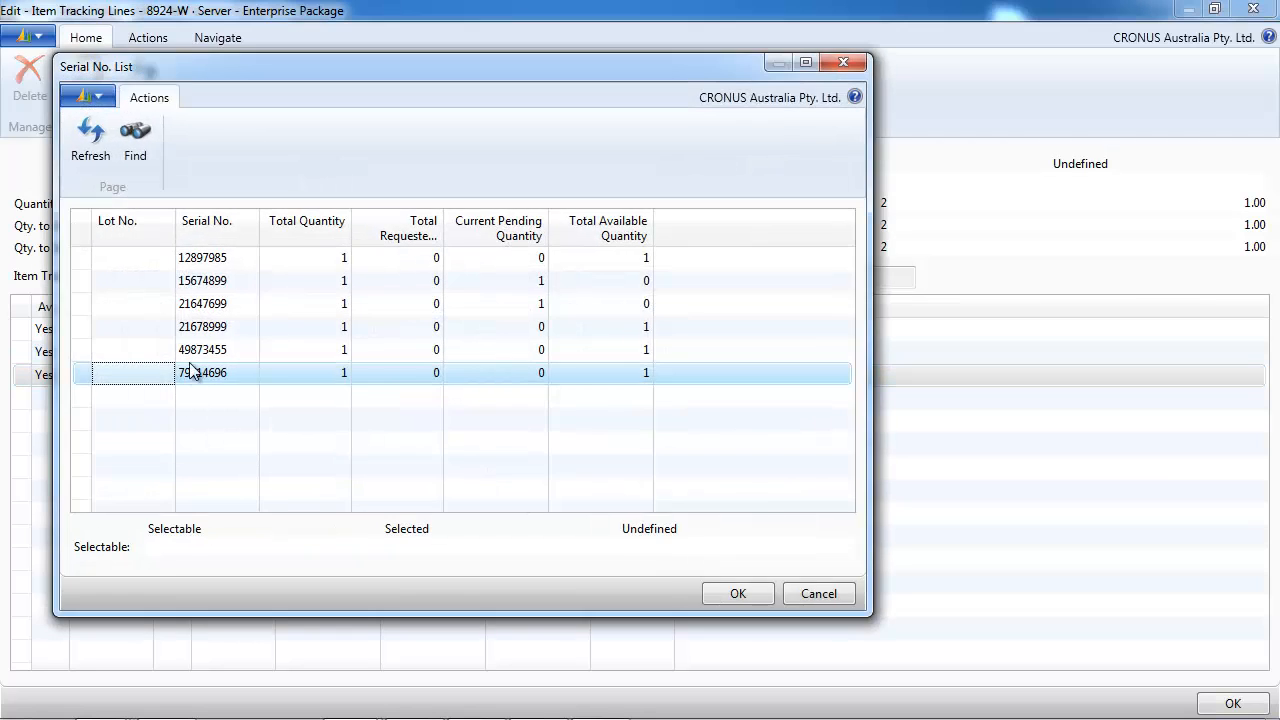
click(737, 593)
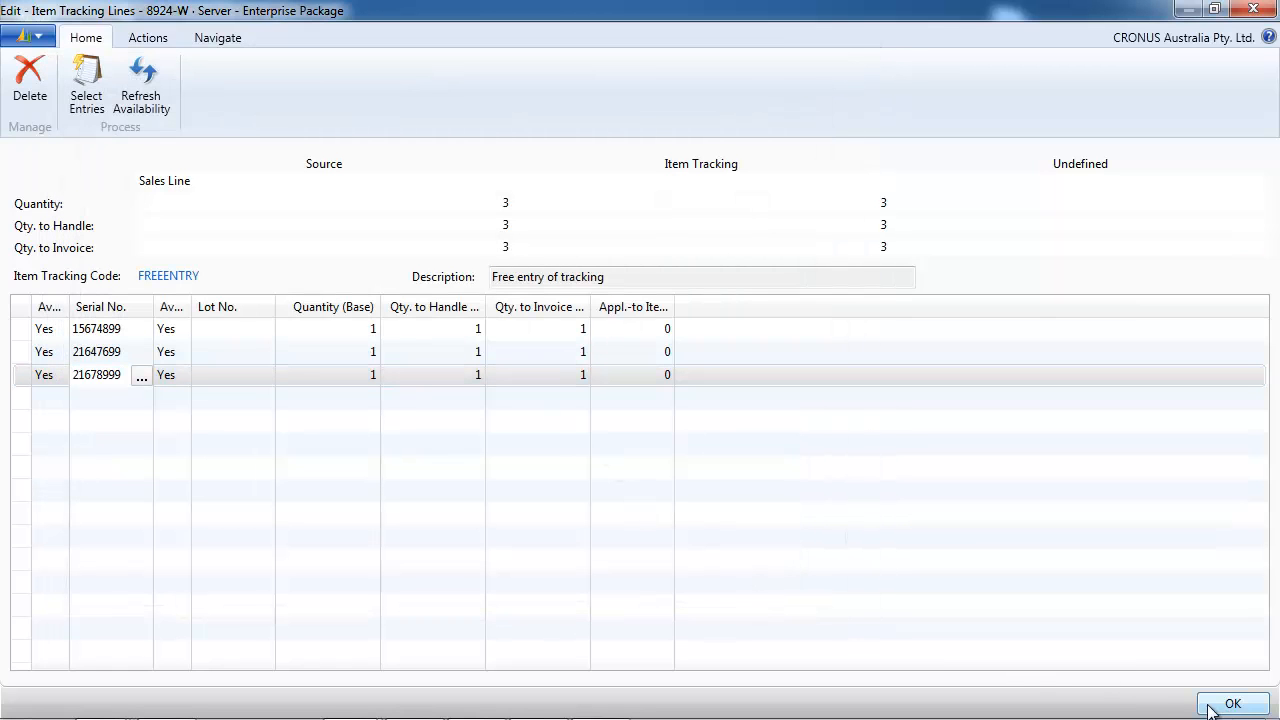
click(1233, 704)
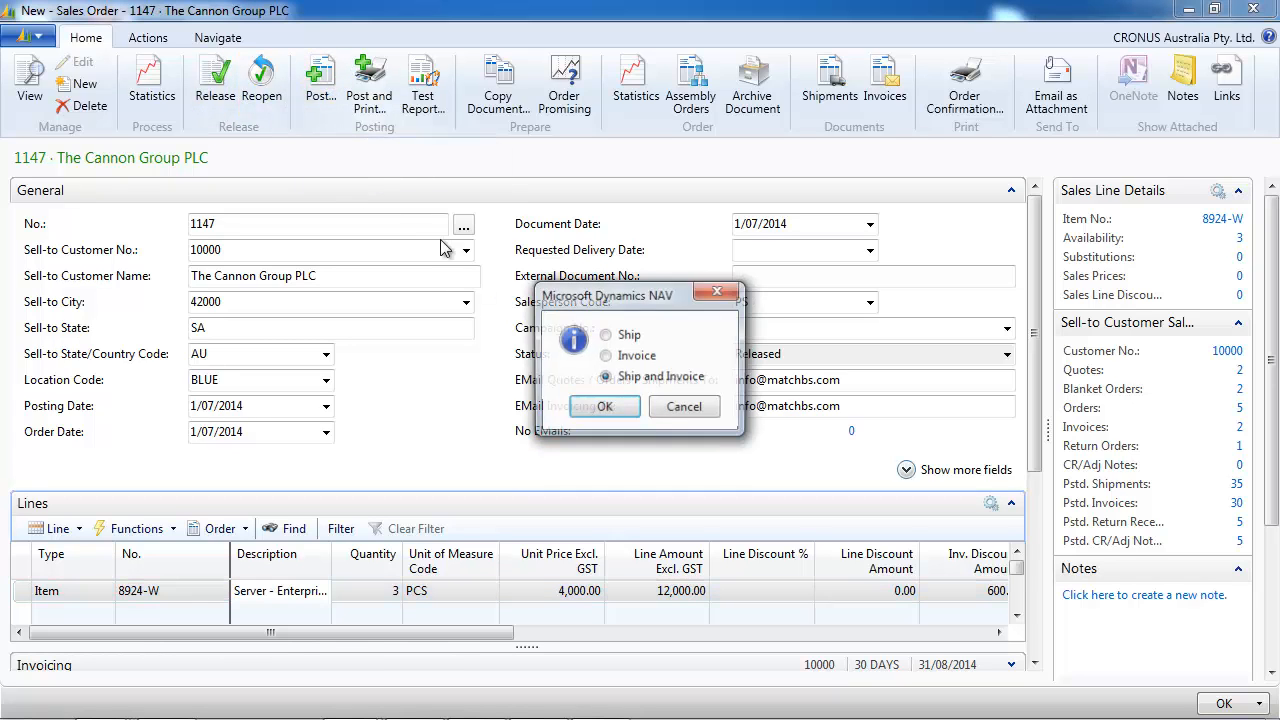
Post sales order 1147 as shipment only and close it
click(606, 335)
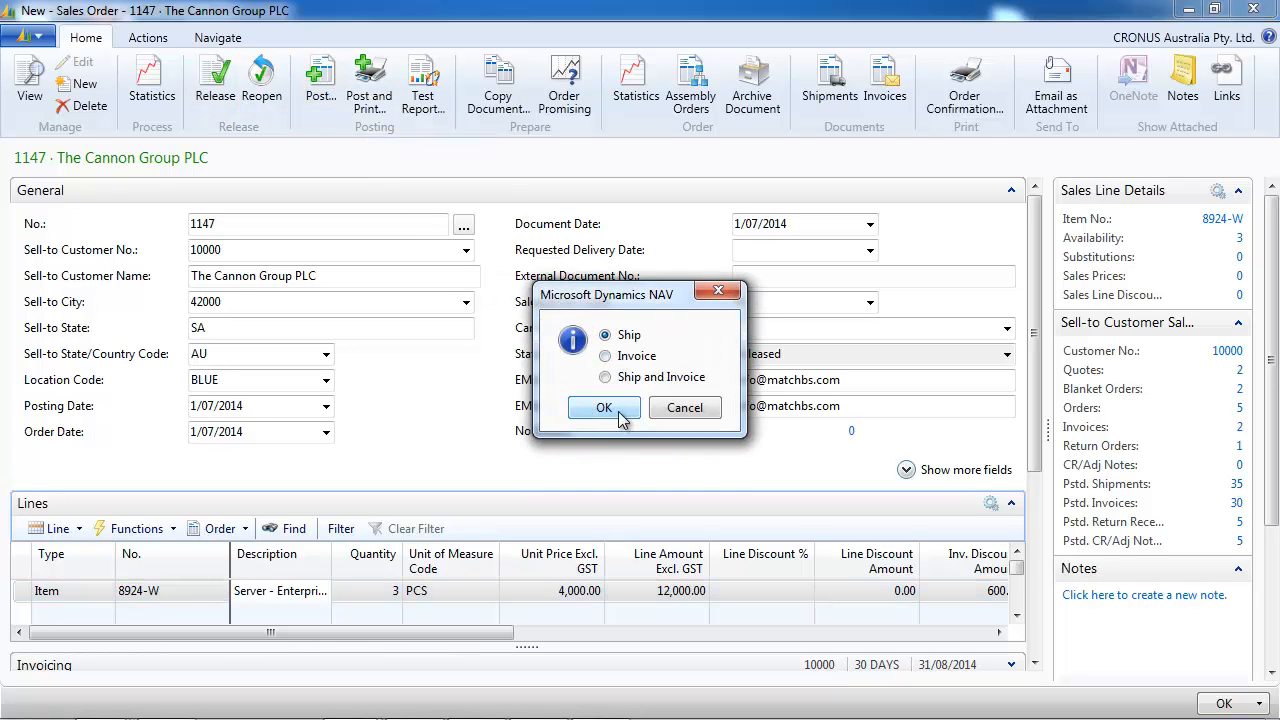
click(603, 407)
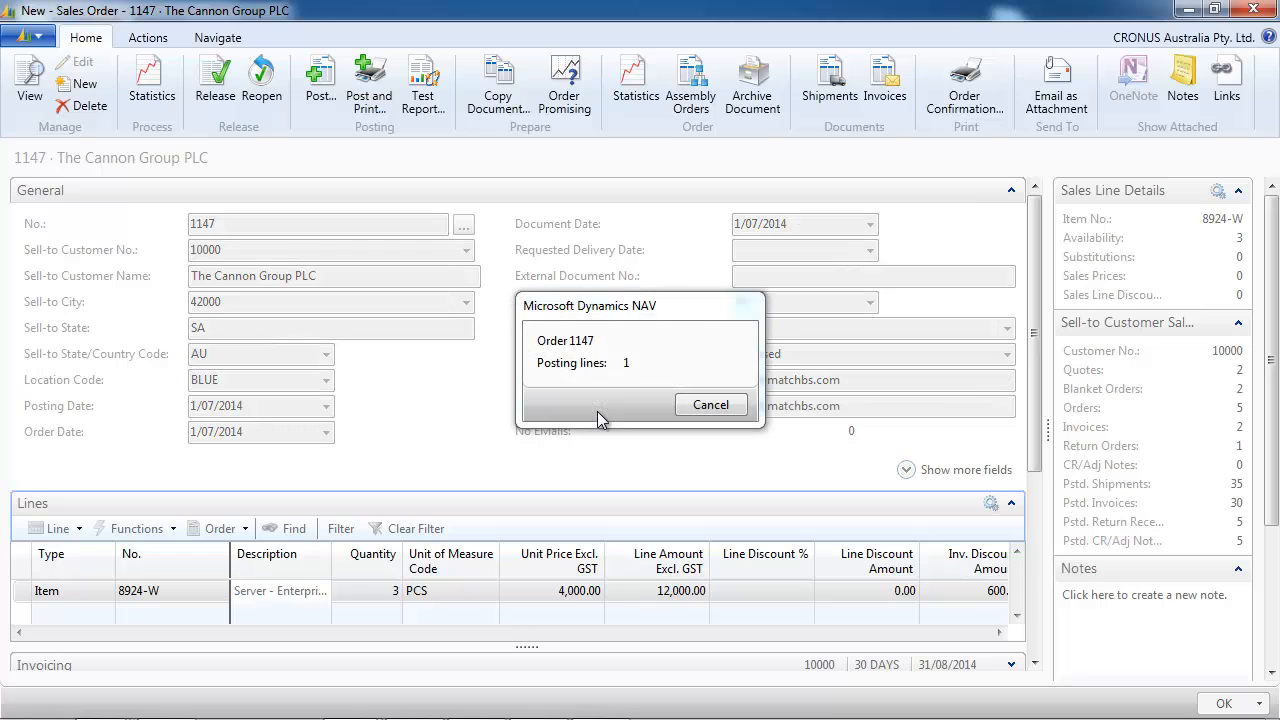
click(710, 404)
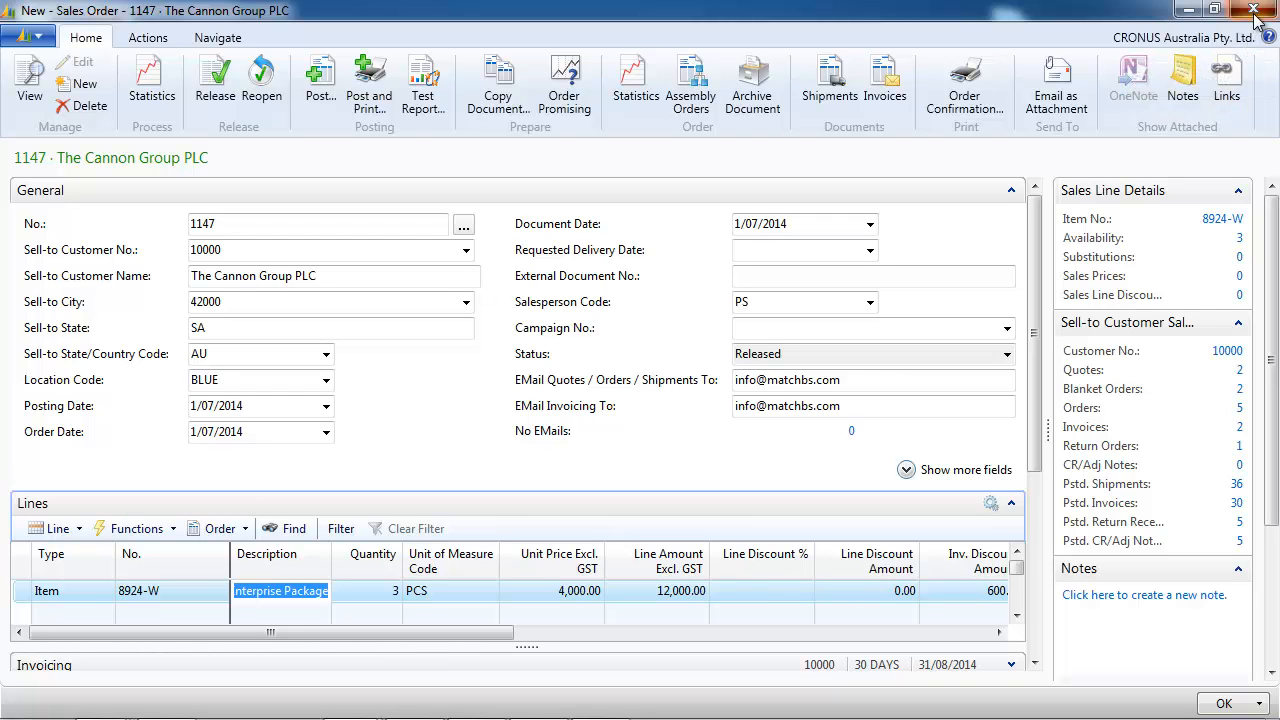
click(1256, 9)
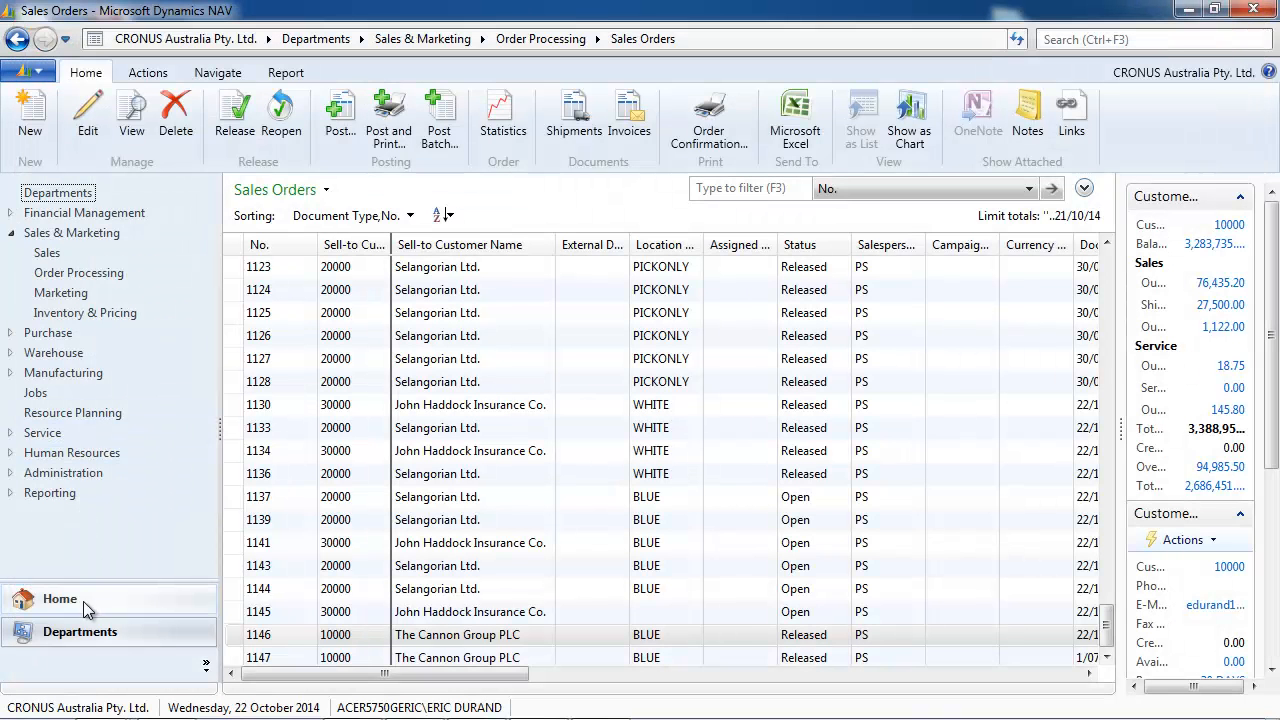
From Home, open service item 47's card from the Service Items list and scroll to its Serial No
click(59, 598)
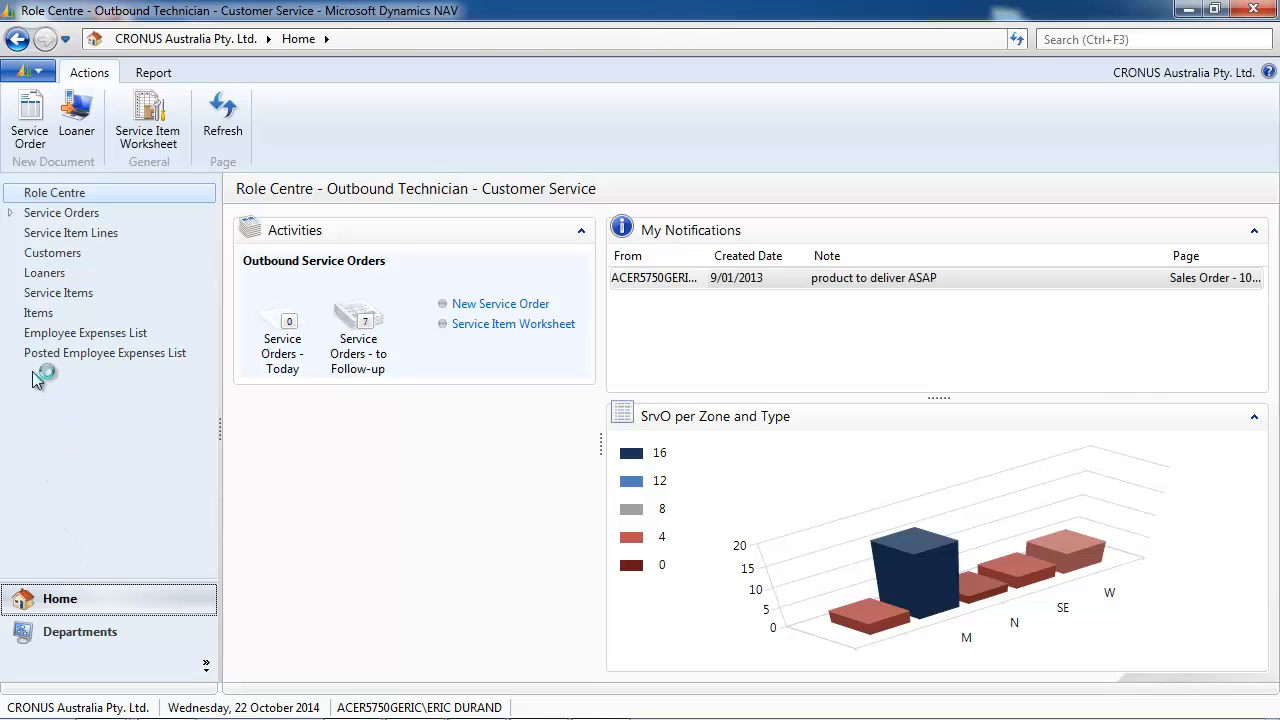
click(58, 292)
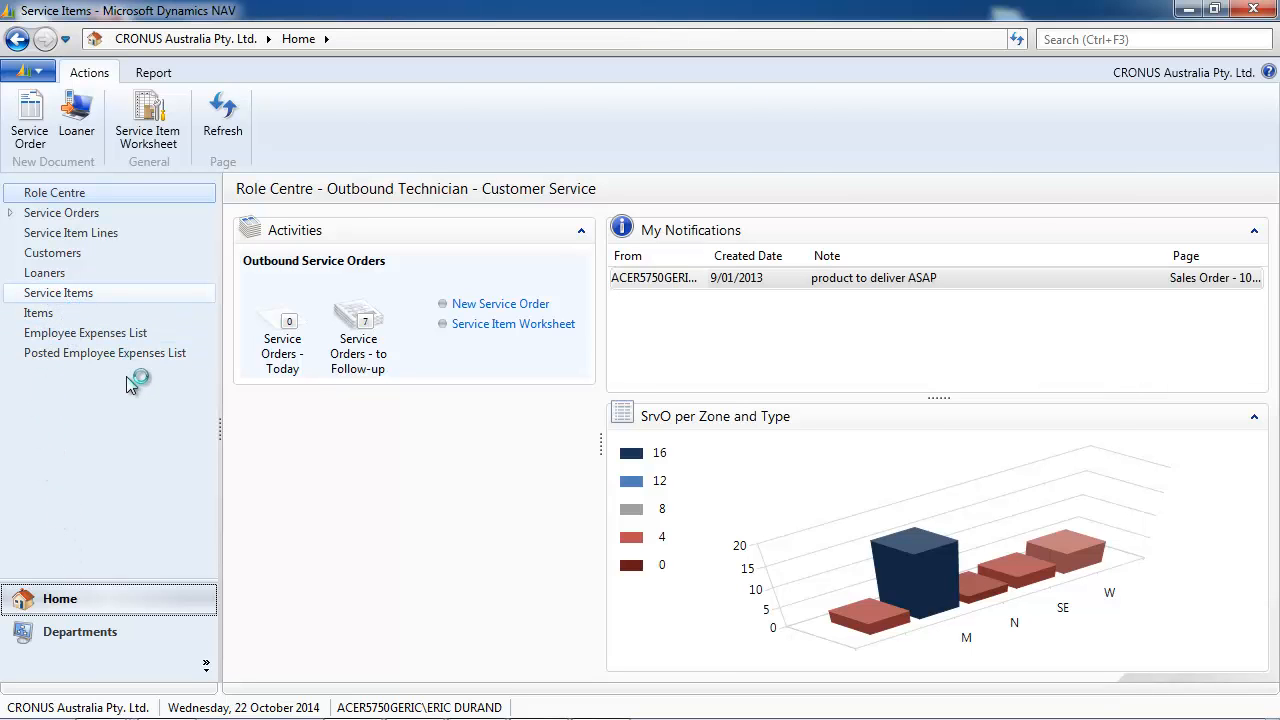
click(58, 292)
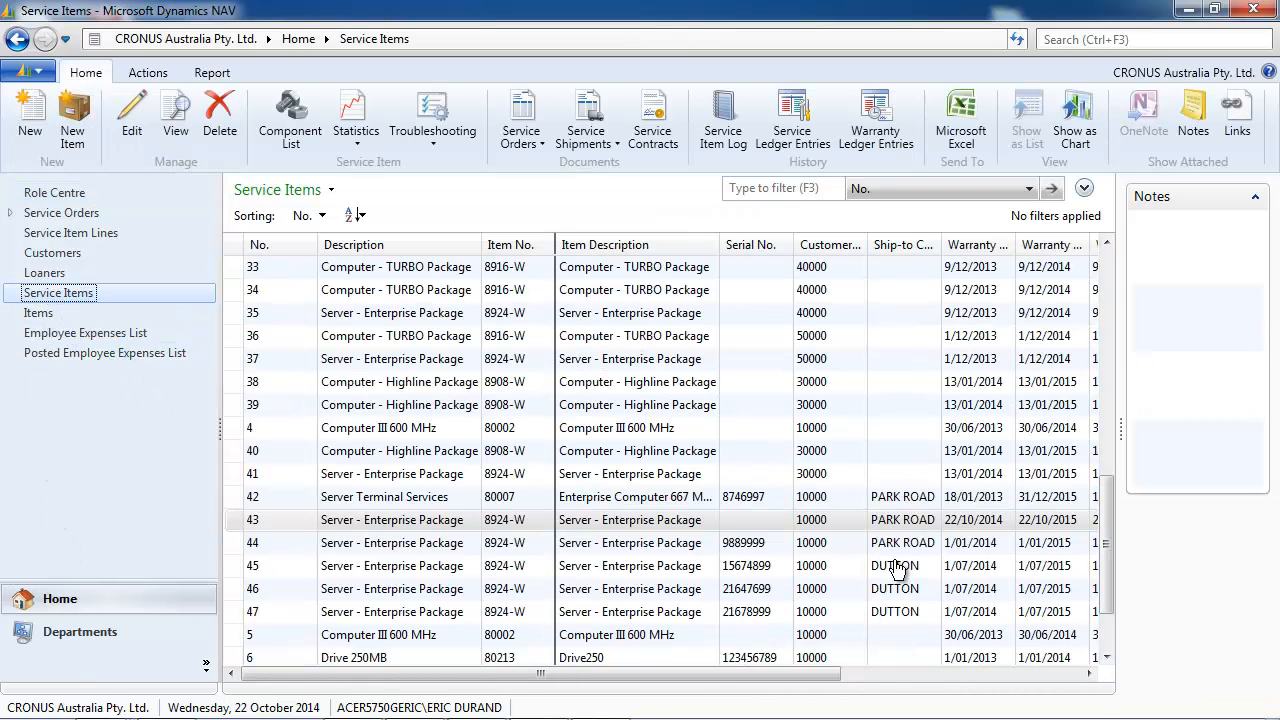
click(408, 565)
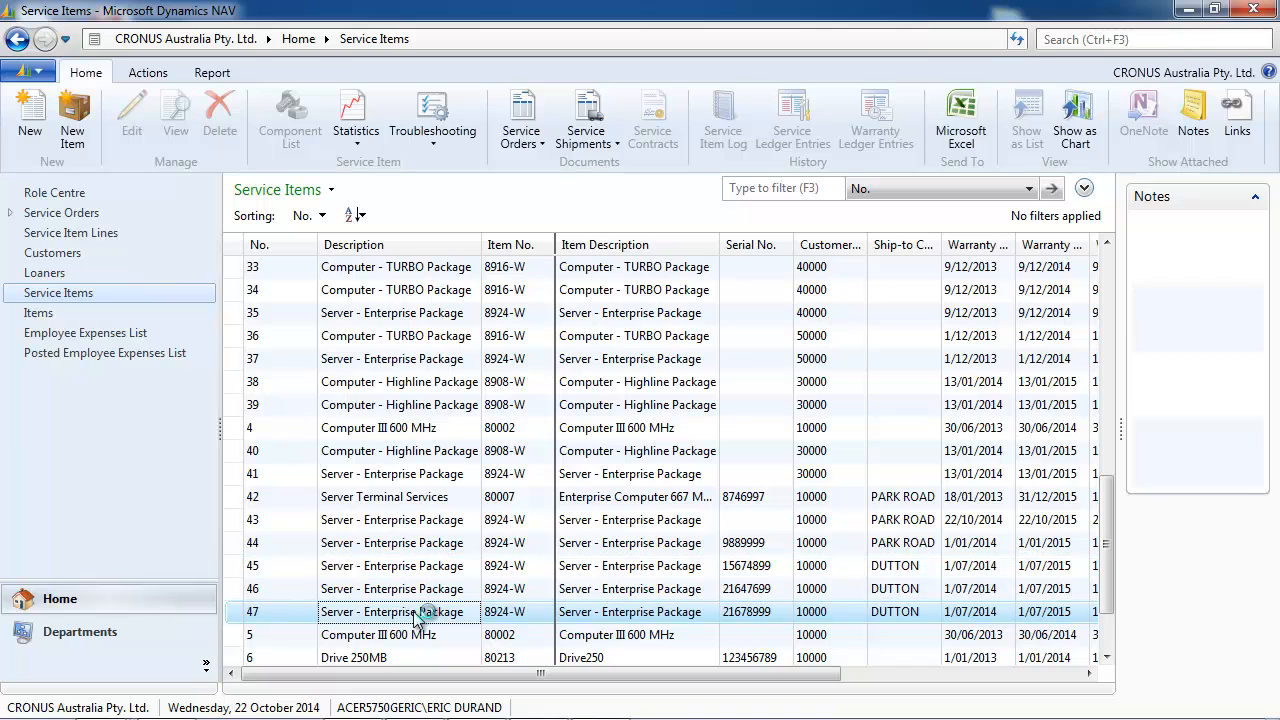
double_click(395, 611)
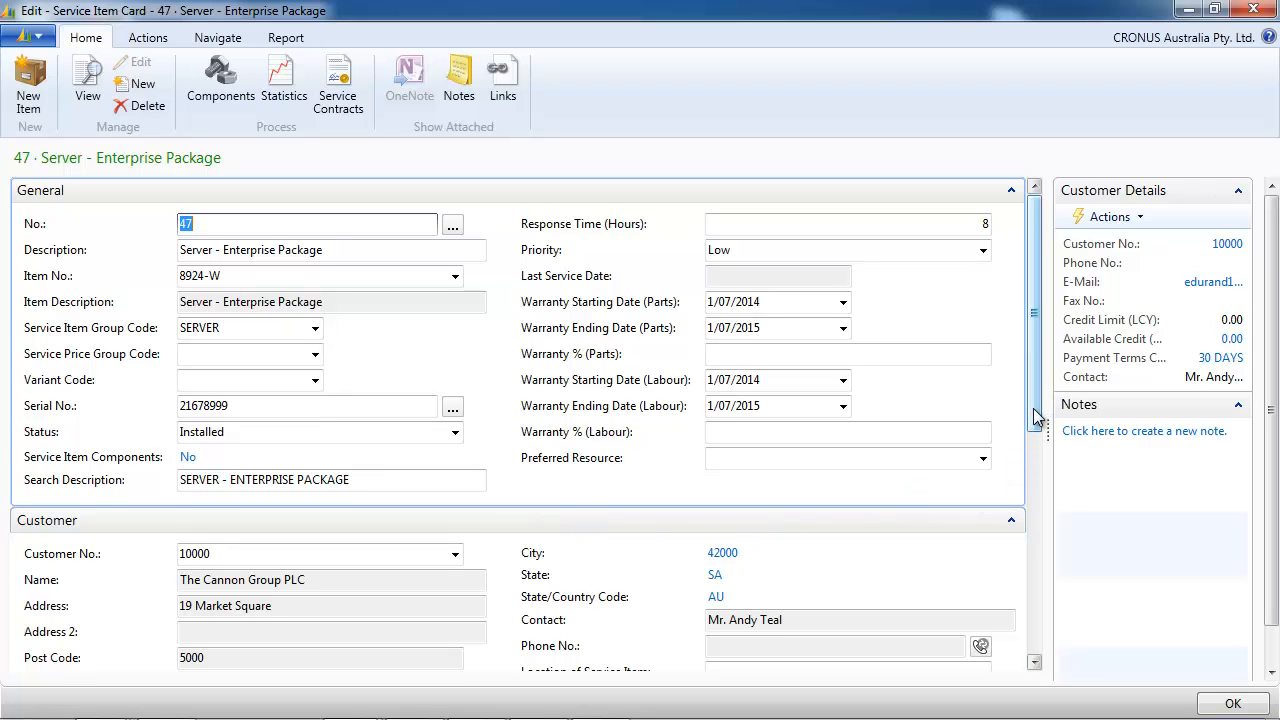
scroll(down, 3)
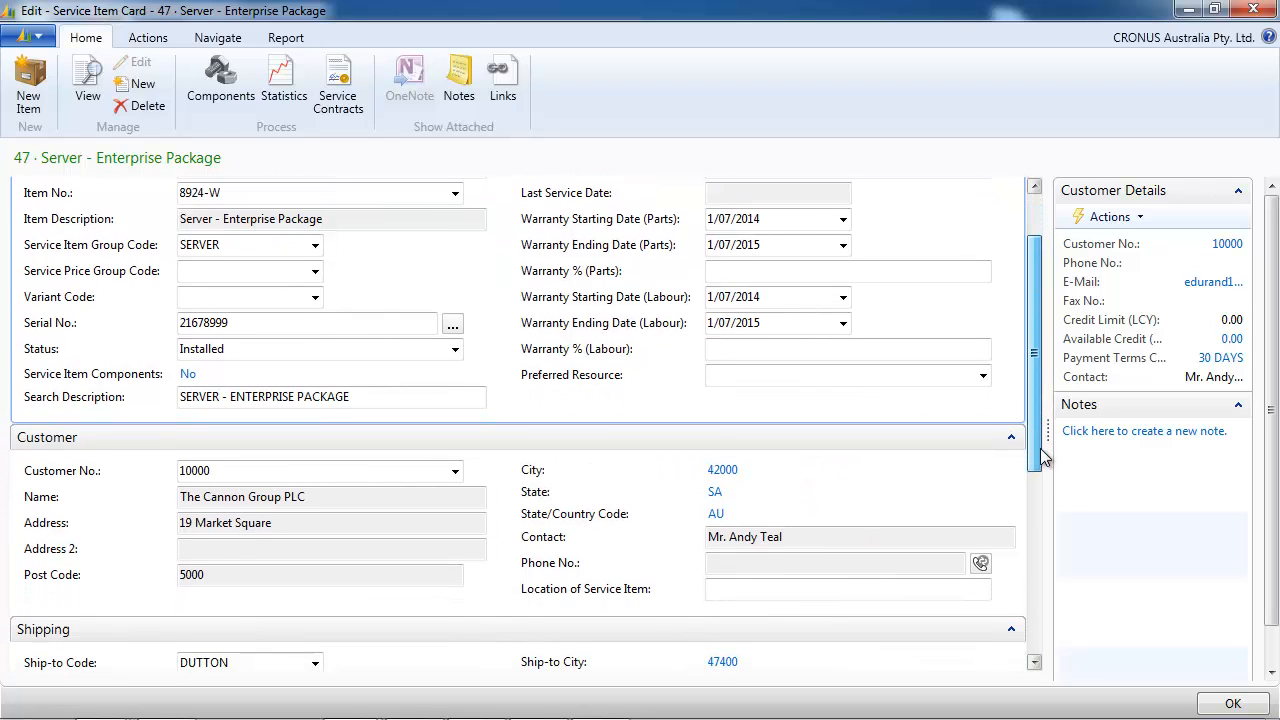
scroll(down, 3)
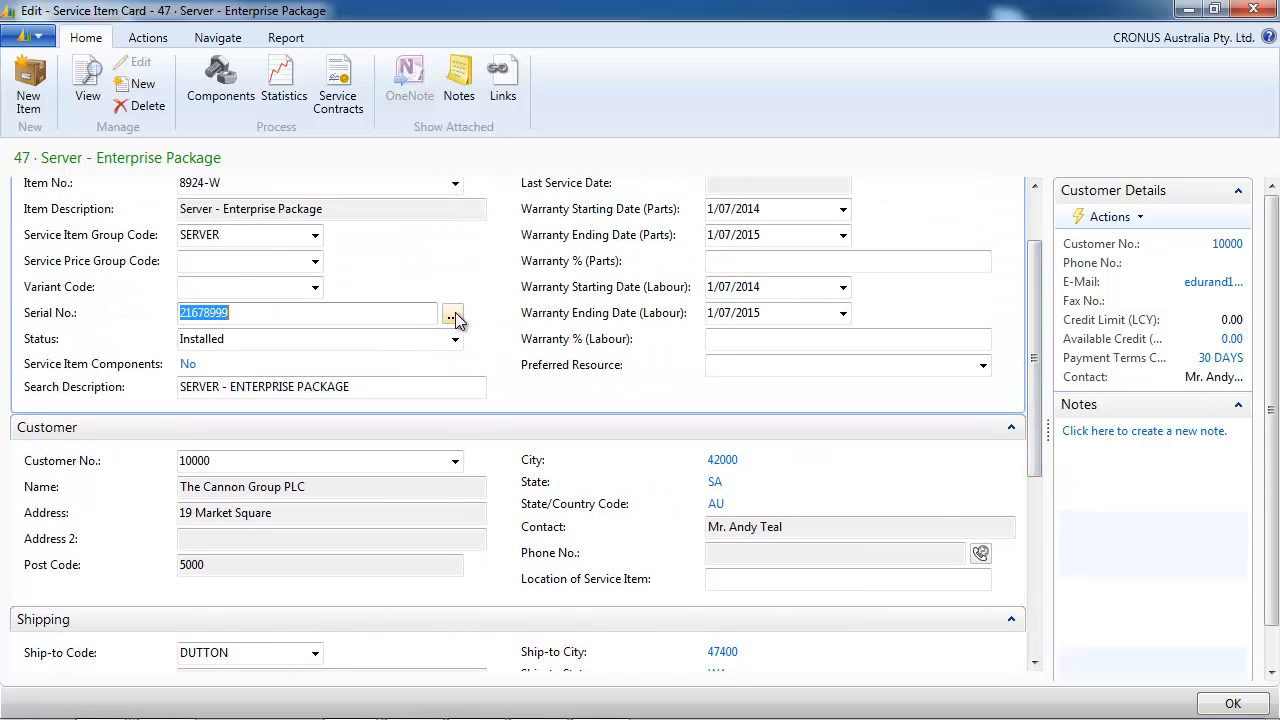
Look up the item ledger entries for serial 21678999 and show the Serial No. column in that list
click(453, 313)
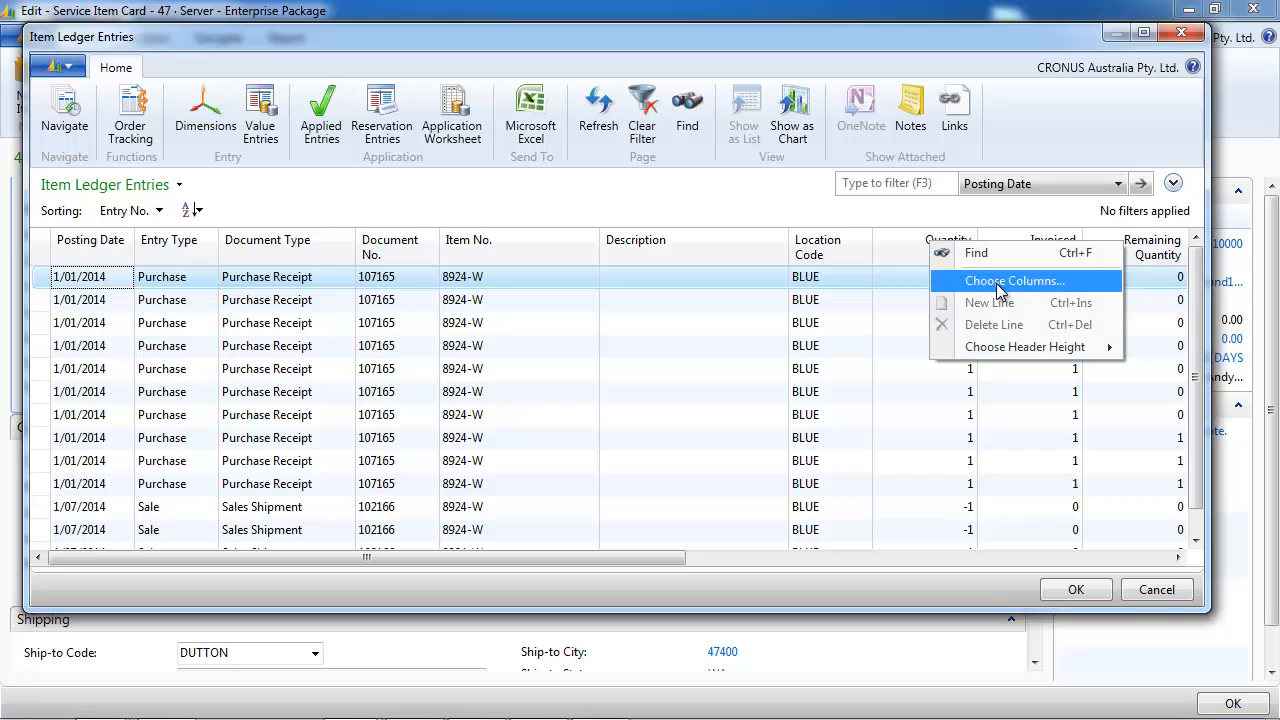
click(1015, 280)
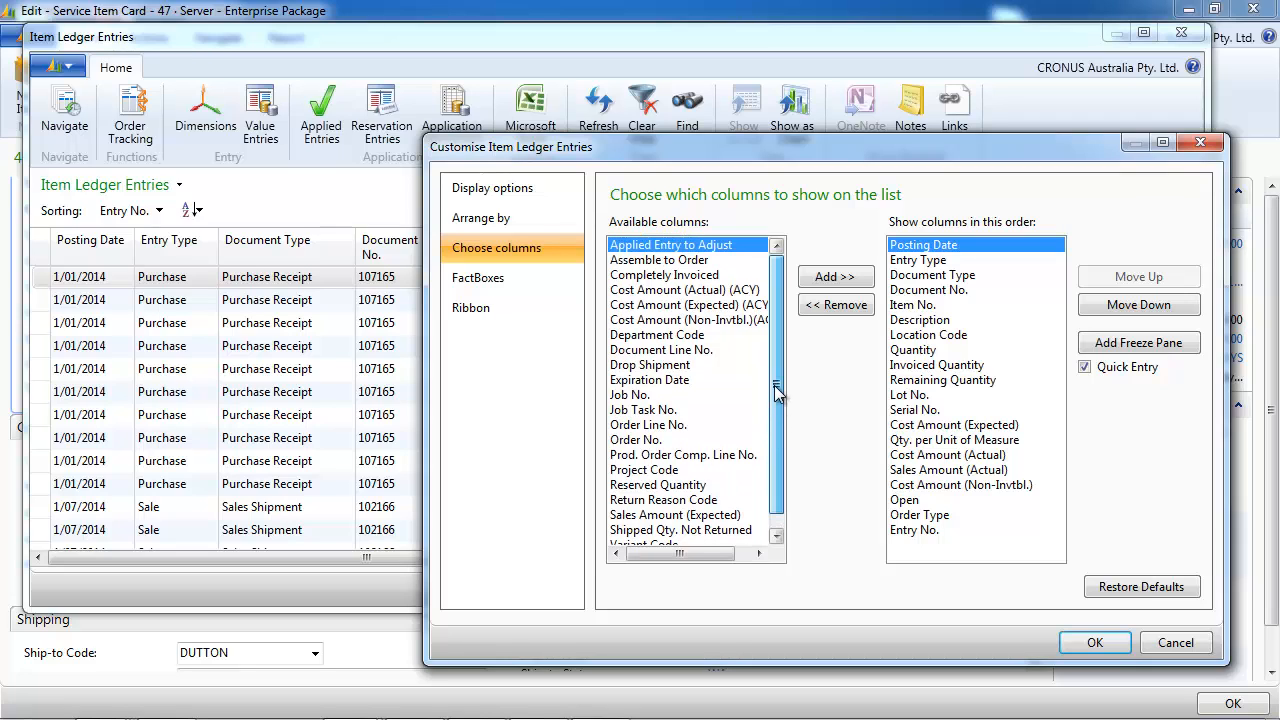
click(912, 304)
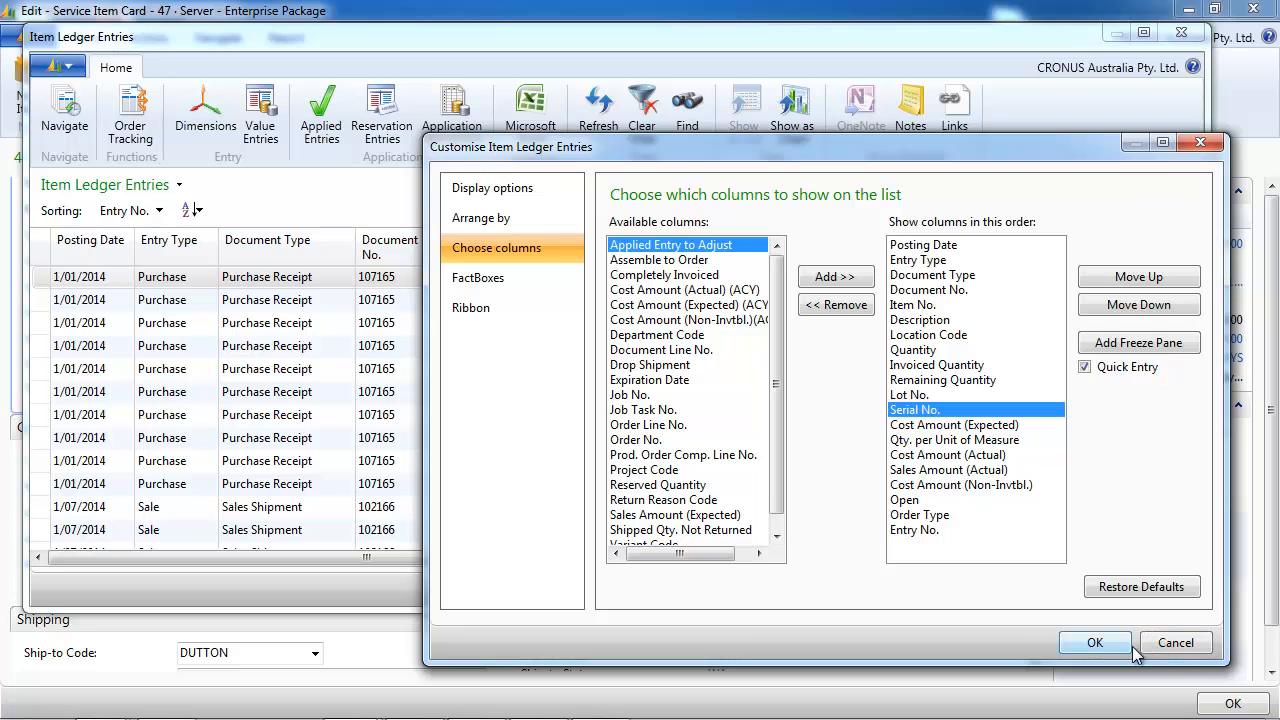
click(1094, 642)
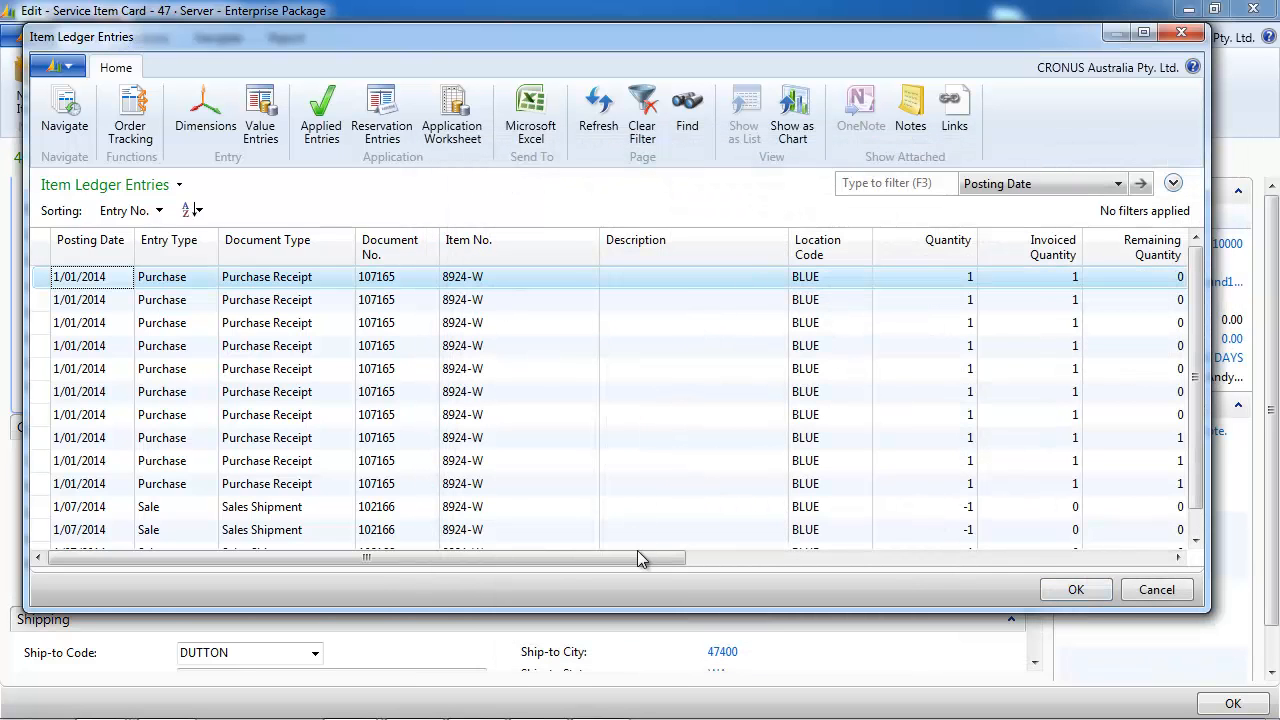
drag(400, 557, 610, 557)
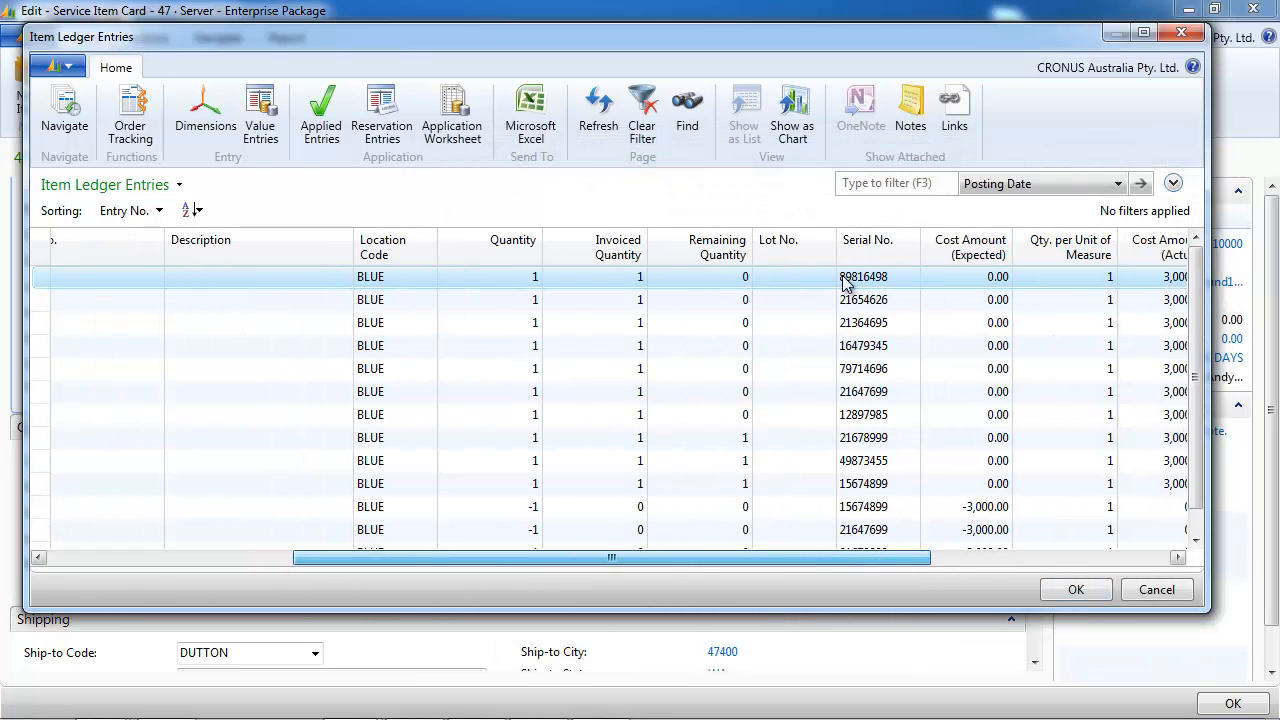
scroll(down, 3)
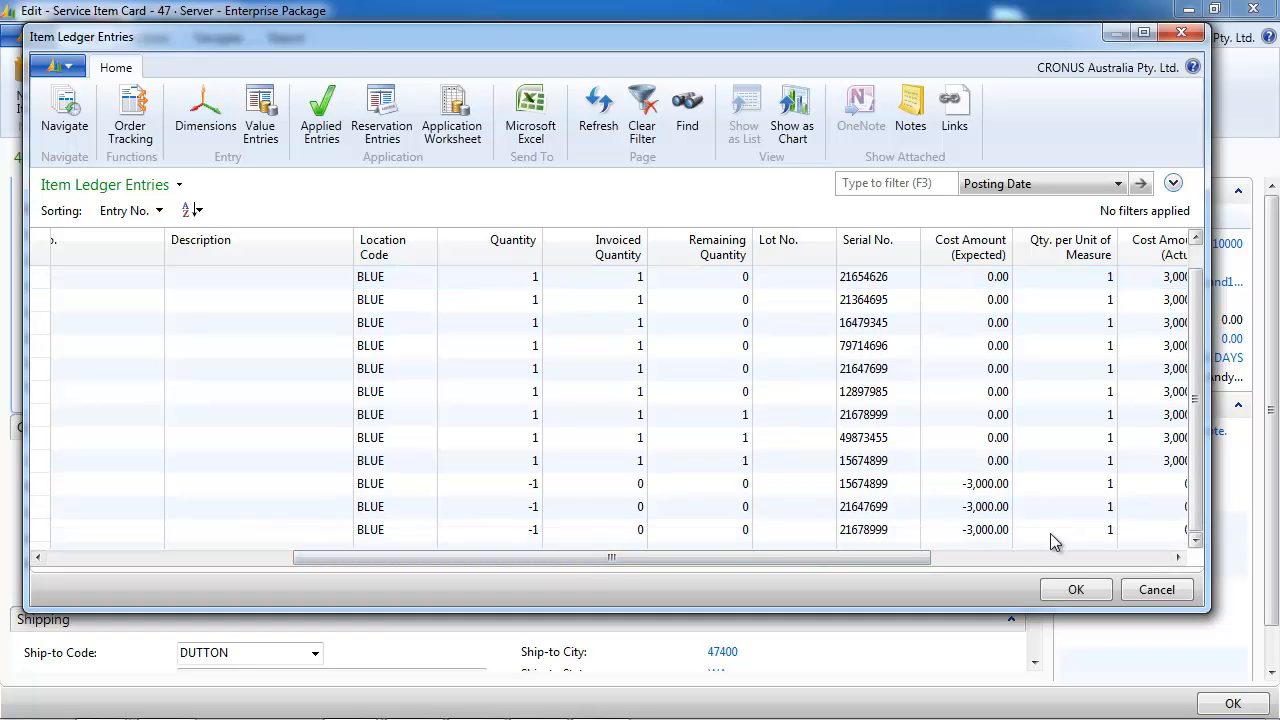
mouse_move(1088, 575)
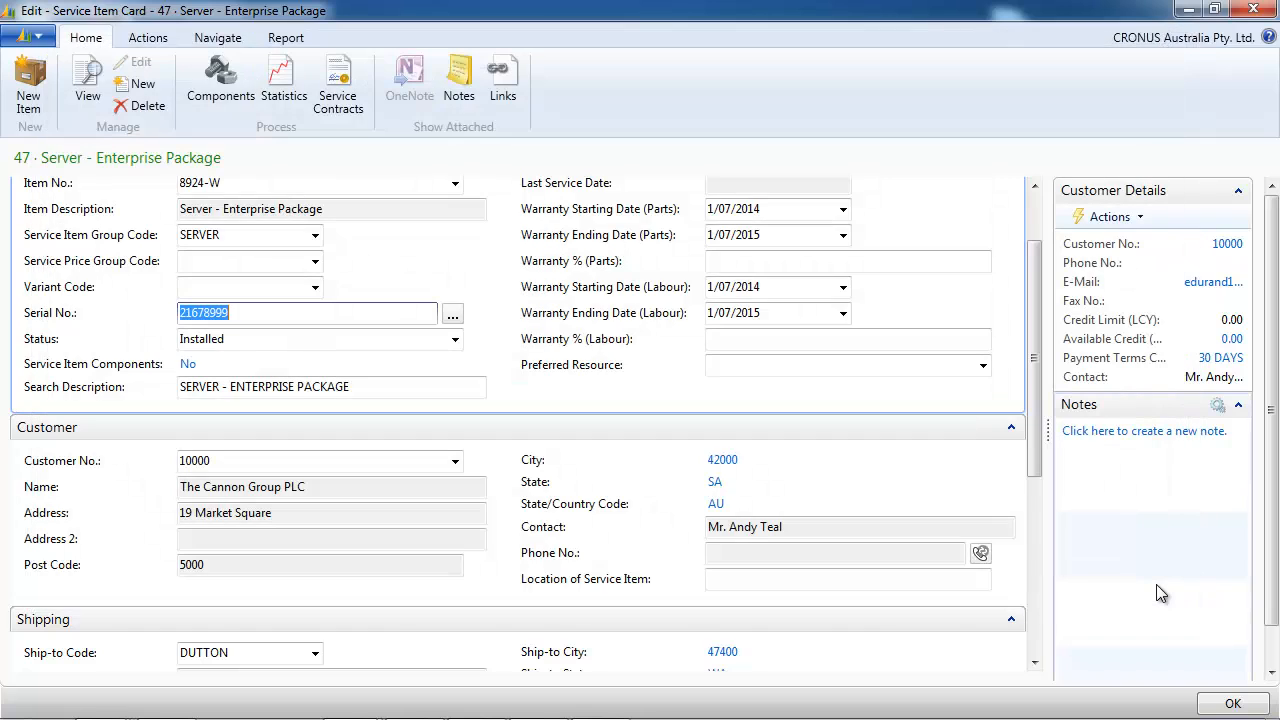
Close service item 47's card with OK and return to the top of the Service Items list
click(1233, 703)
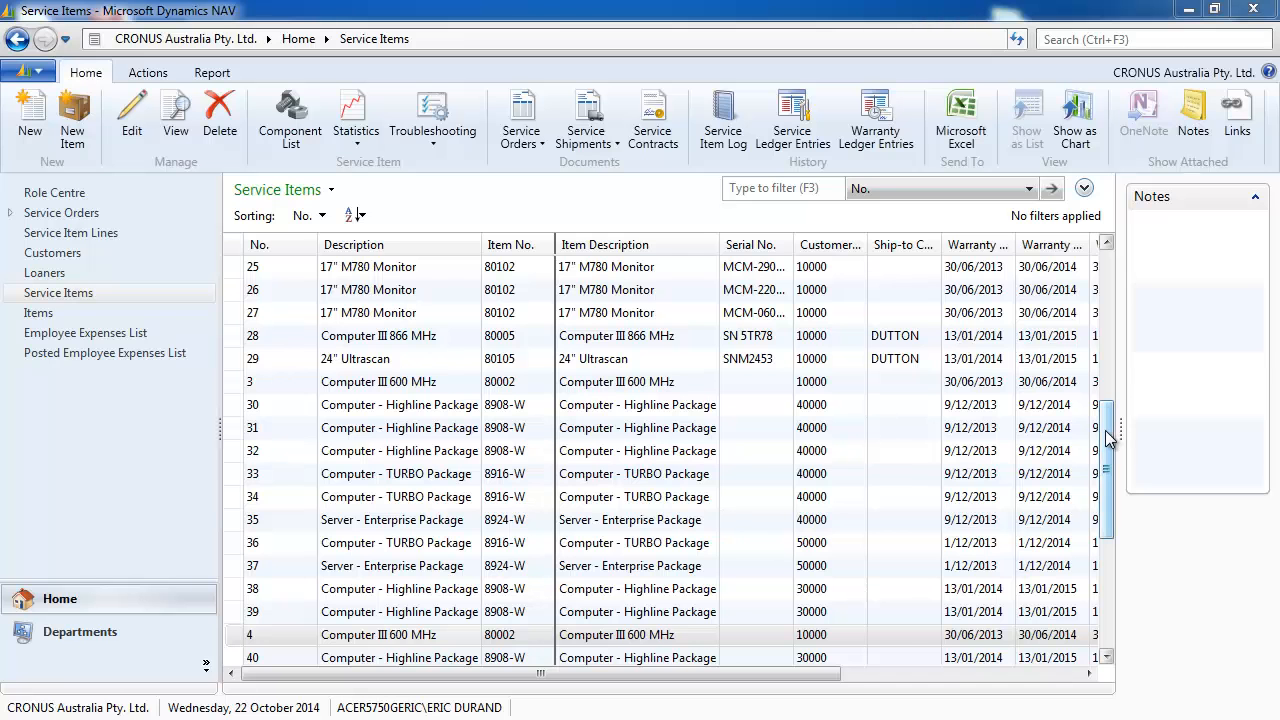
scroll(up, 3)
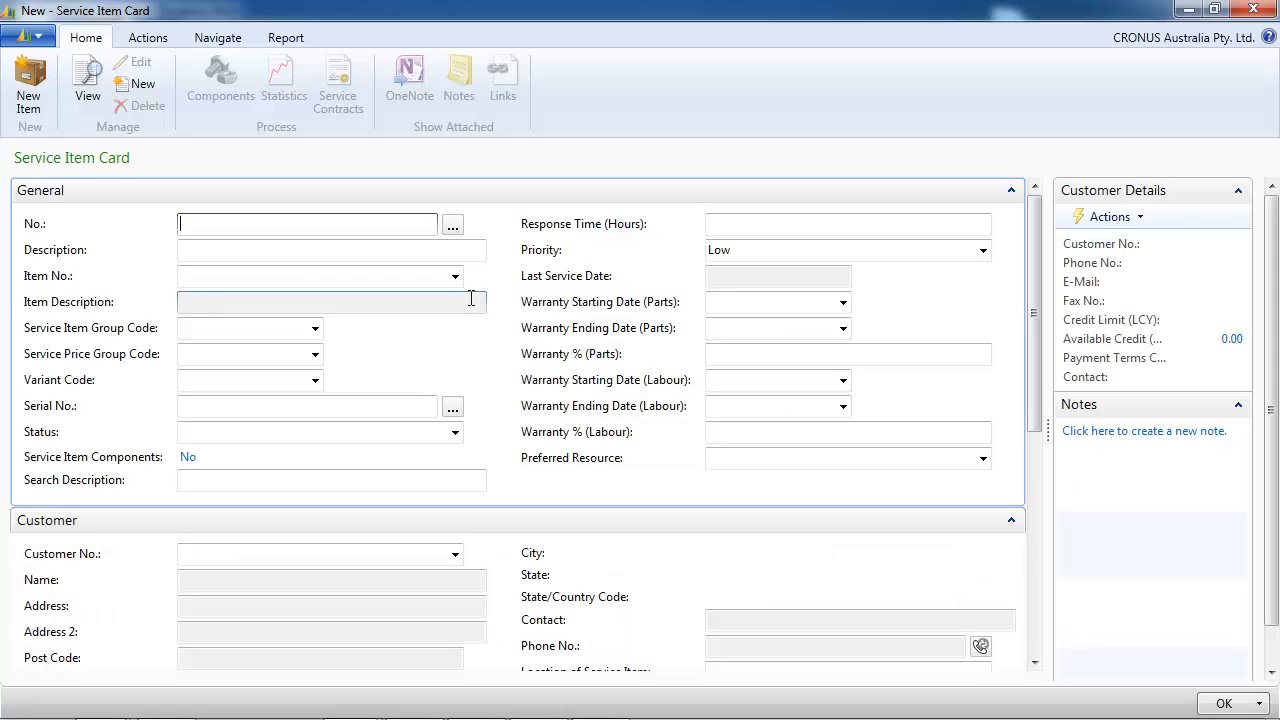
Enter No. HOTLINE_STANDARD with description Hot line Standard Access on the new card
text(ho)
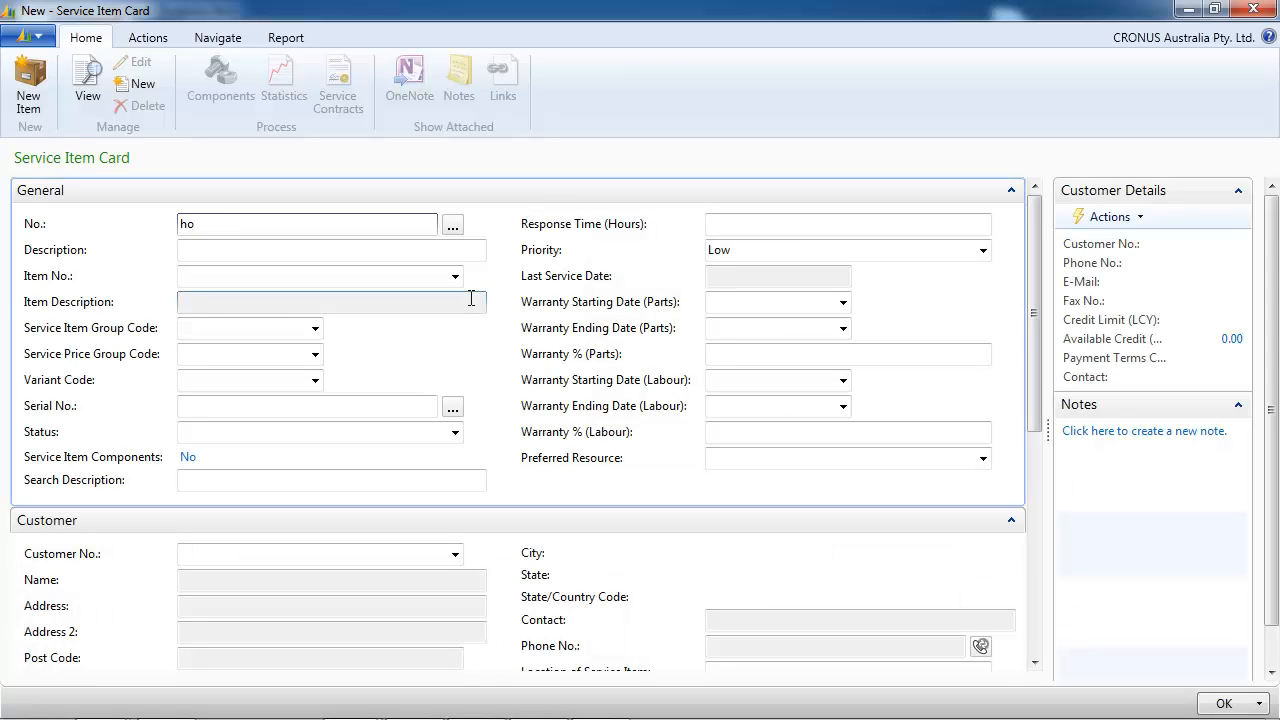
text(tline)
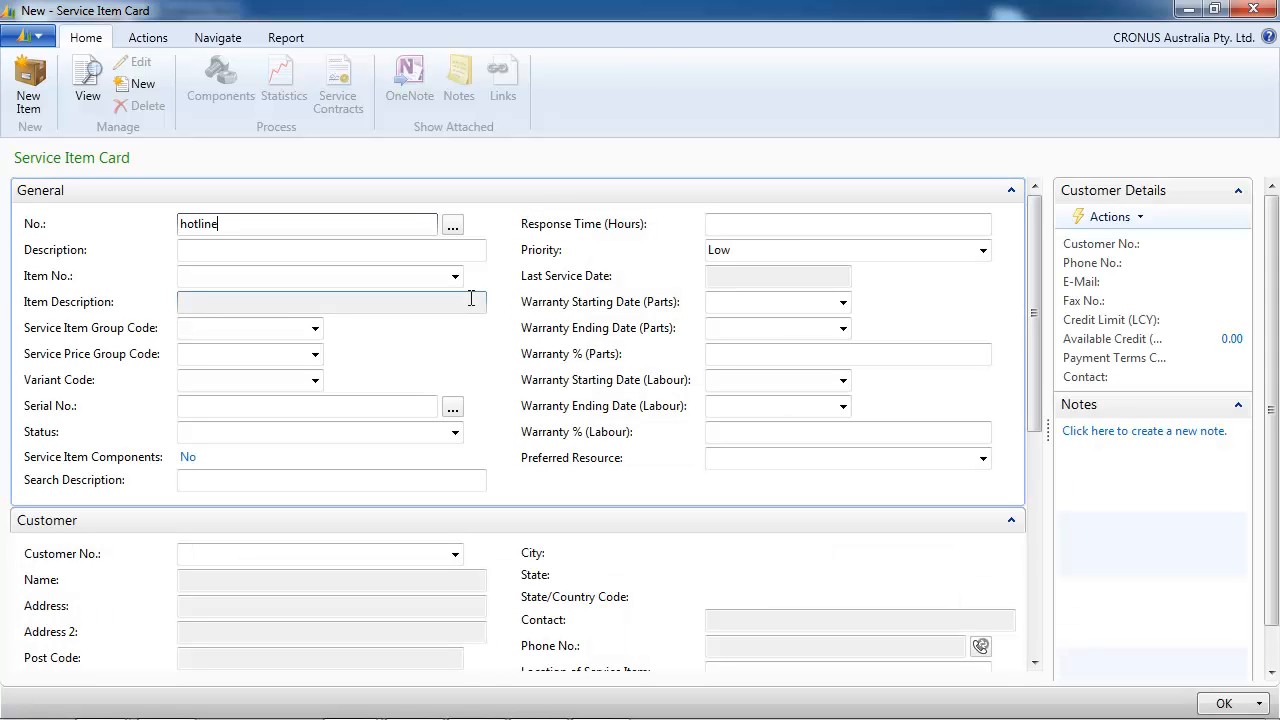
text(_standa)
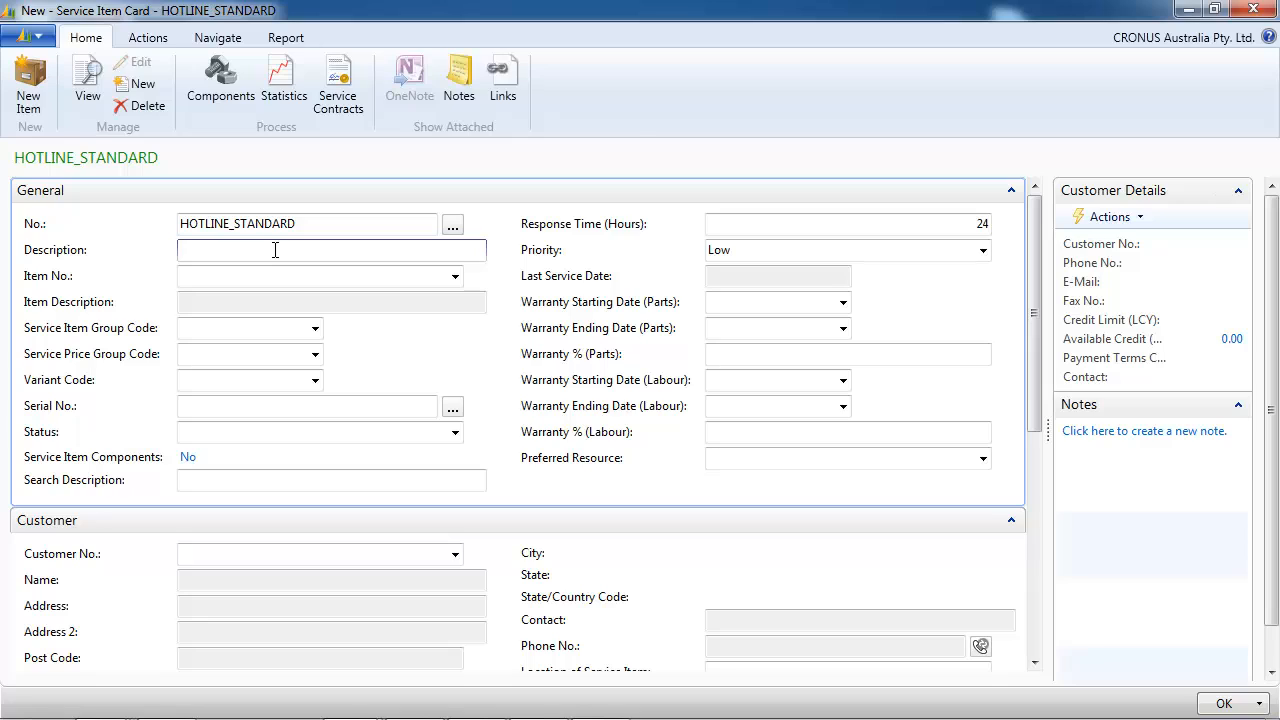
text(Hot line S)
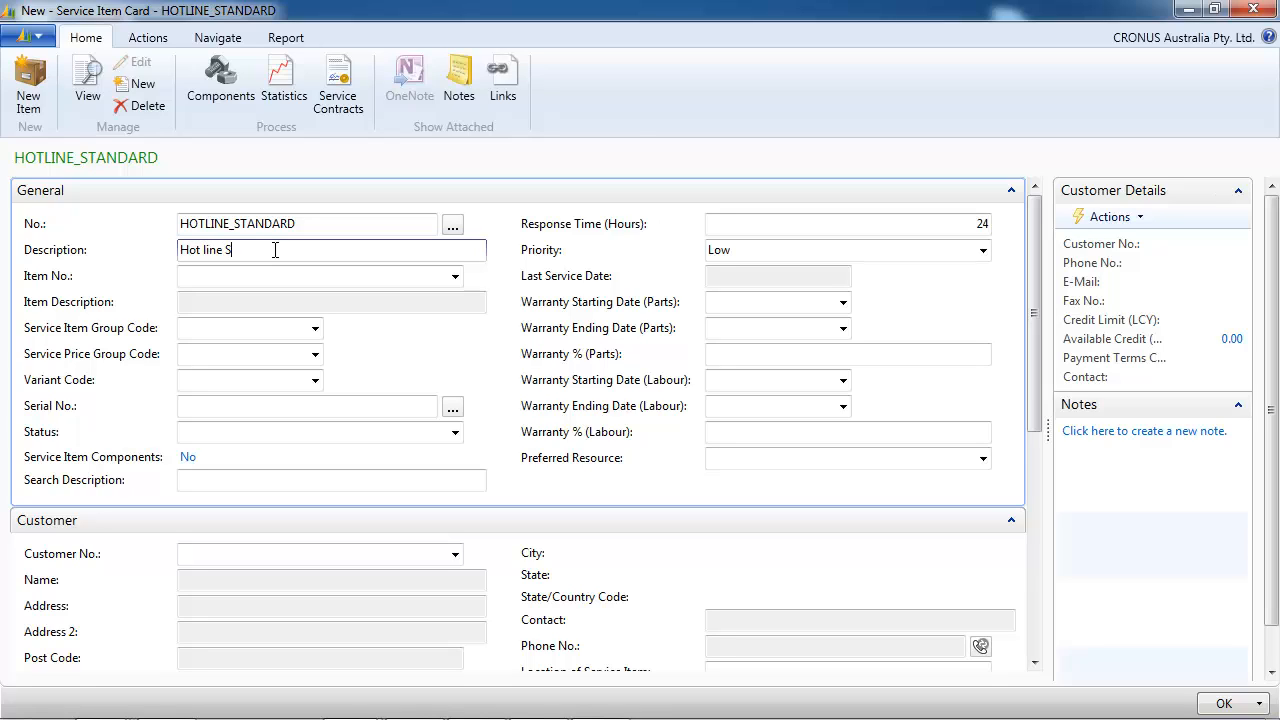
text(tandard A)
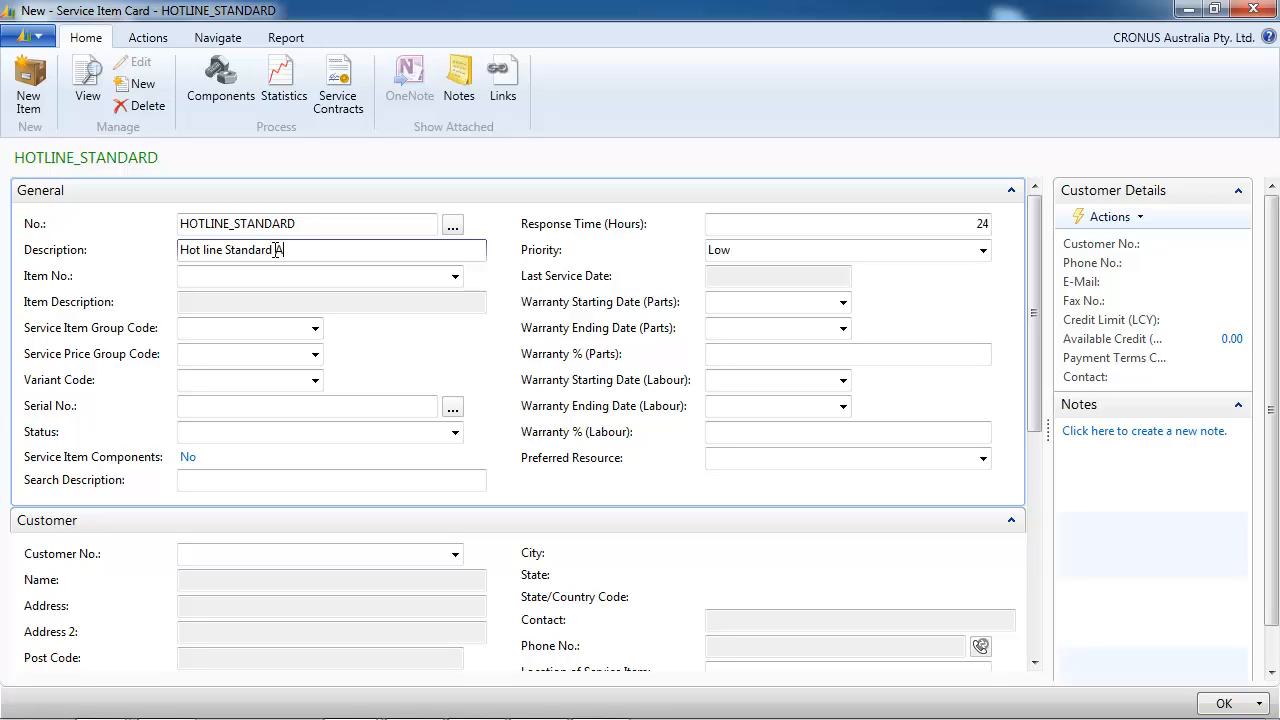
text(Access)
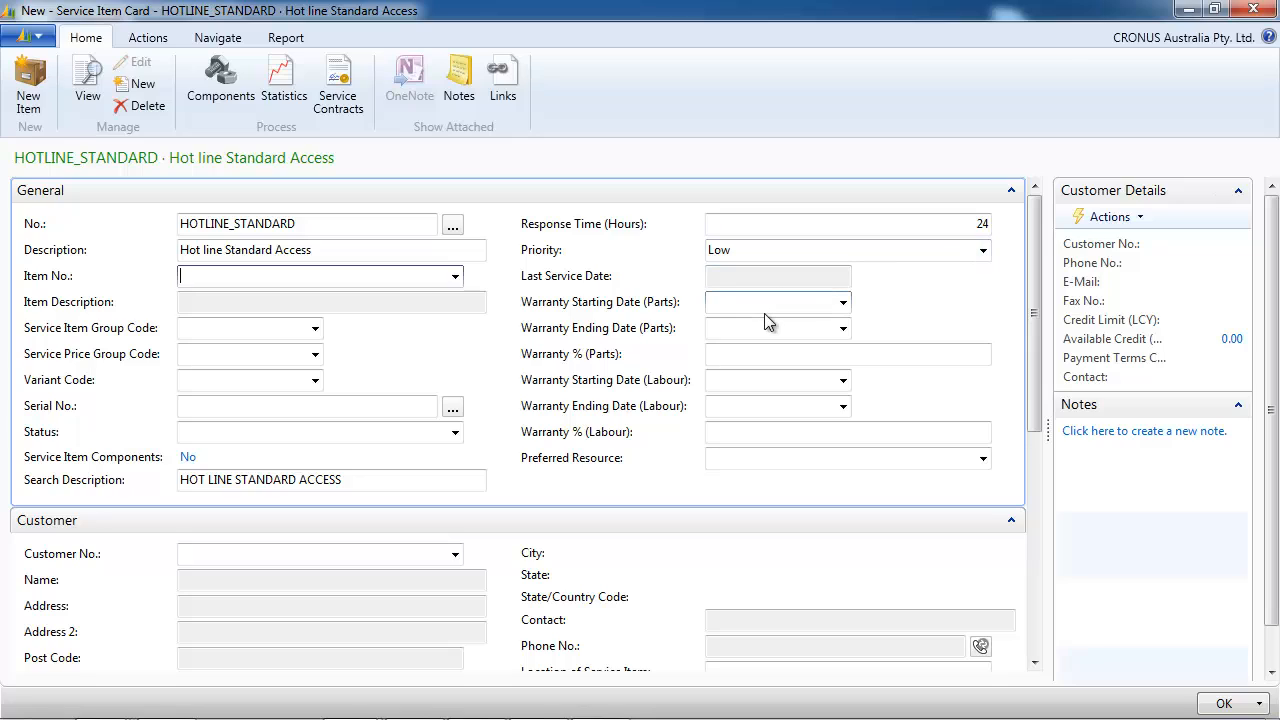
Set the labour warranty dates from 0101 and 31 and Warranty % (Labour) to 100
click(775, 380)
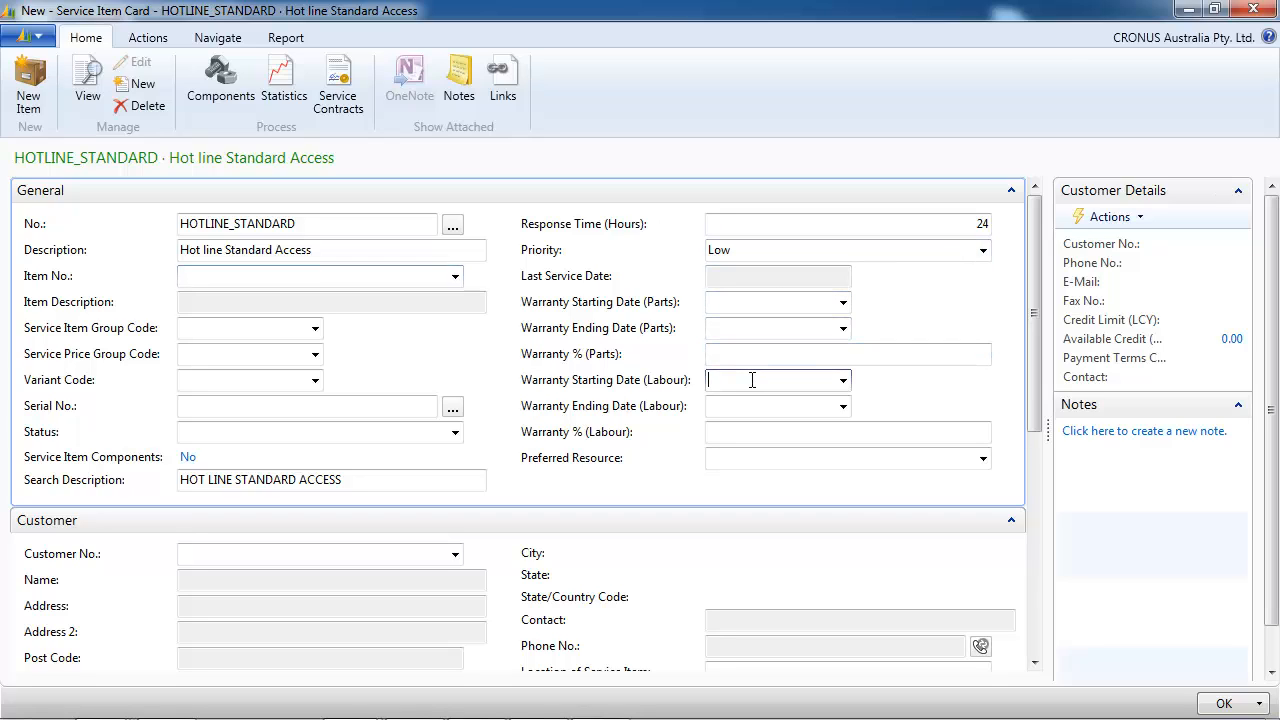
text(0101)
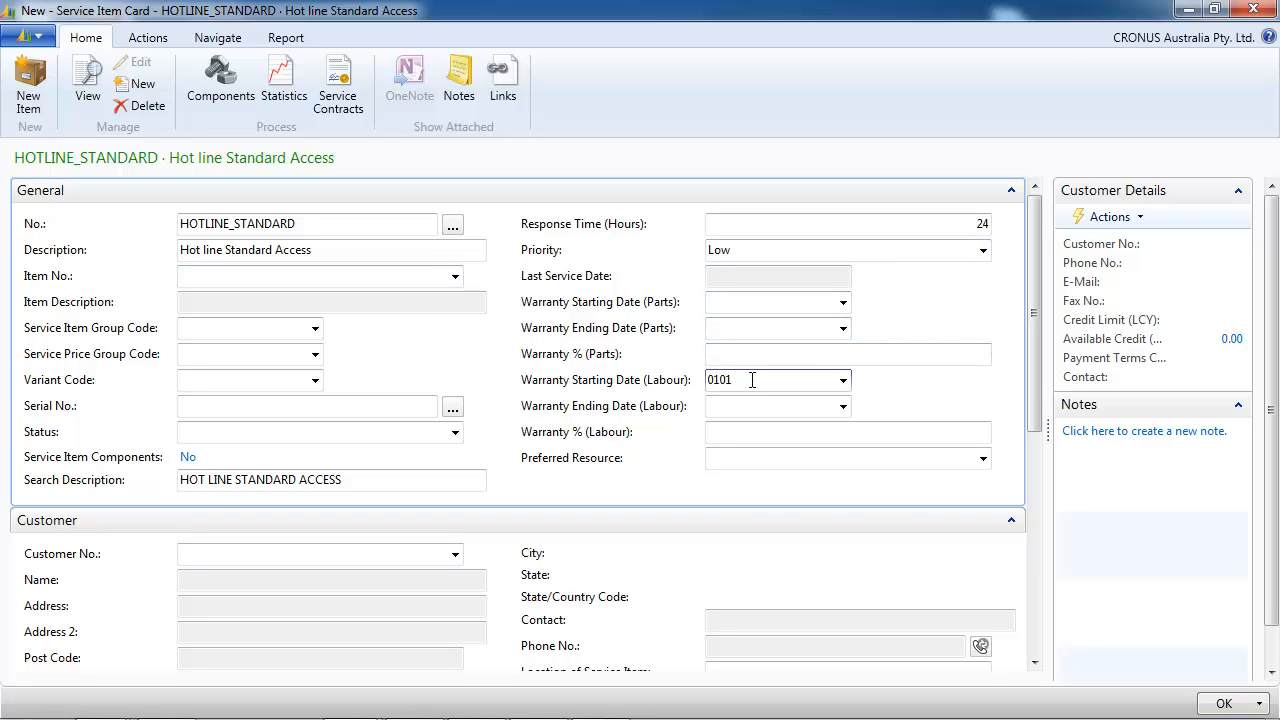
text(31)
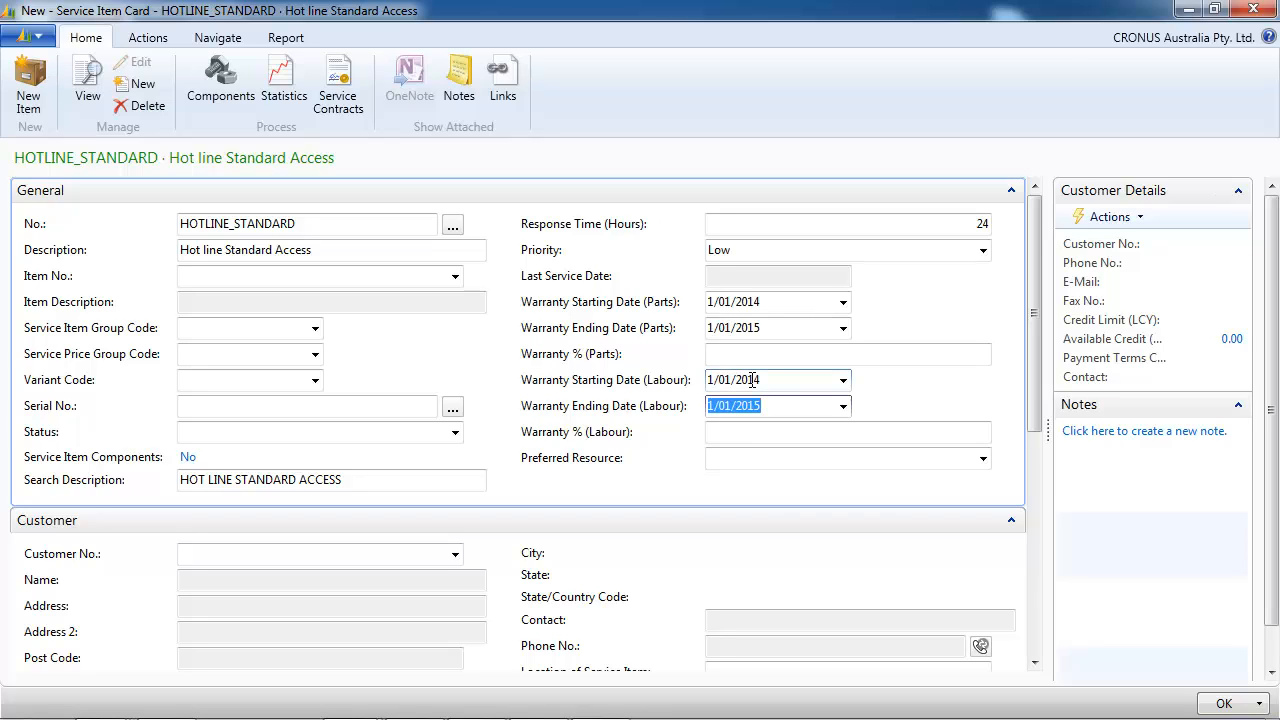
click(847, 432)
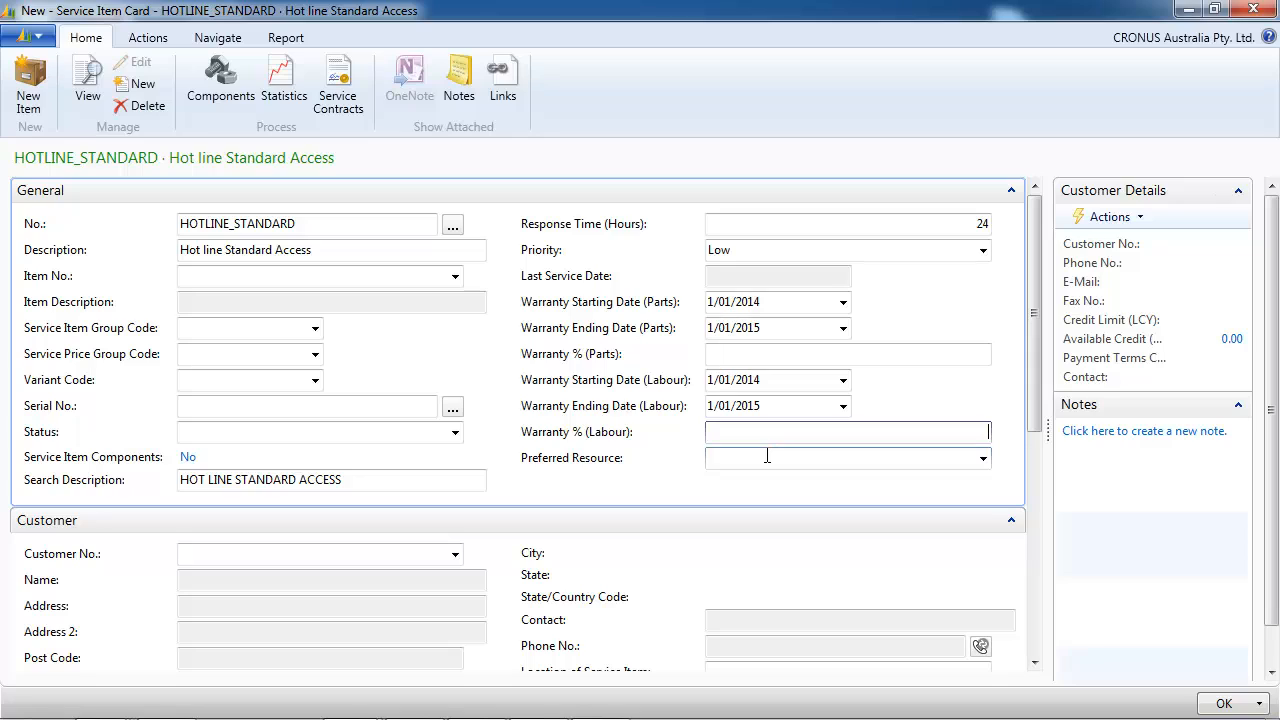
text(100)
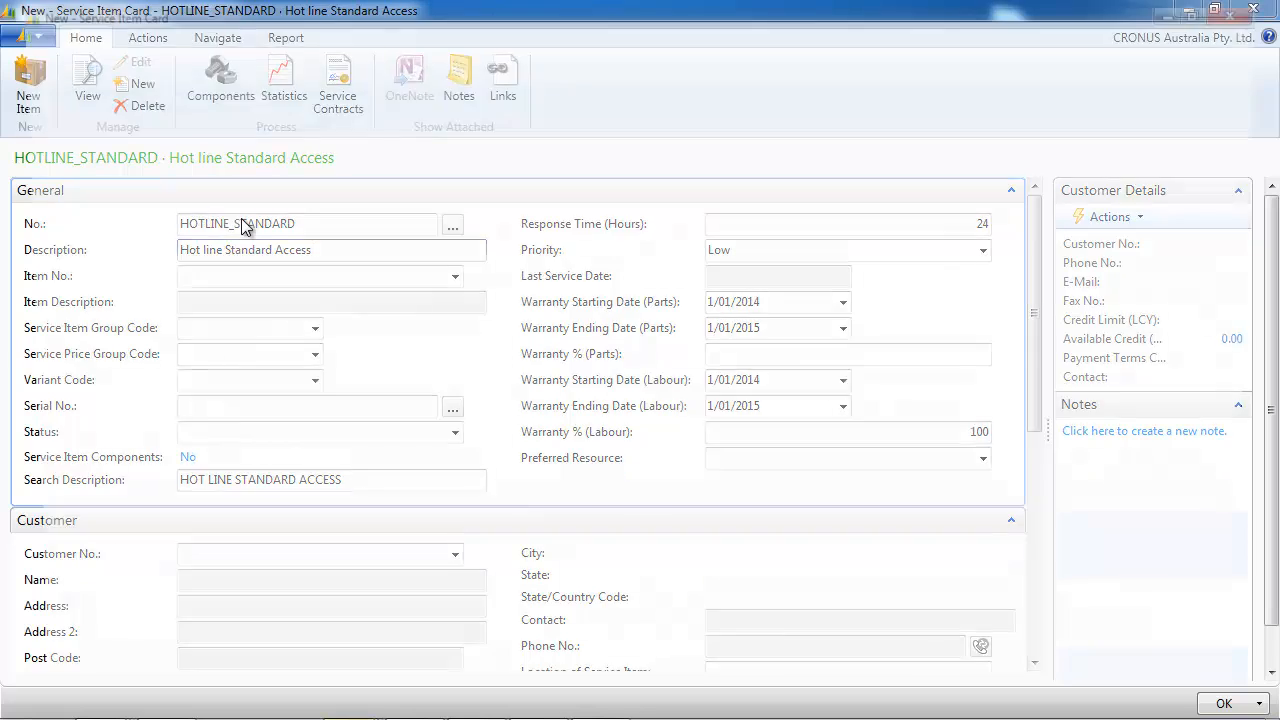
text(hotline)
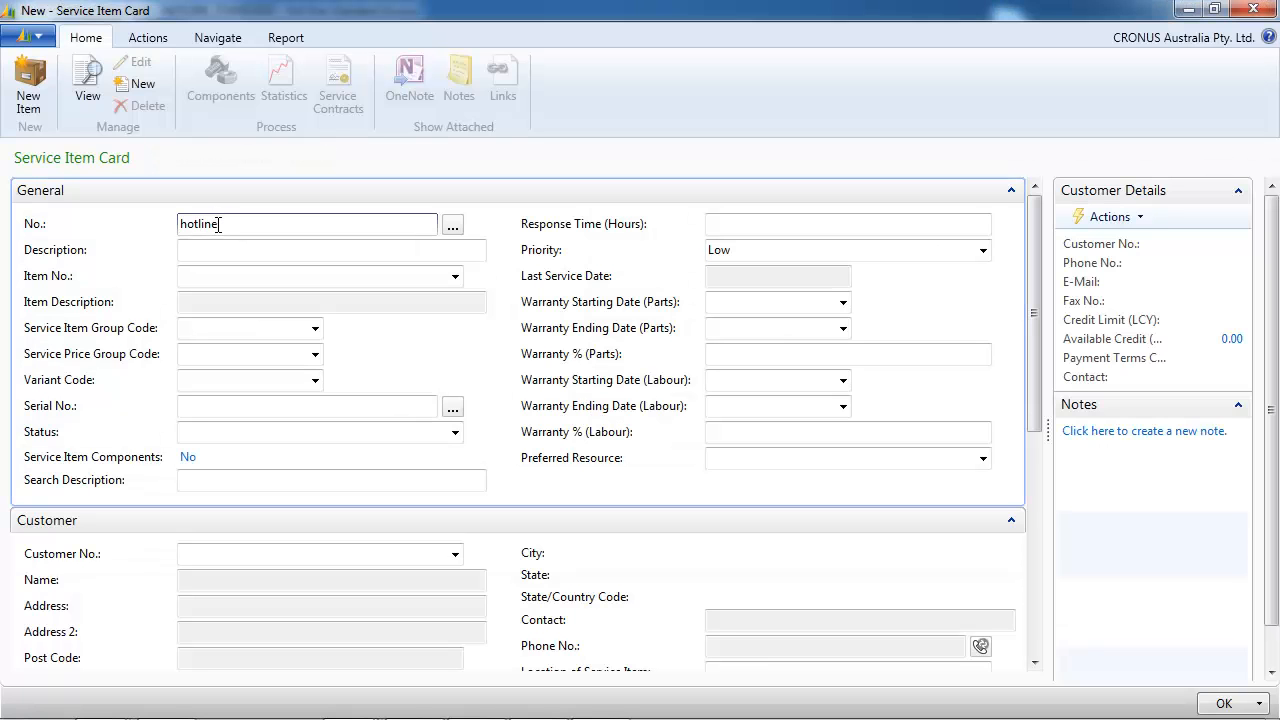
Enter No. HOTLINE_GOLD, description Hot line Gold Access and a 24/24 hours/days response time
text(_gold)
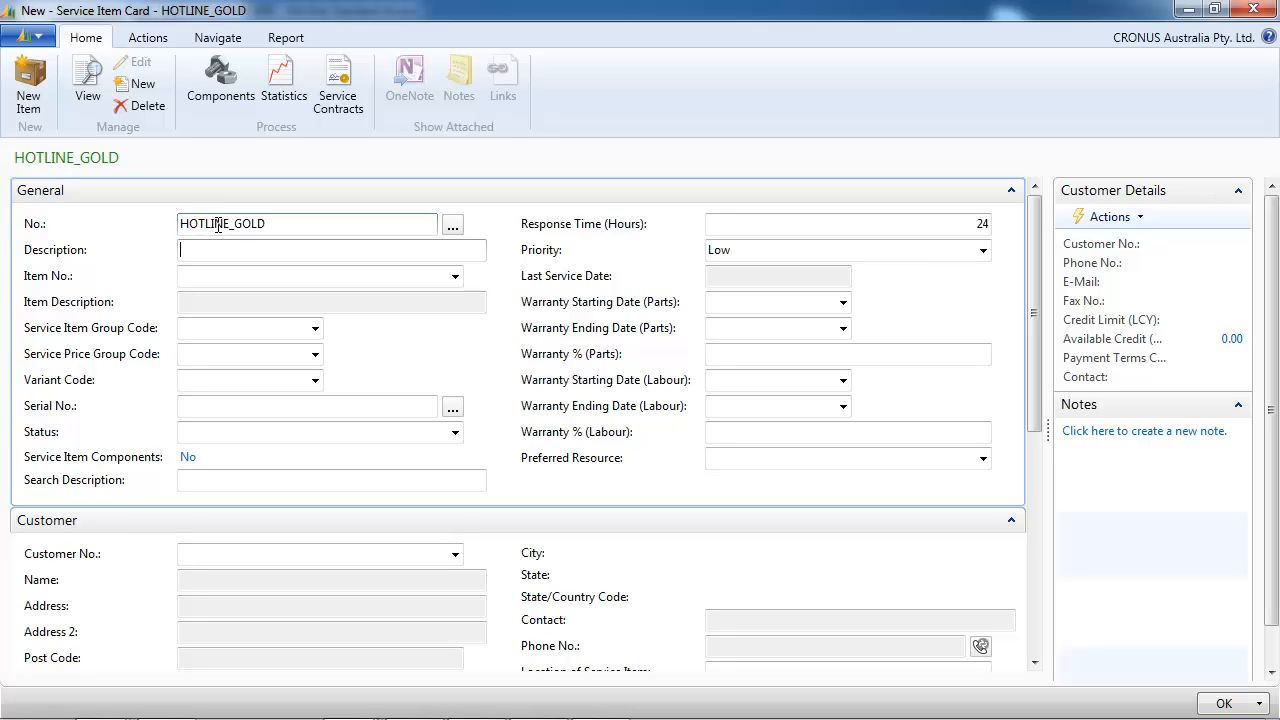
text(Hot line)
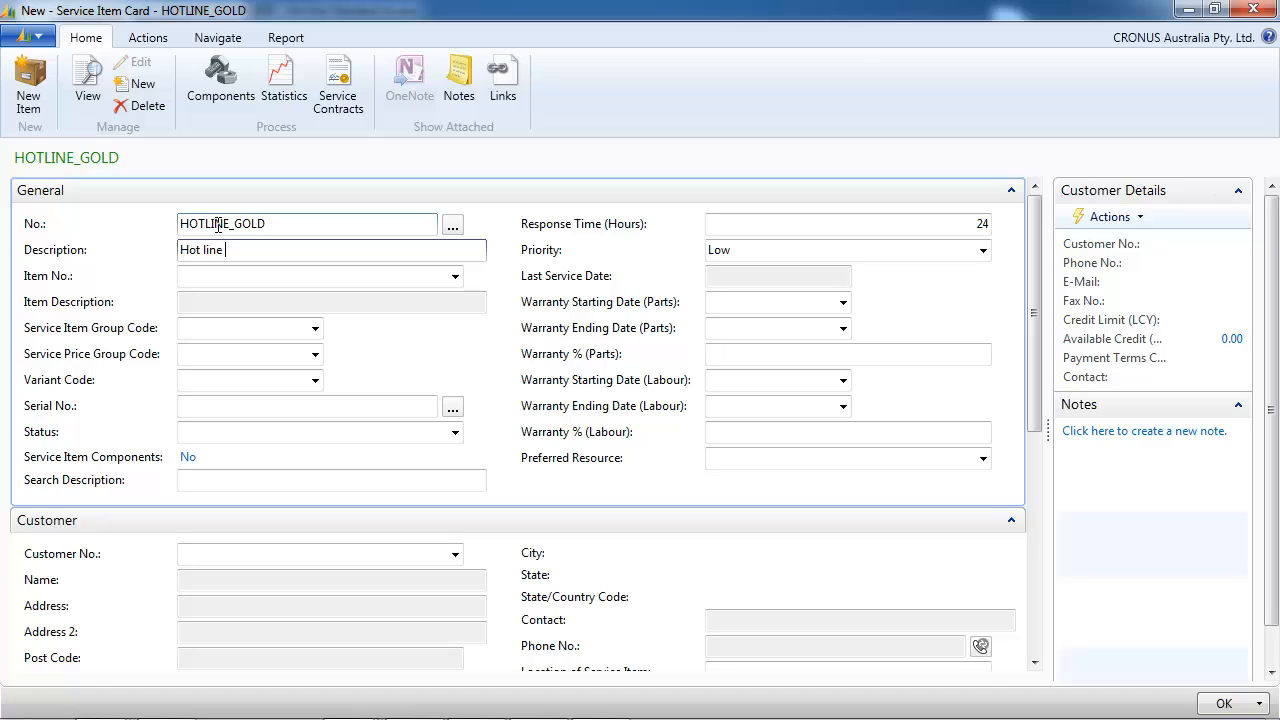
text(Gold A)
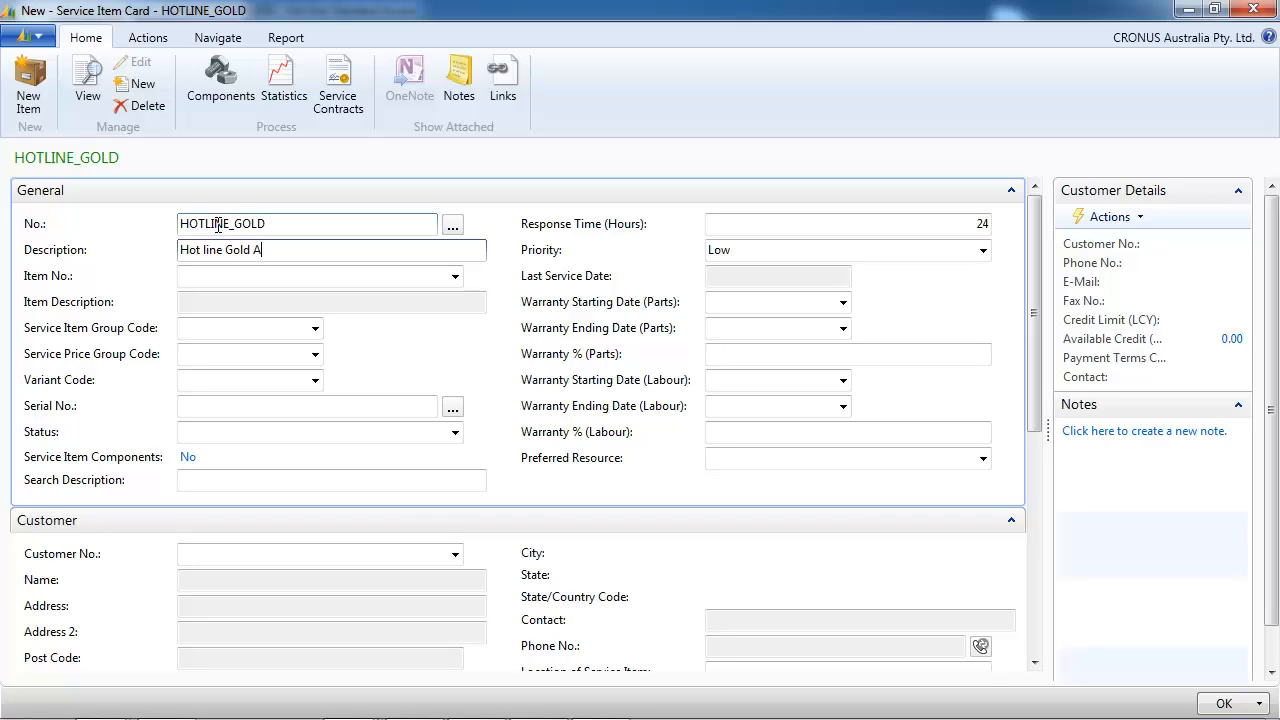
text(ccess)
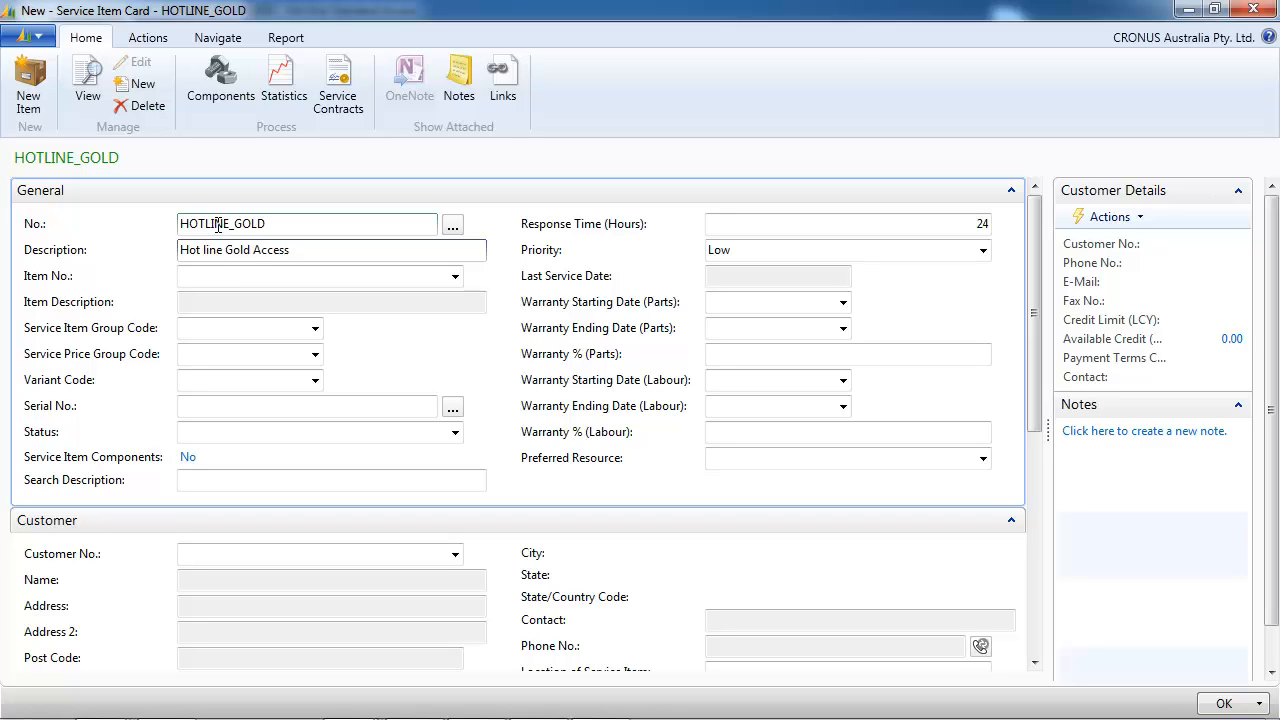
text(24/24)
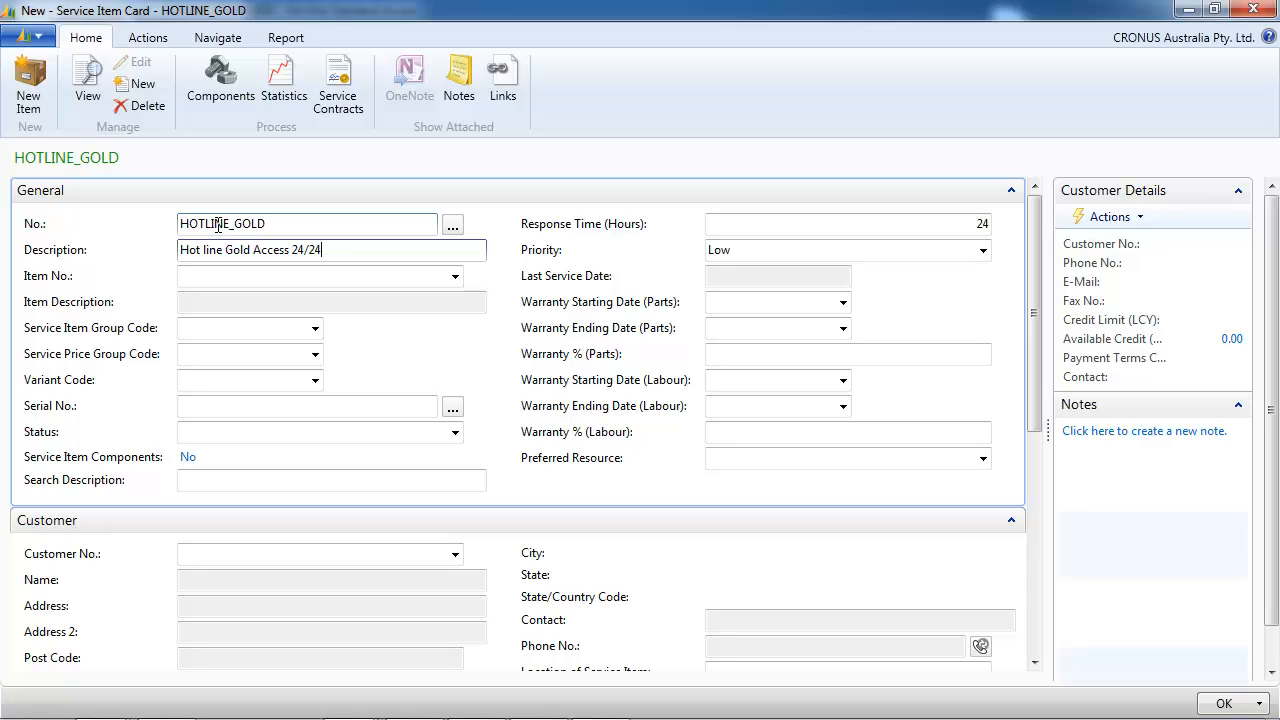
text(hours 7)
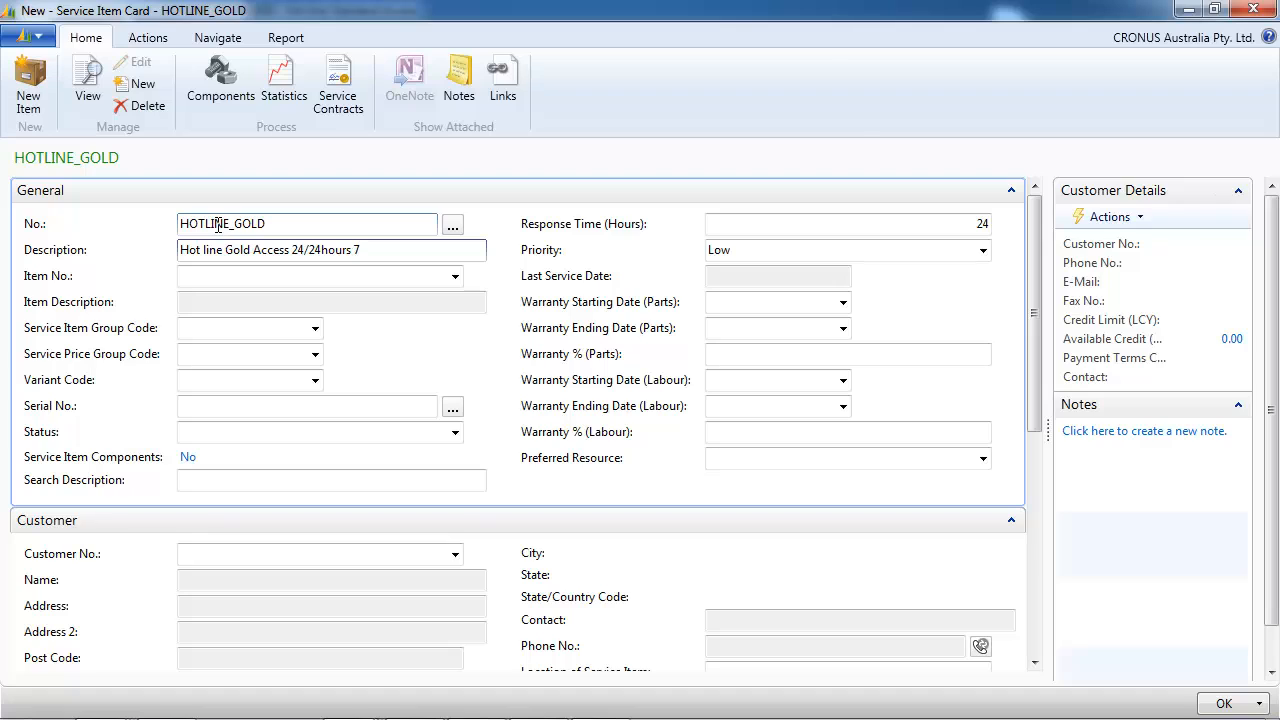
text(days/7)
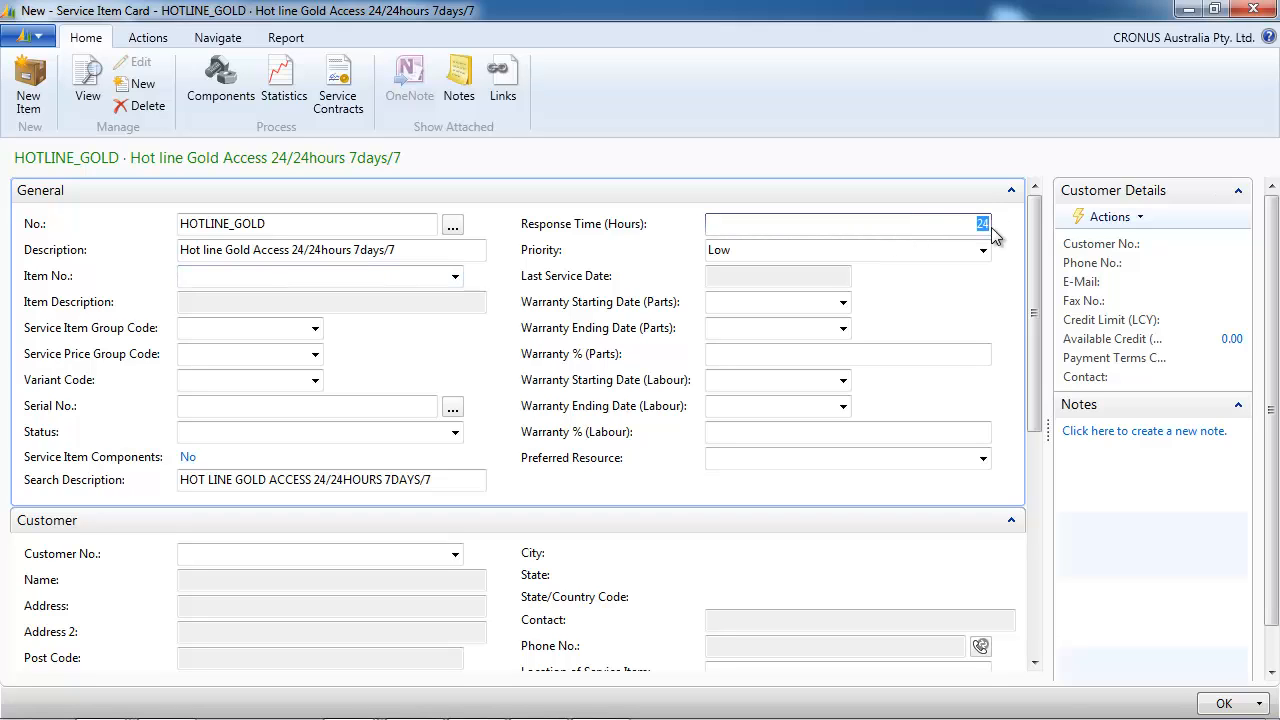
Set the priority to High and the labour warranty percentage to 100
click(982, 250)
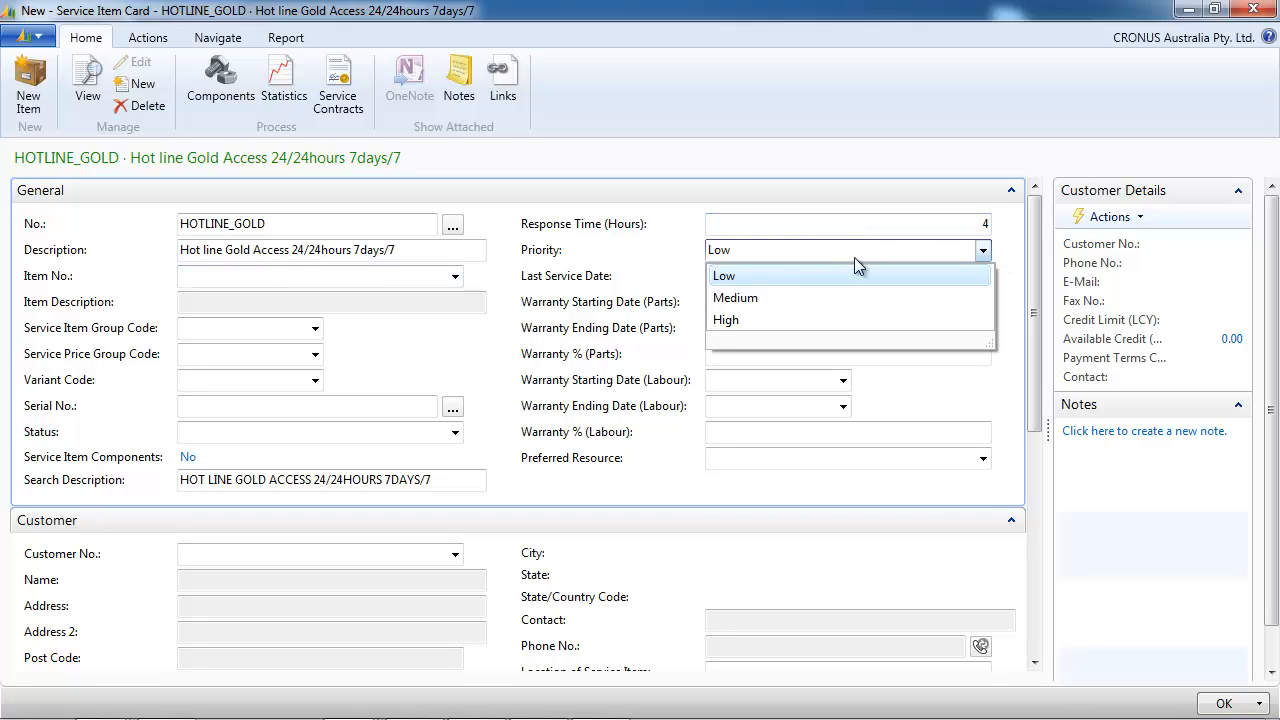
click(725, 319)
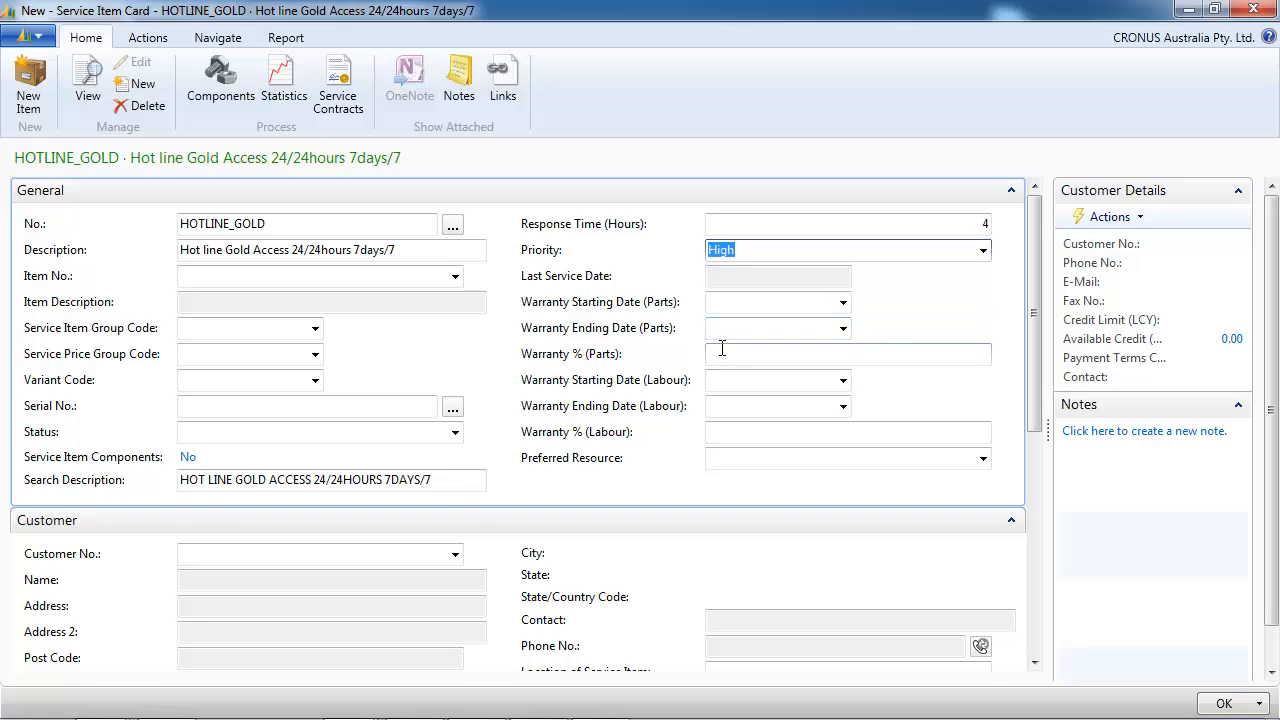
click(775, 380)
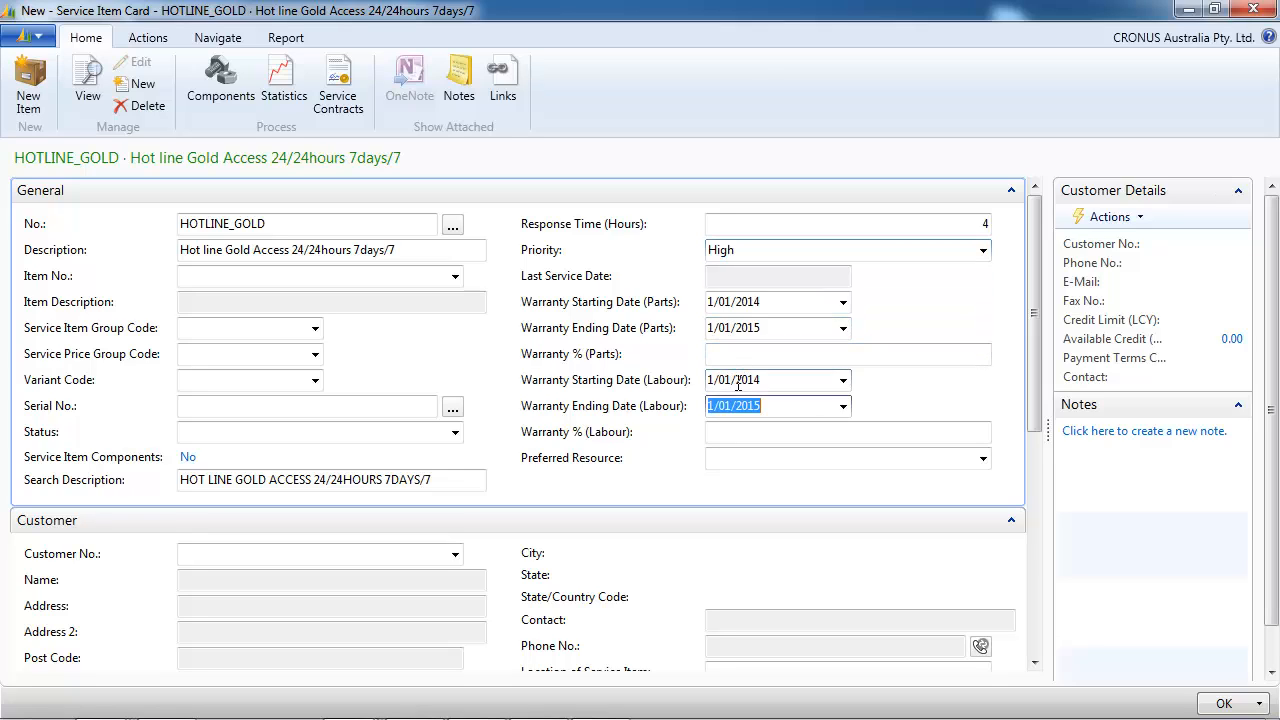
text(100)
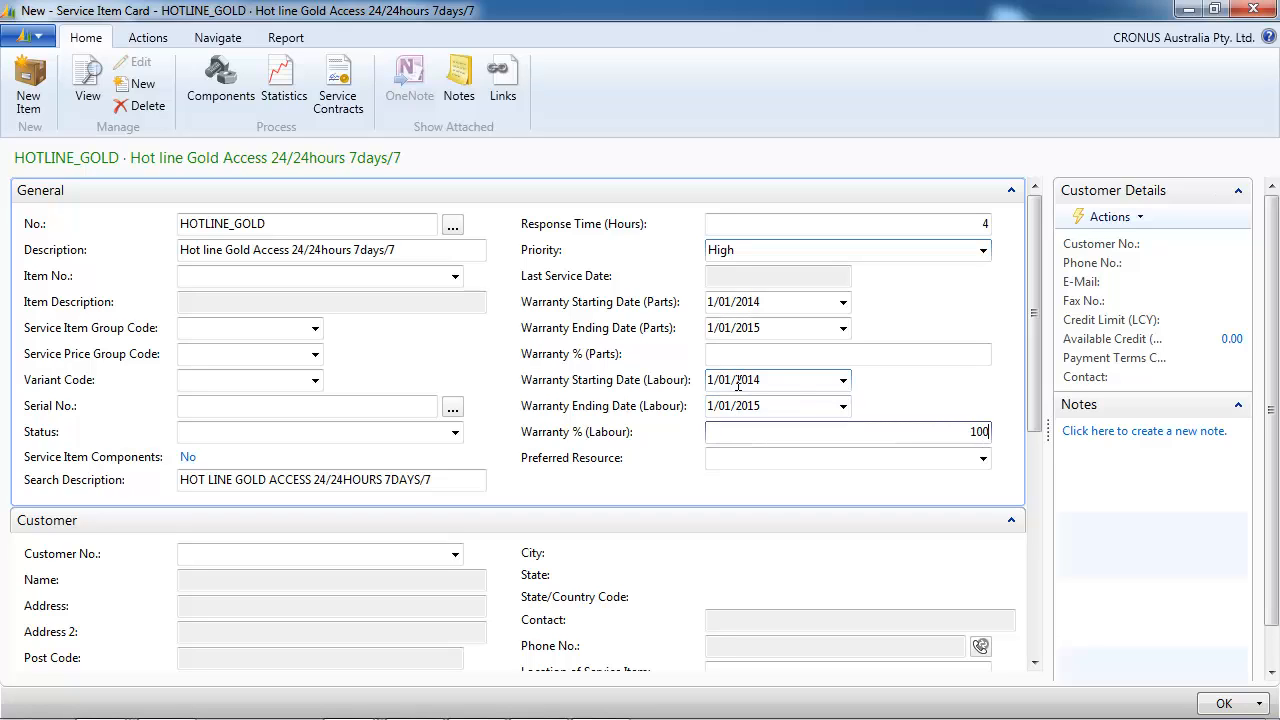
In the Contract FastTab set Default Contract Value 1000 and Default Contract Cost 700
click(845, 458)
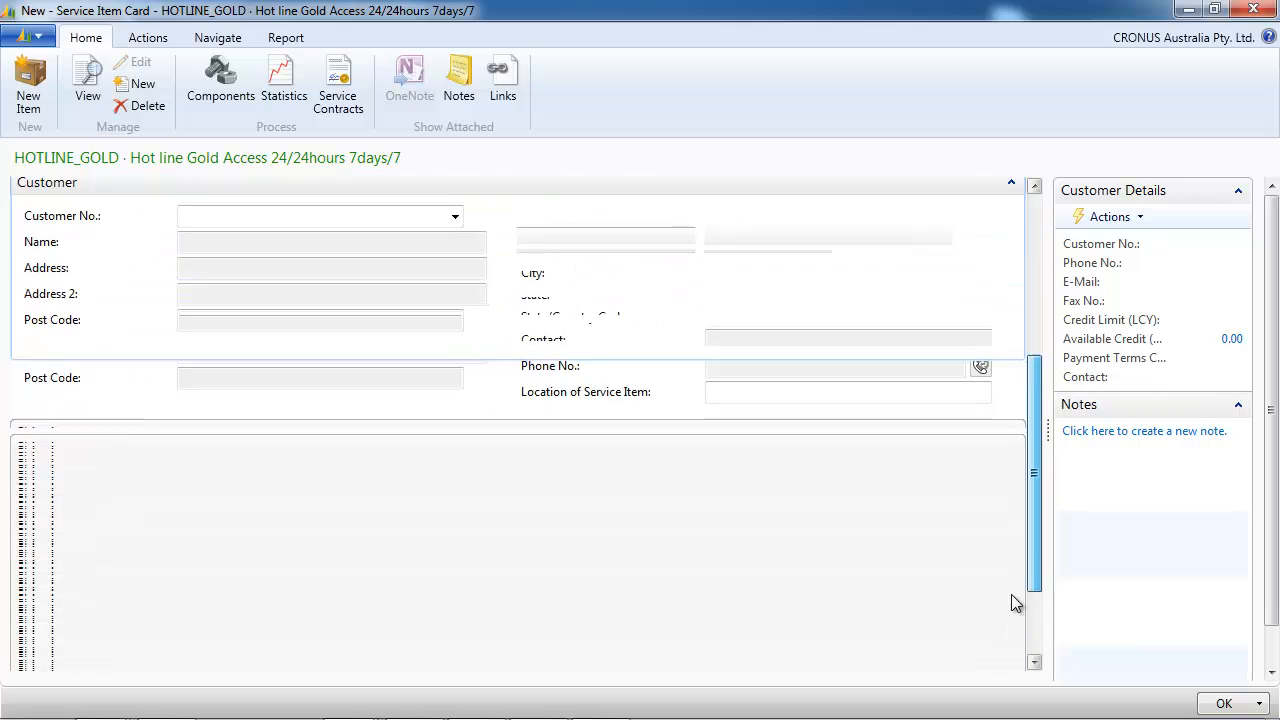
scroll(down, 3)
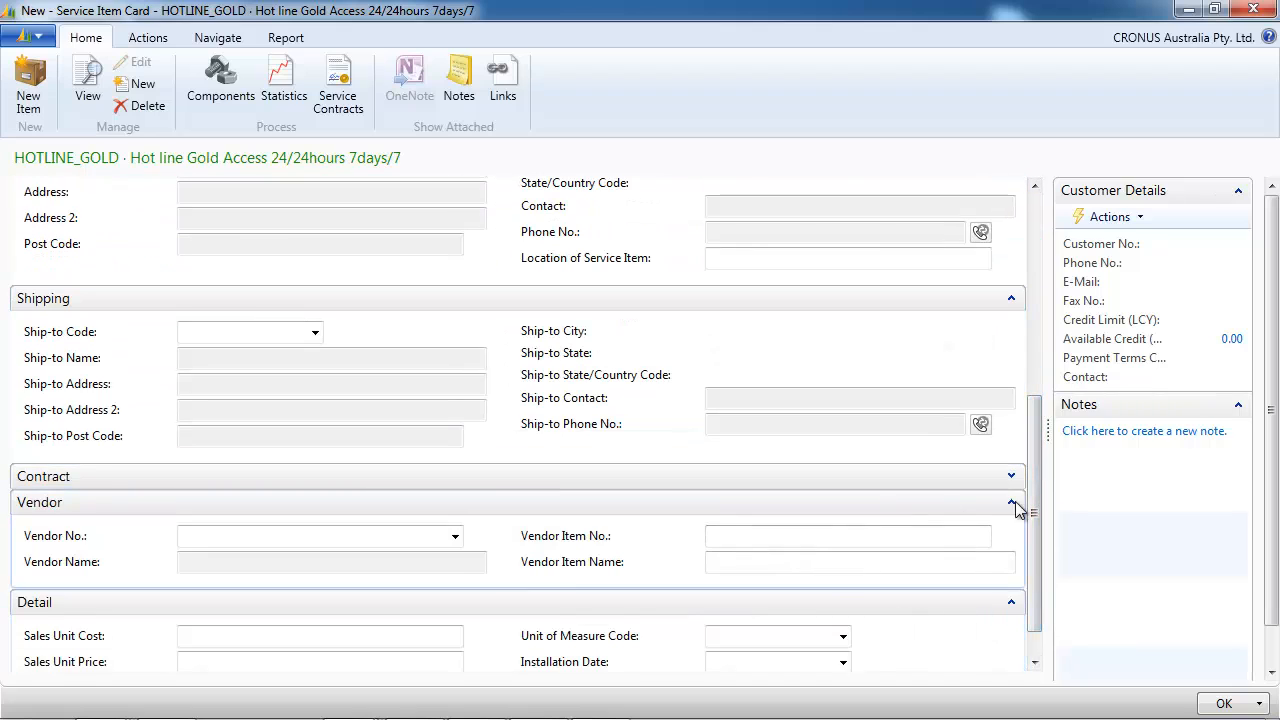
click(1010, 476)
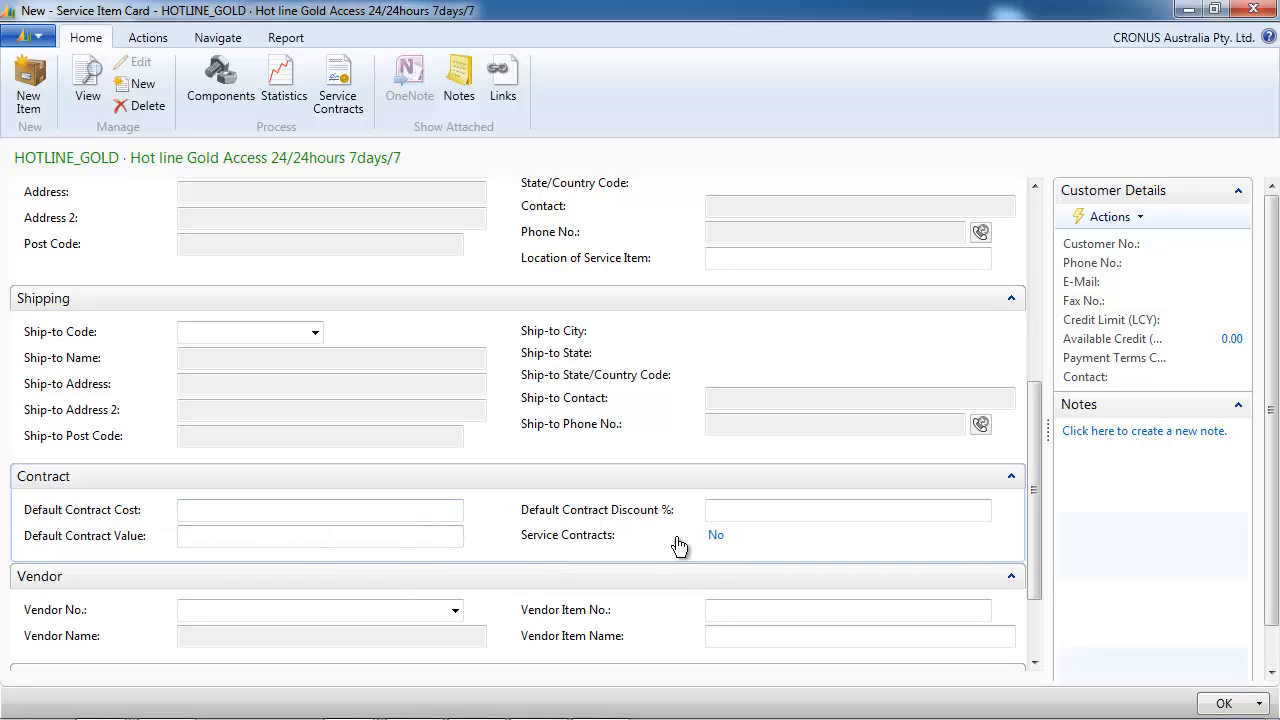
click(320, 536)
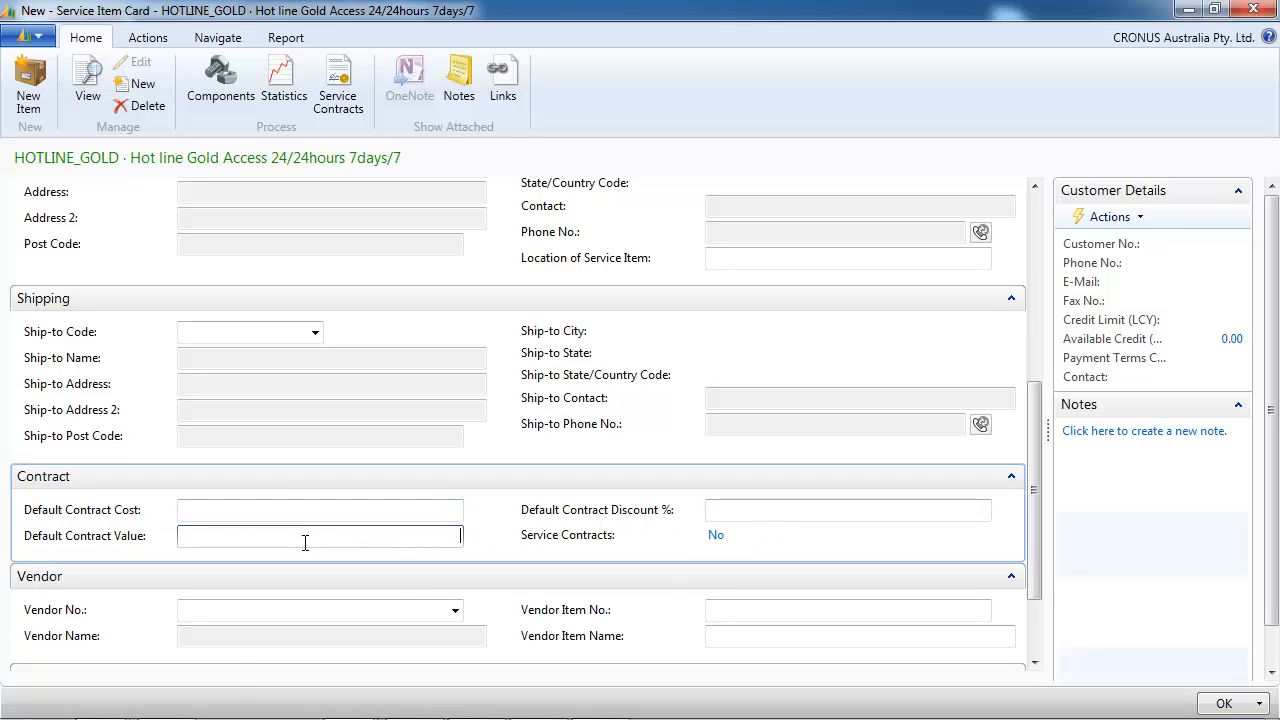
text(1000)
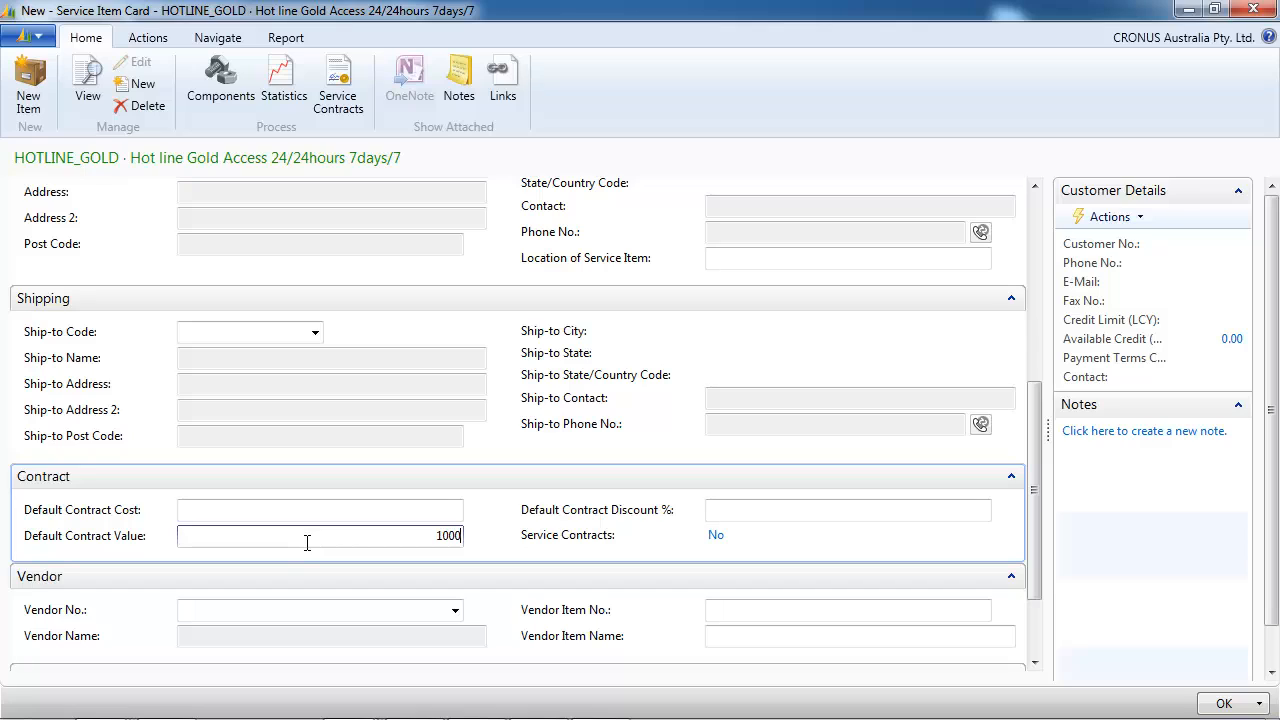
click(847, 510)
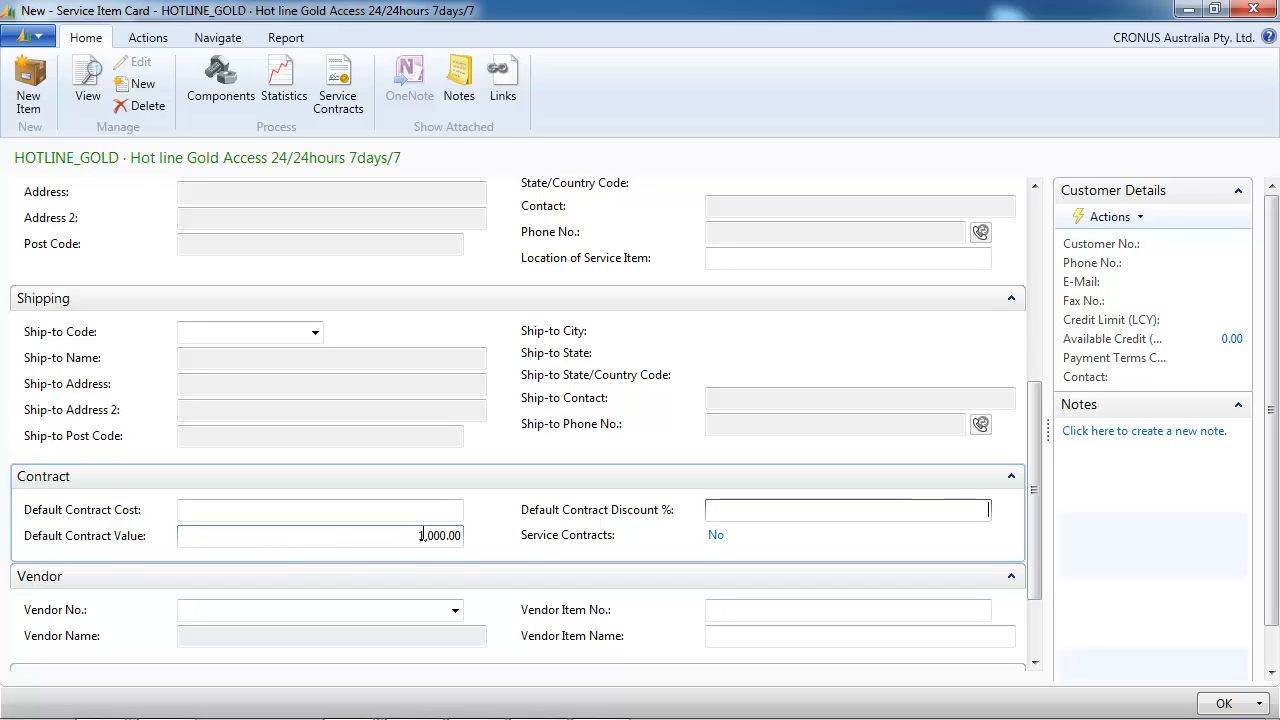
click(320, 509)
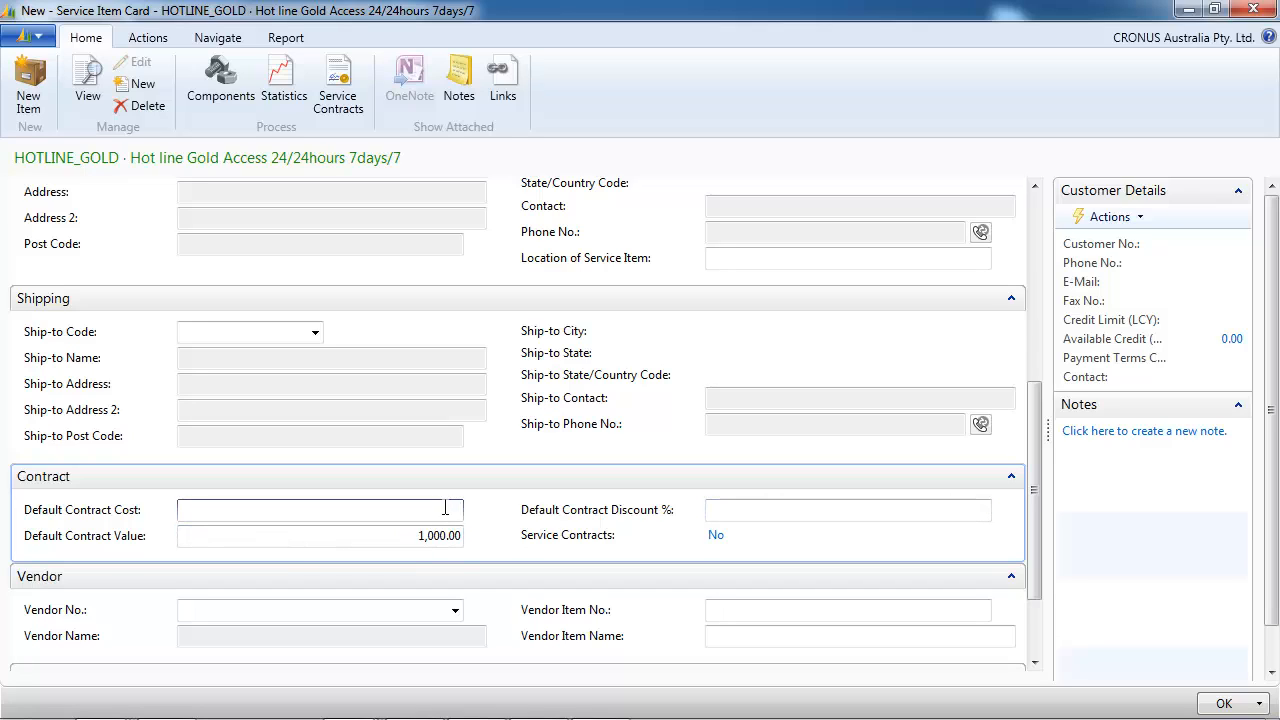
text(700)
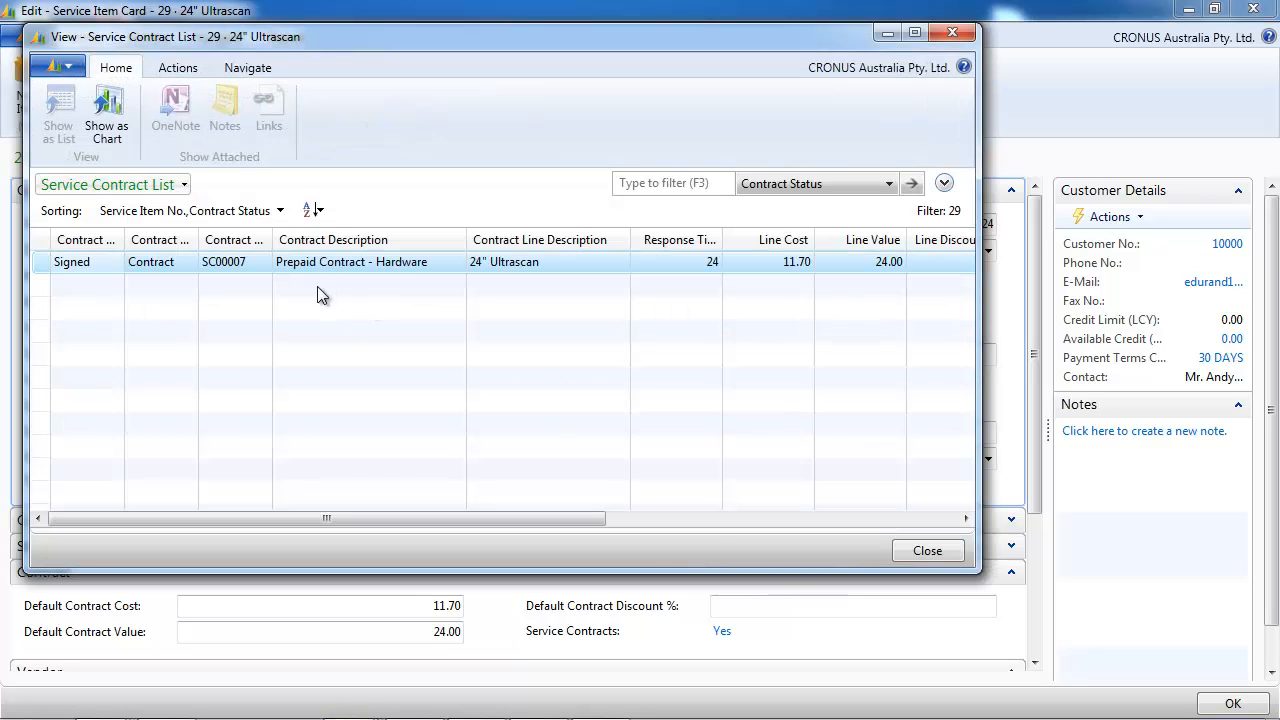
Check the Navigate options for contract SC00007, then close the service contract list
click(247, 67)
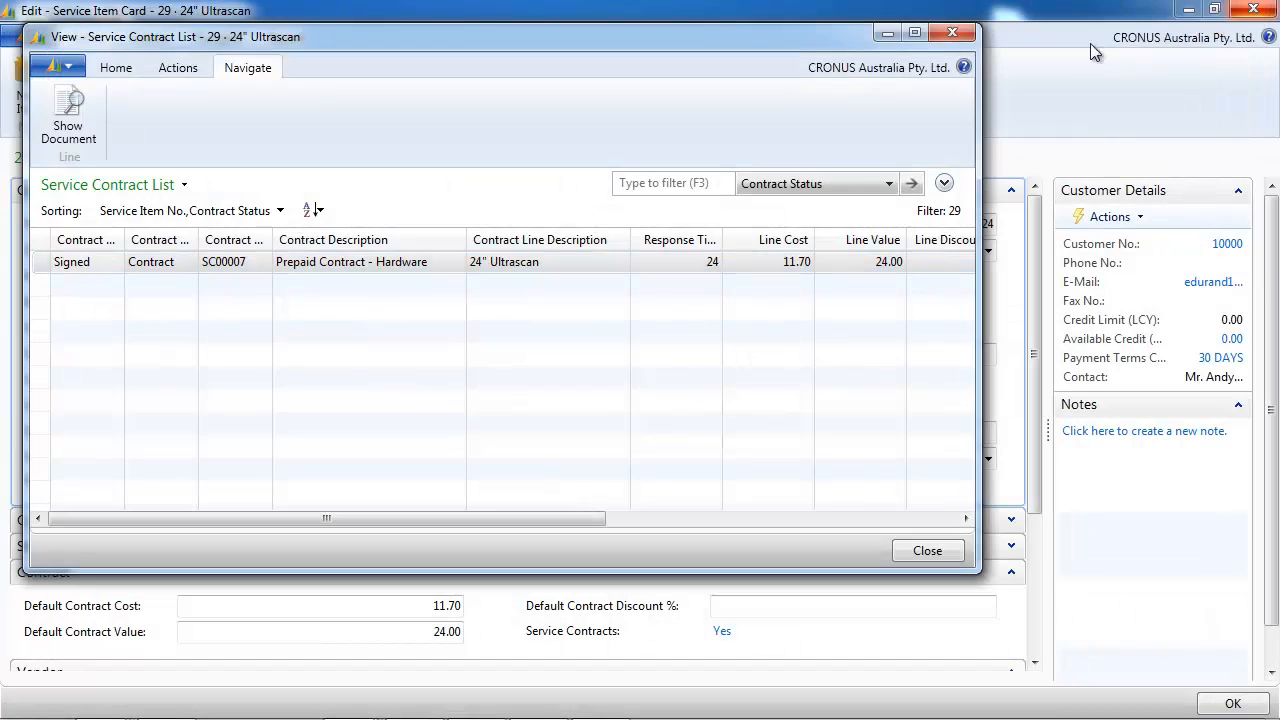
click(927, 550)
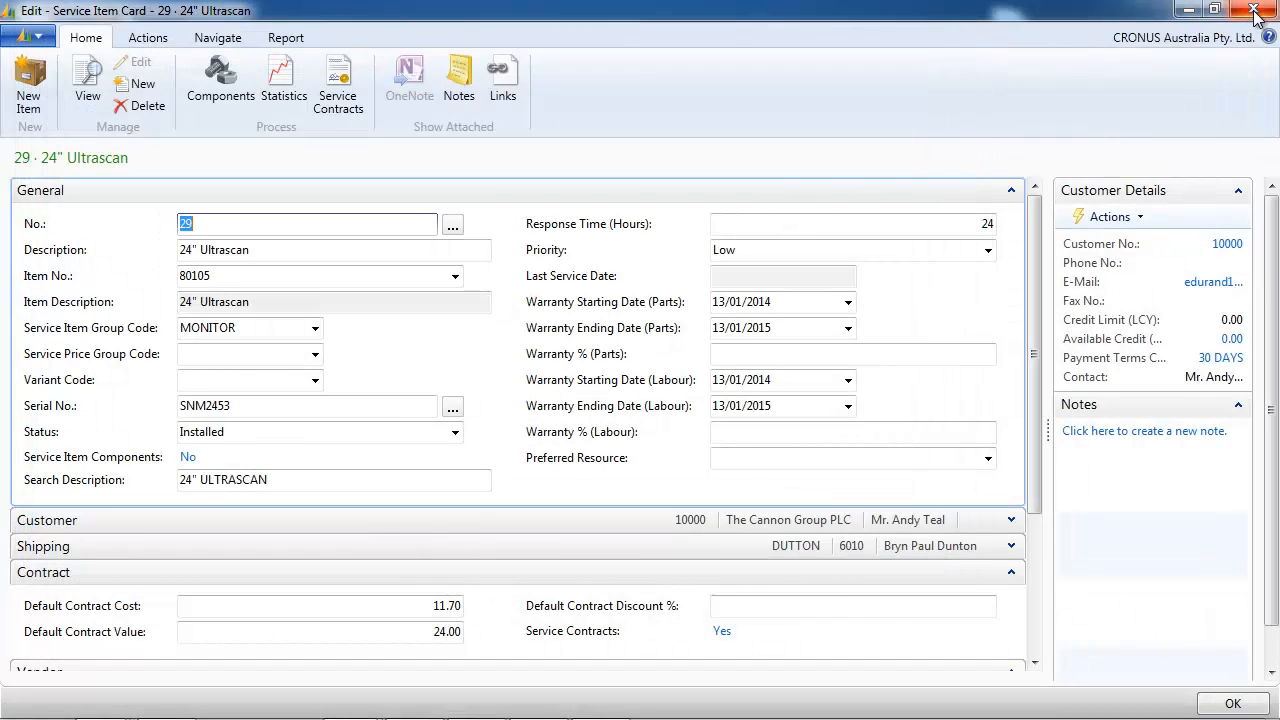
Close service item 29's card and return to the Service department page via the breadcrumb
click(1256, 10)
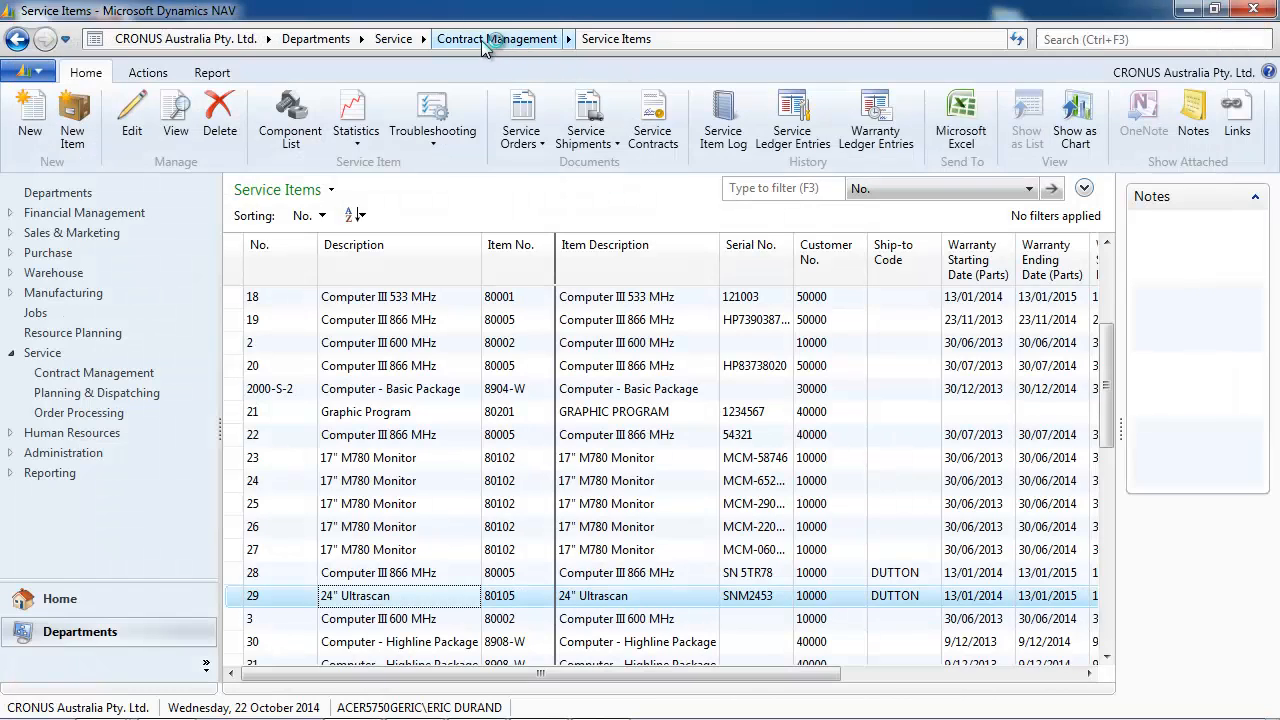
click(393, 38)
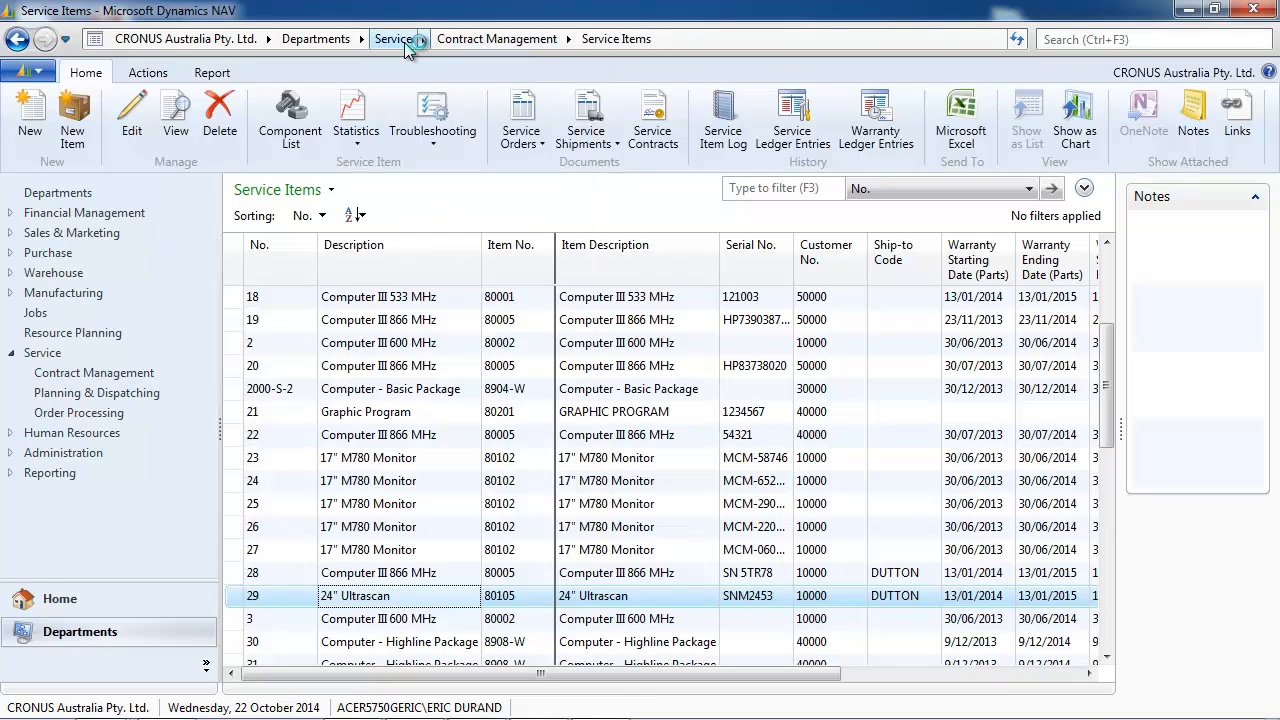
click(393, 39)
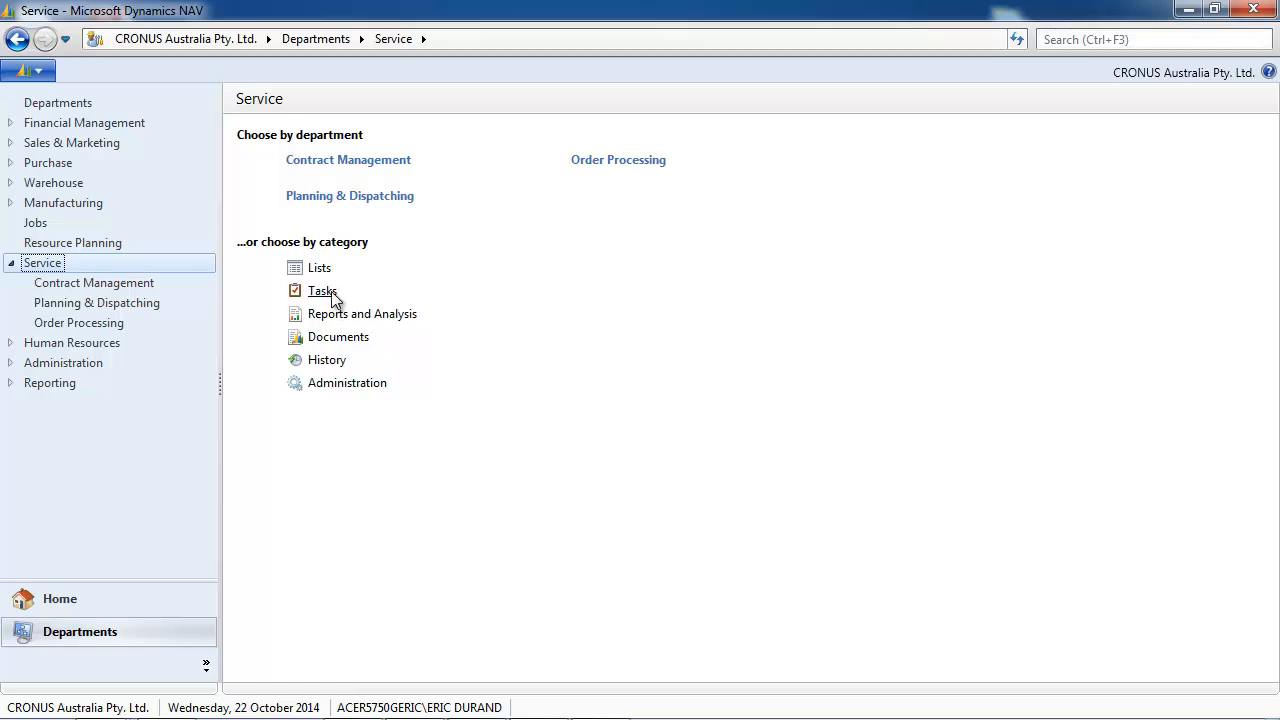
click(322, 291)
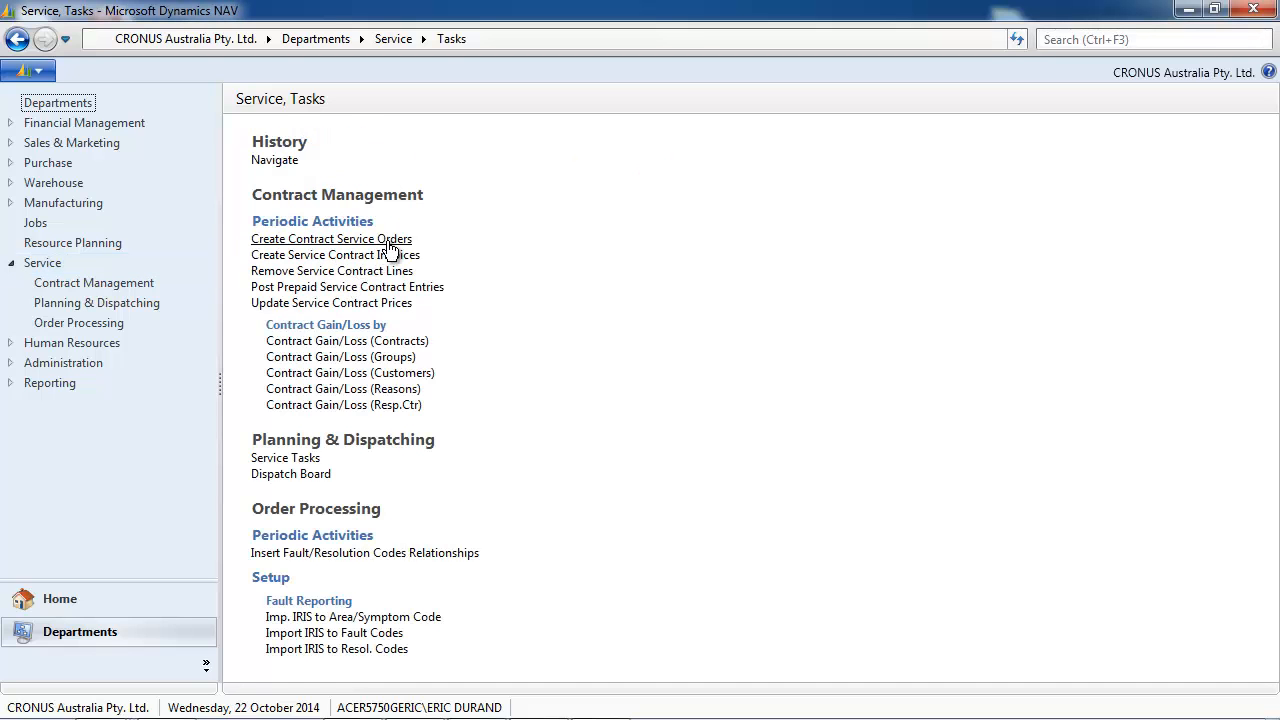
click(331, 238)
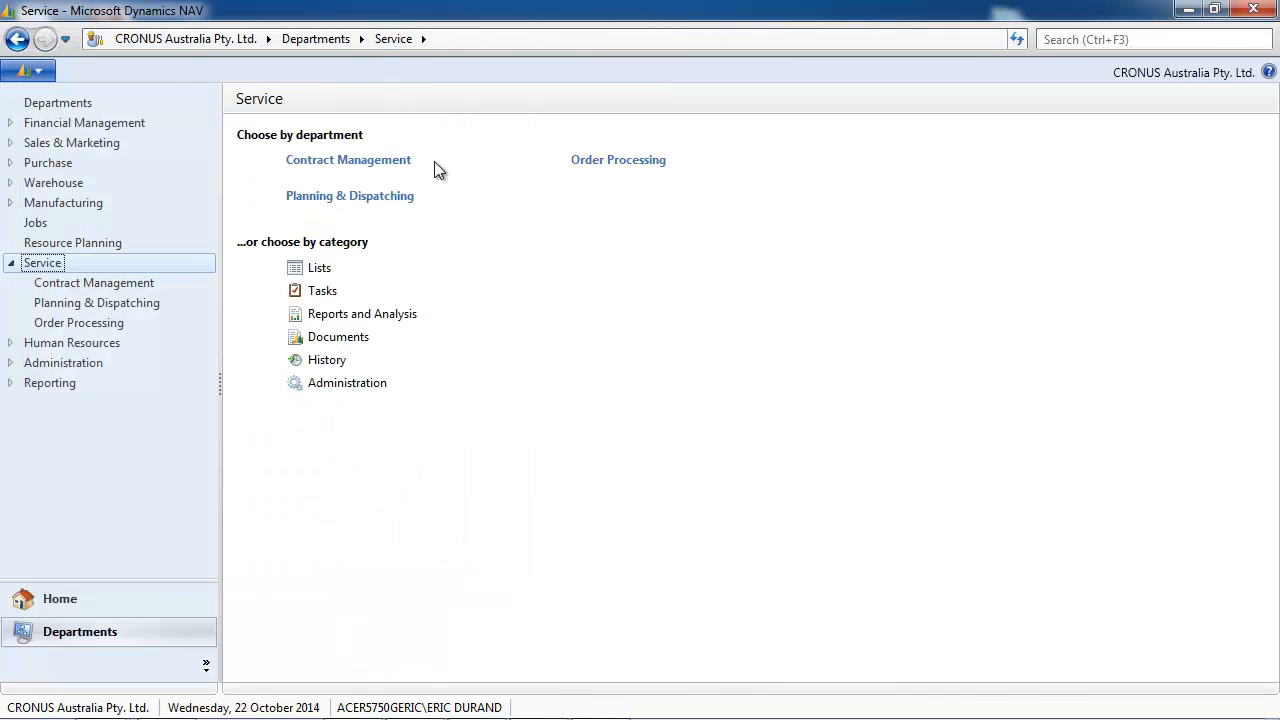
Go to Order Processing and bring up the Service Orders list
click(618, 159)
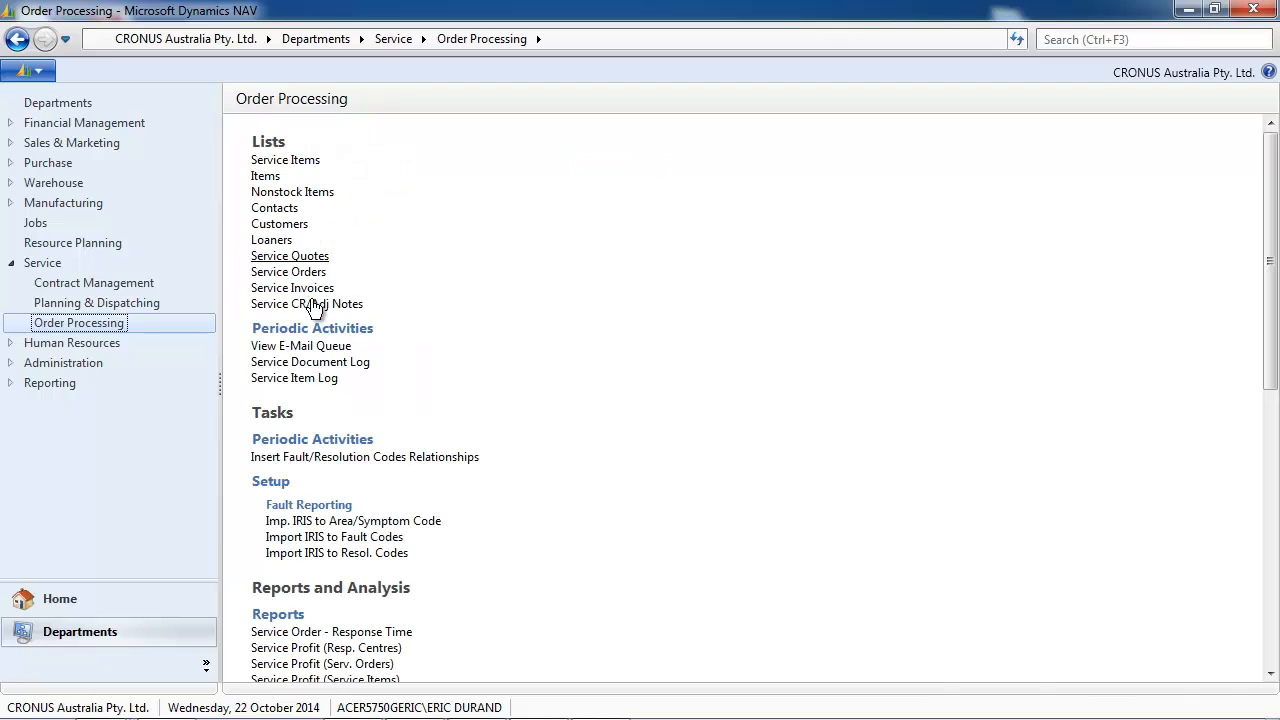
click(288, 271)
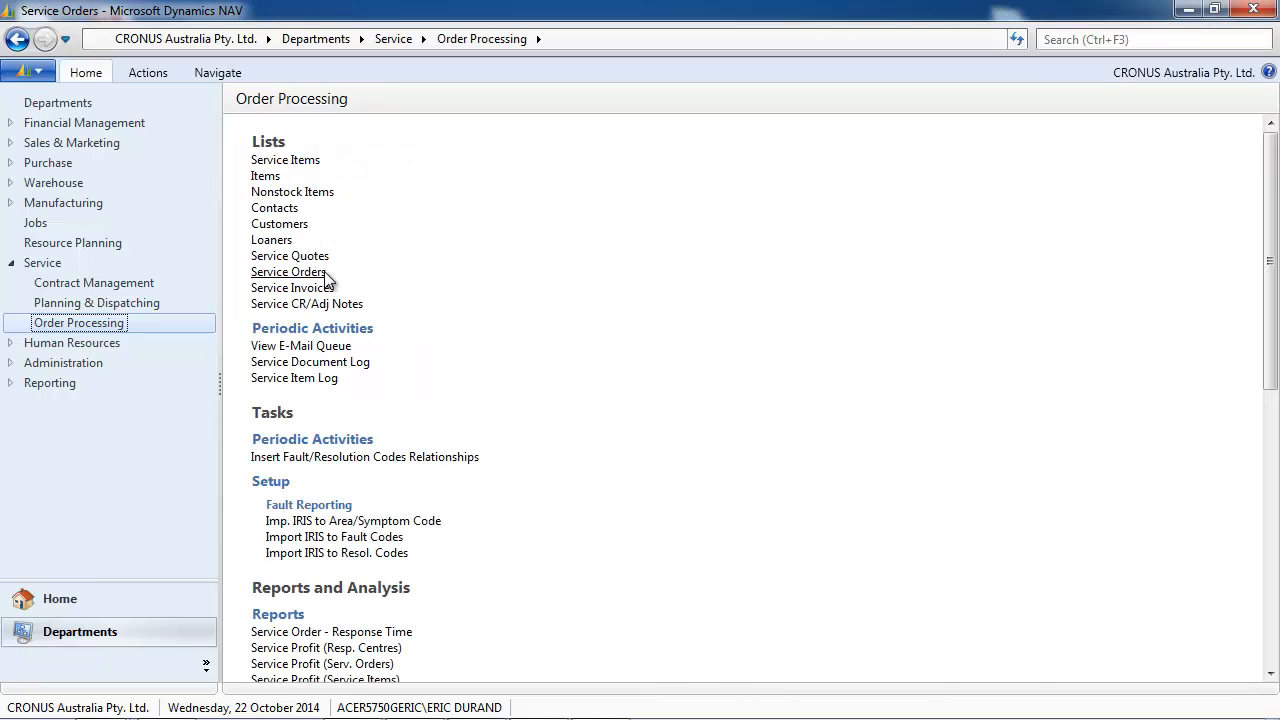
click(288, 271)
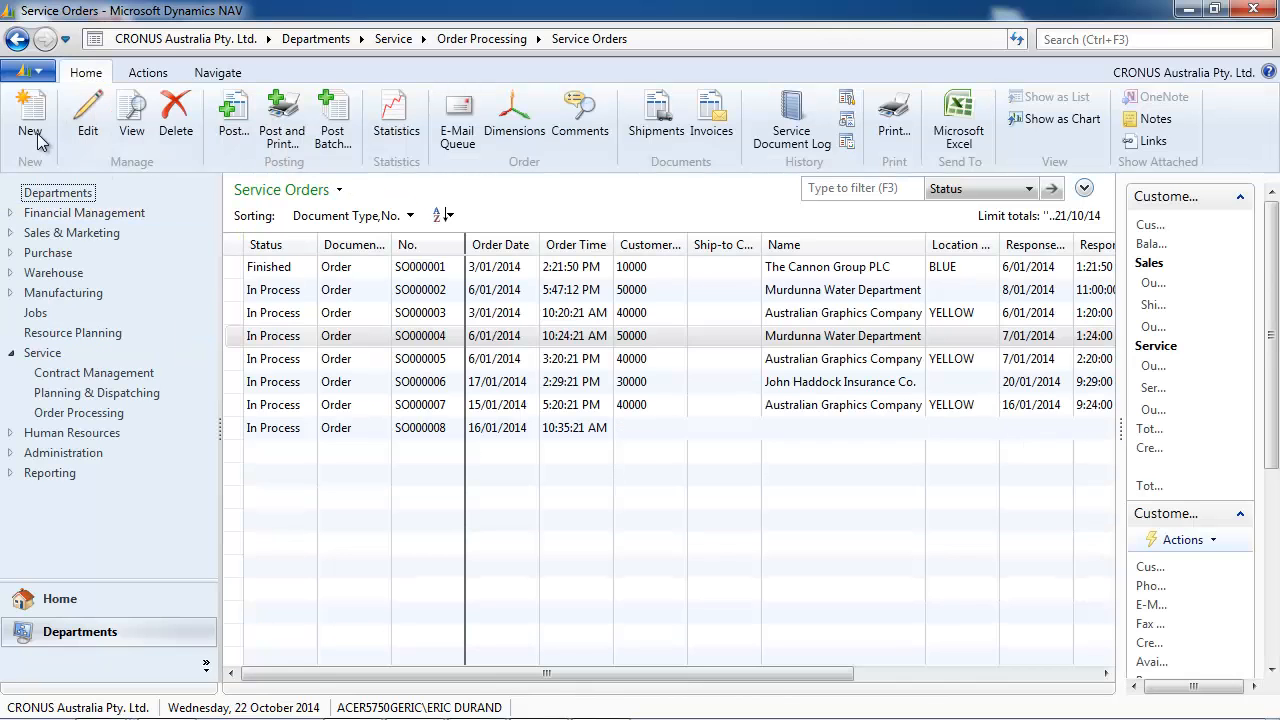
Start a new service order for customer 10000, The Cannon Group PLC, with ship-to code DUTTON
click(30, 115)
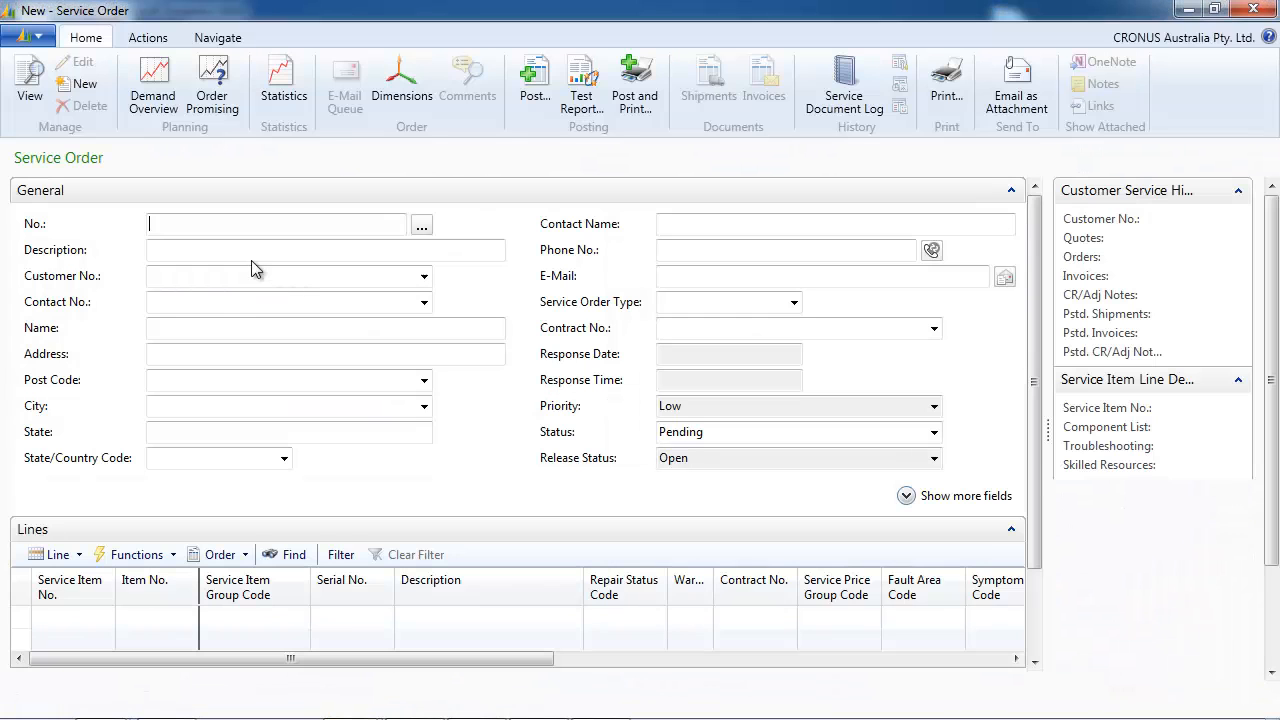
text(1)
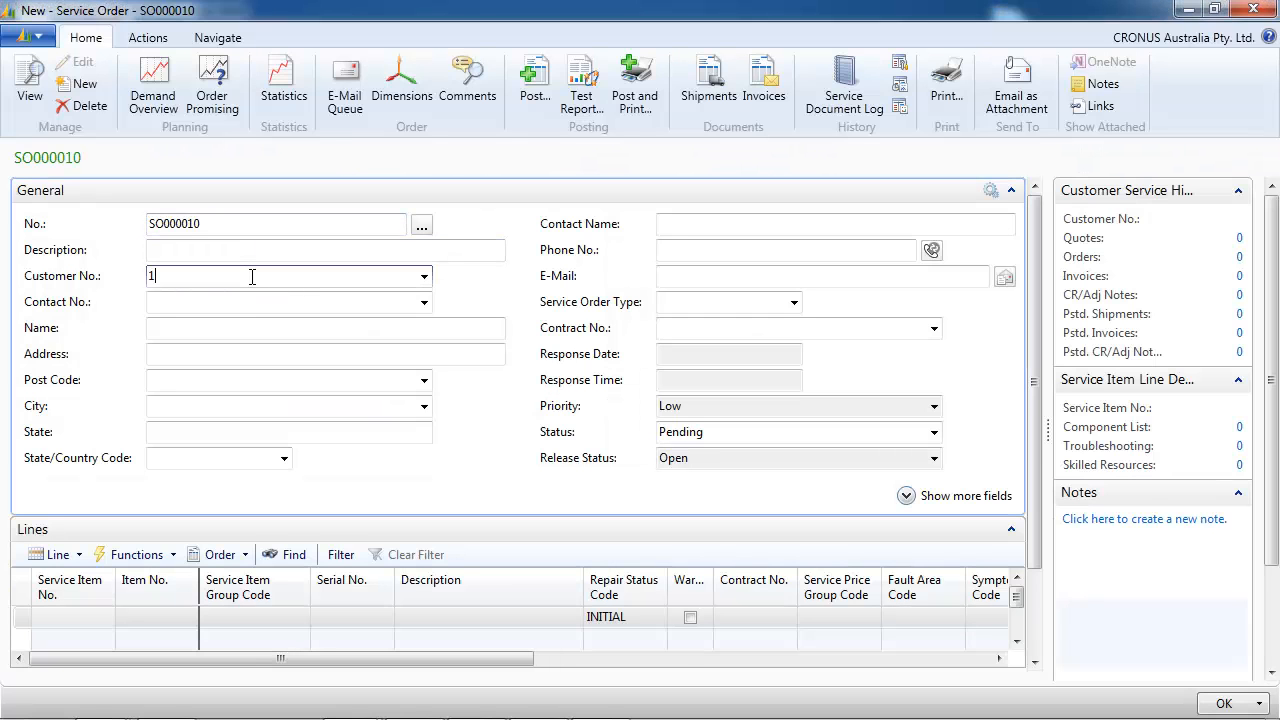
text(0000)
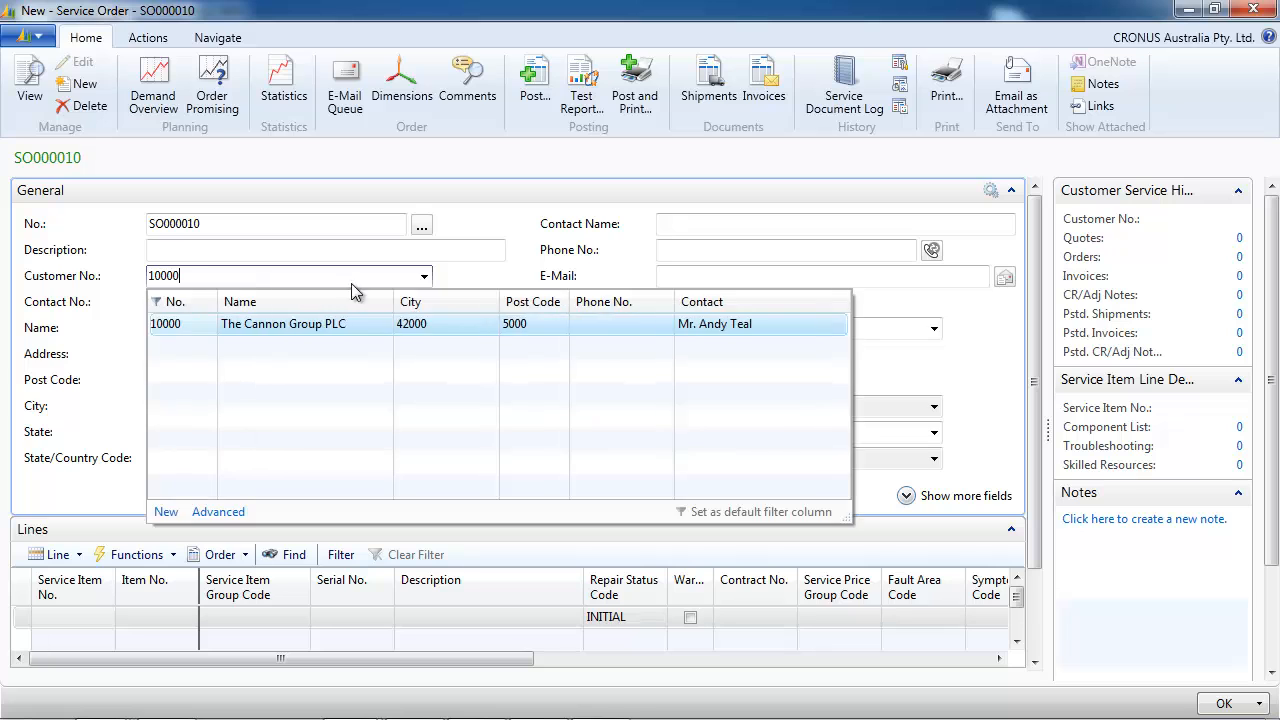
click(283, 323)
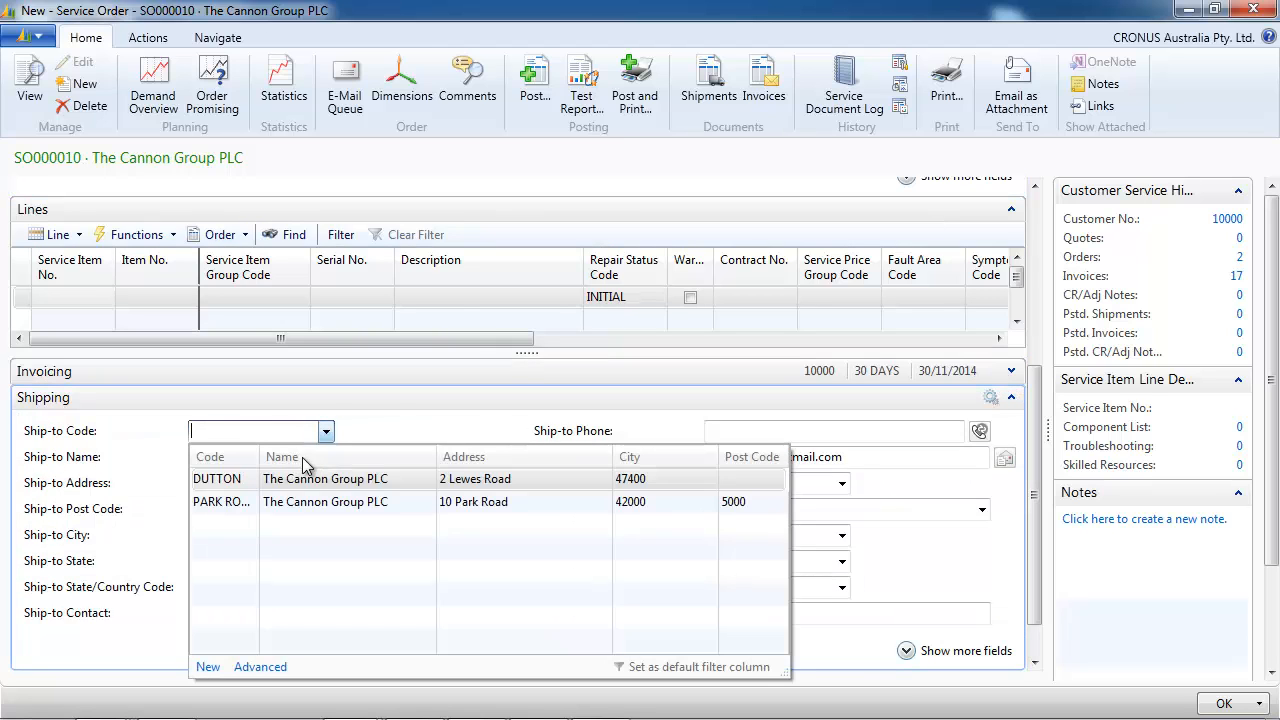
click(217, 478)
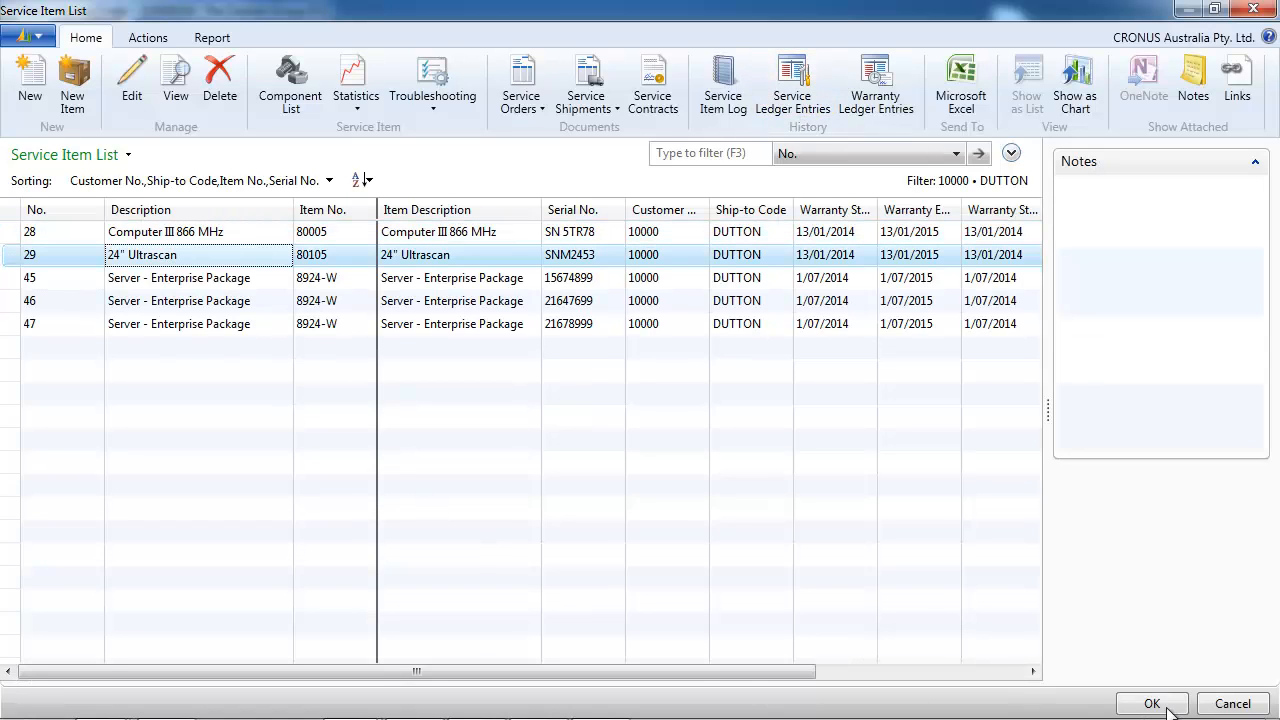
Add service item 29 to the order lines and confirm with OK
click(1152, 703)
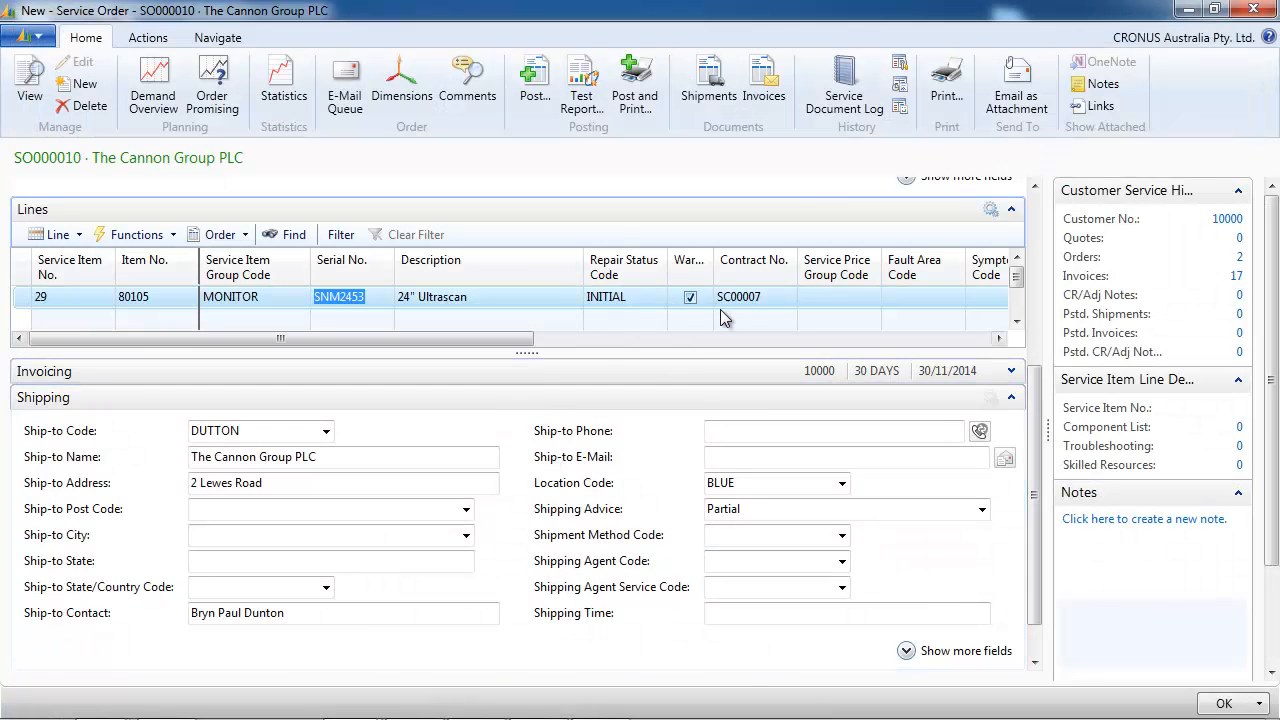
drag(280, 338, 452, 338)
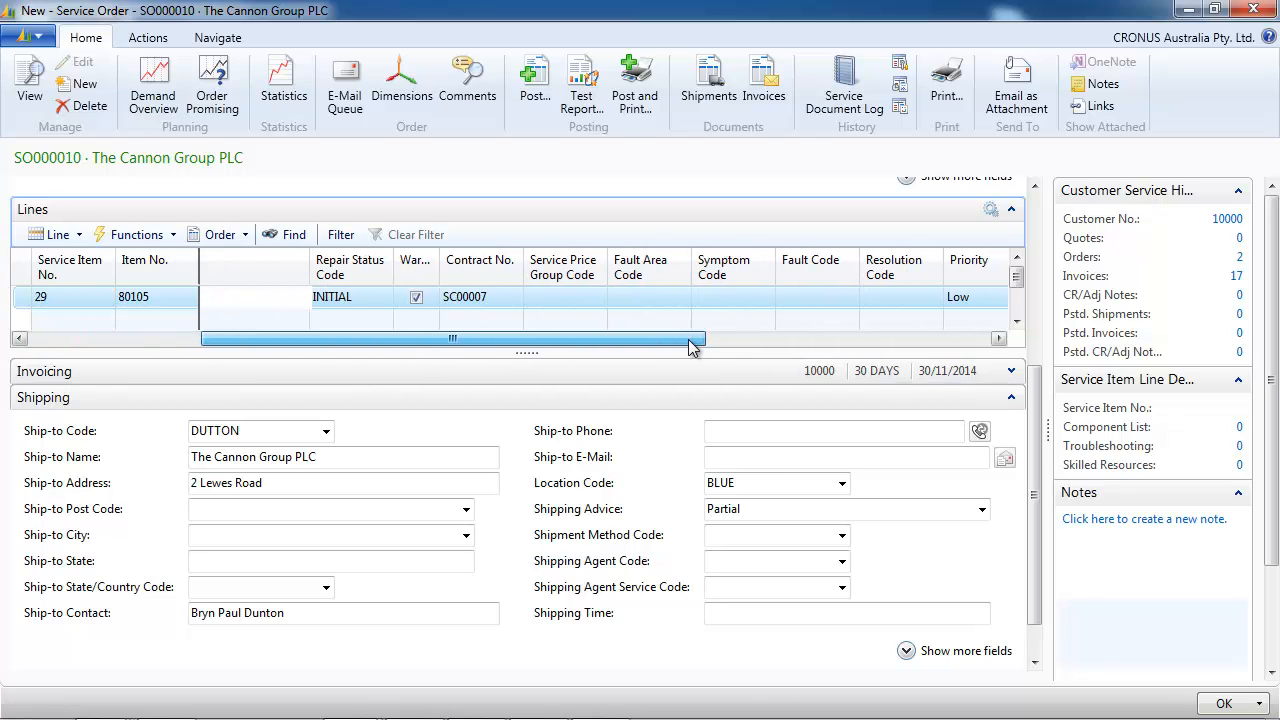
drag(693, 339, 770, 339)
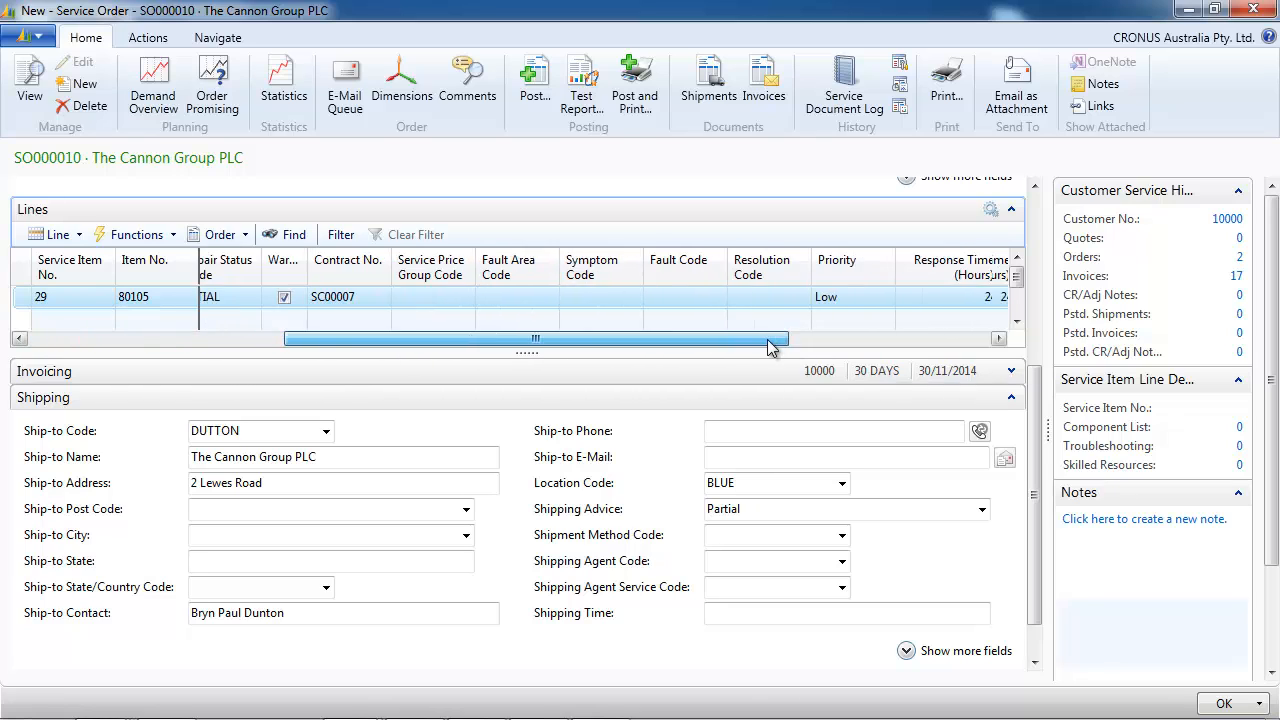